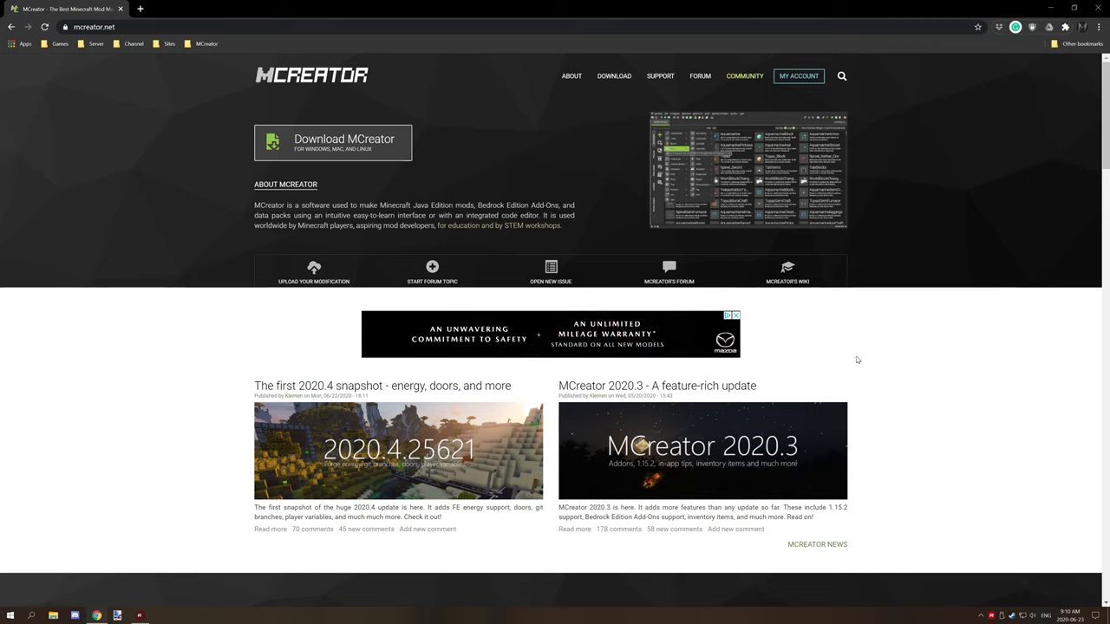
pyautogui.moveTo(874, 330)
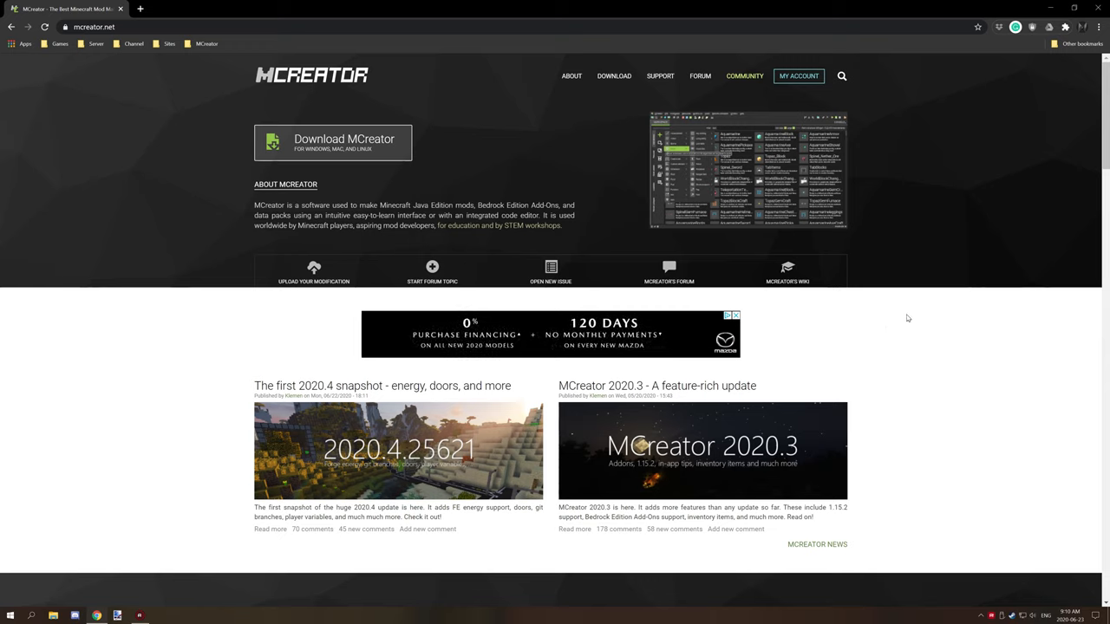
pyautogui.moveTo(870, 305)
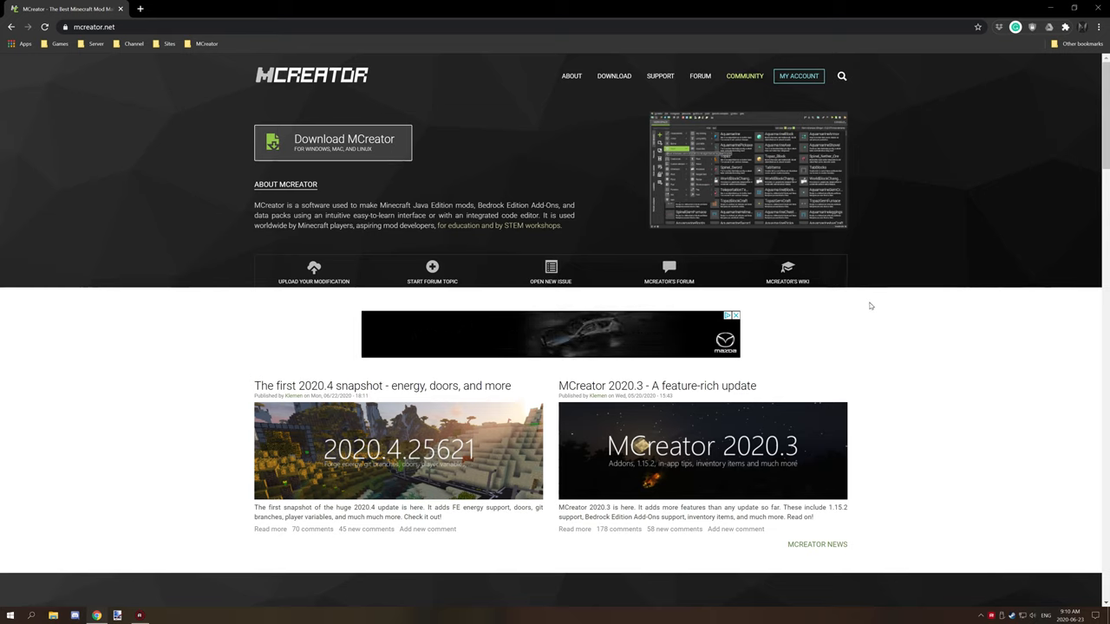
pyautogui.moveTo(862, 314)
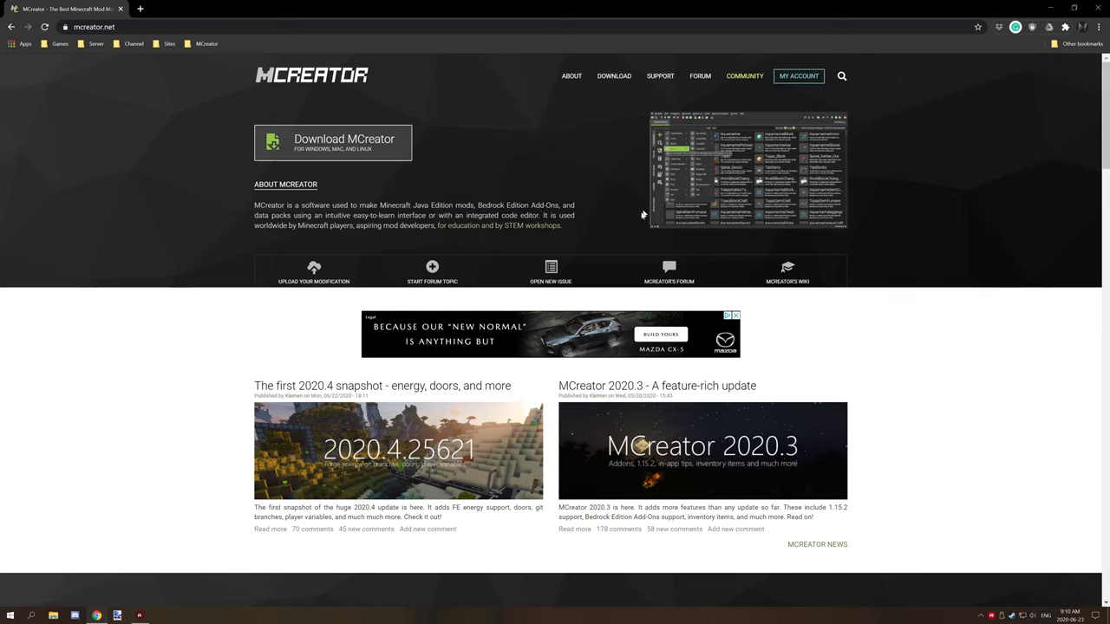
pyautogui.moveTo(827, 260)
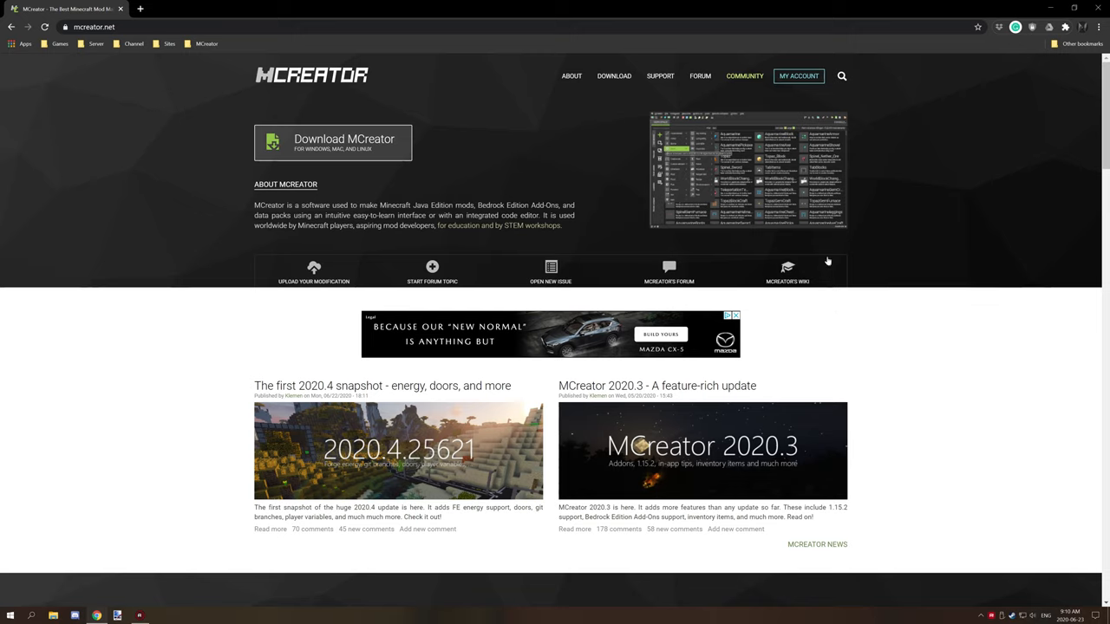
pyautogui.moveTo(832, 254)
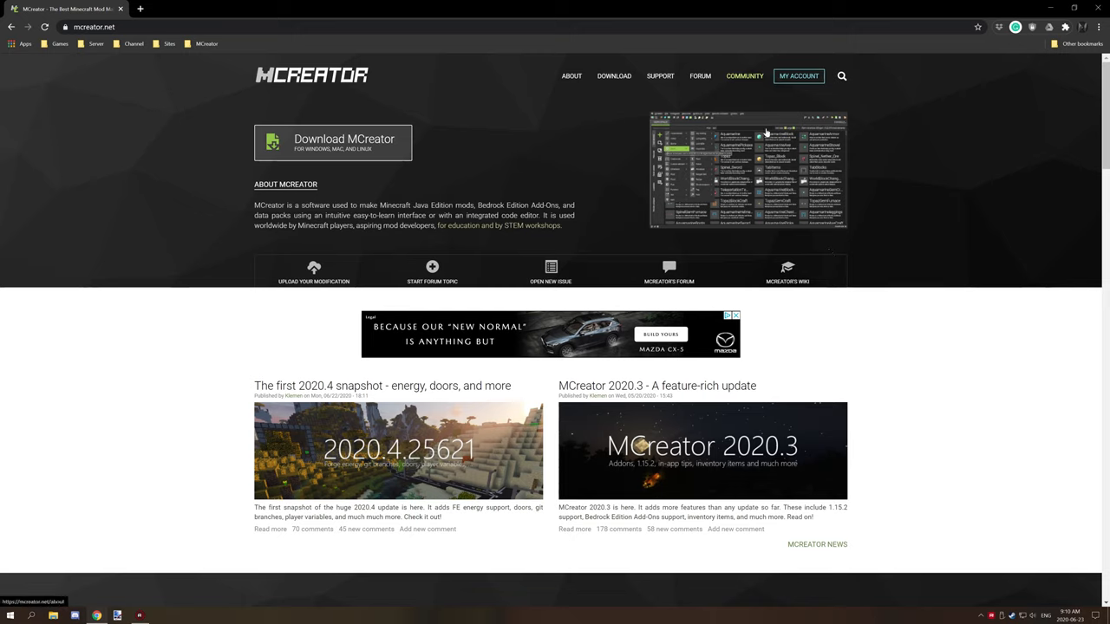
pyautogui.moveTo(760, 139)
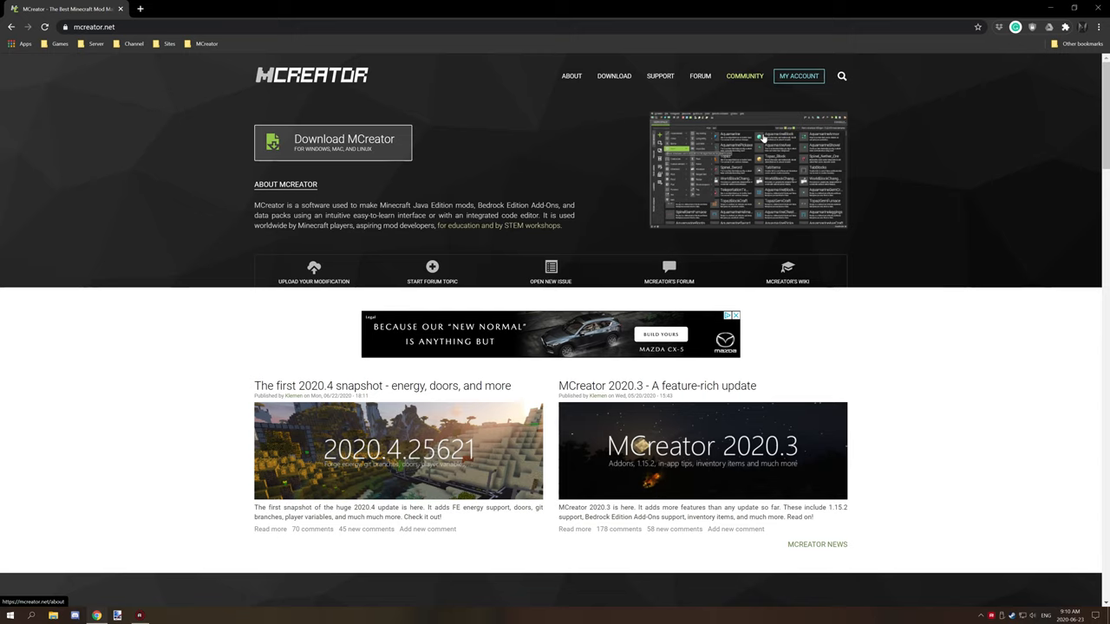
pyautogui.moveTo(745, 200)
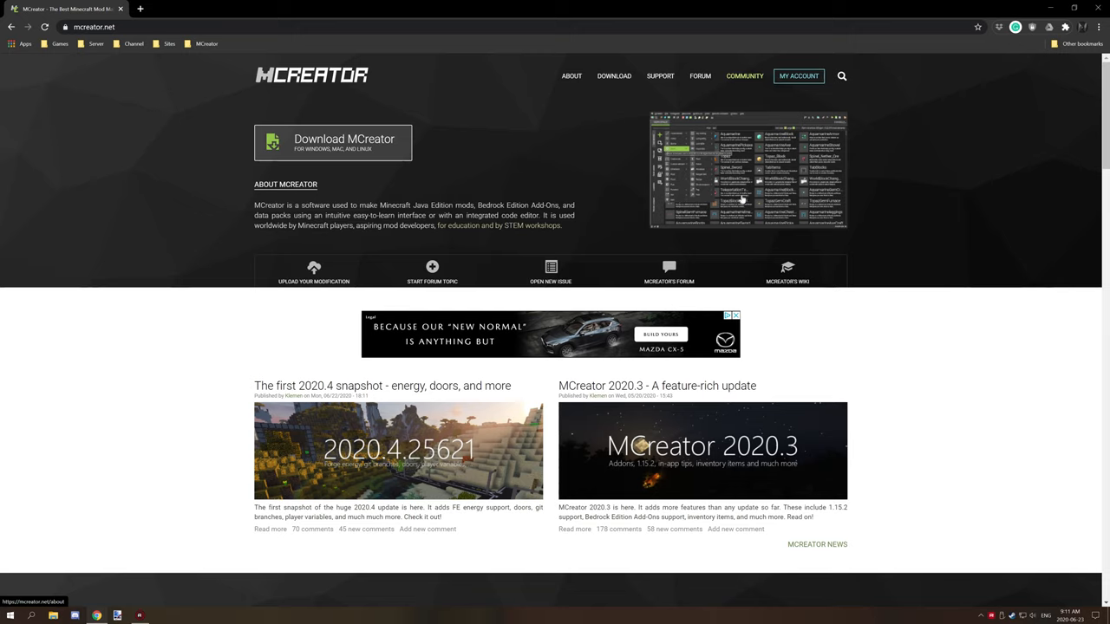
pyautogui.moveTo(888, 156)
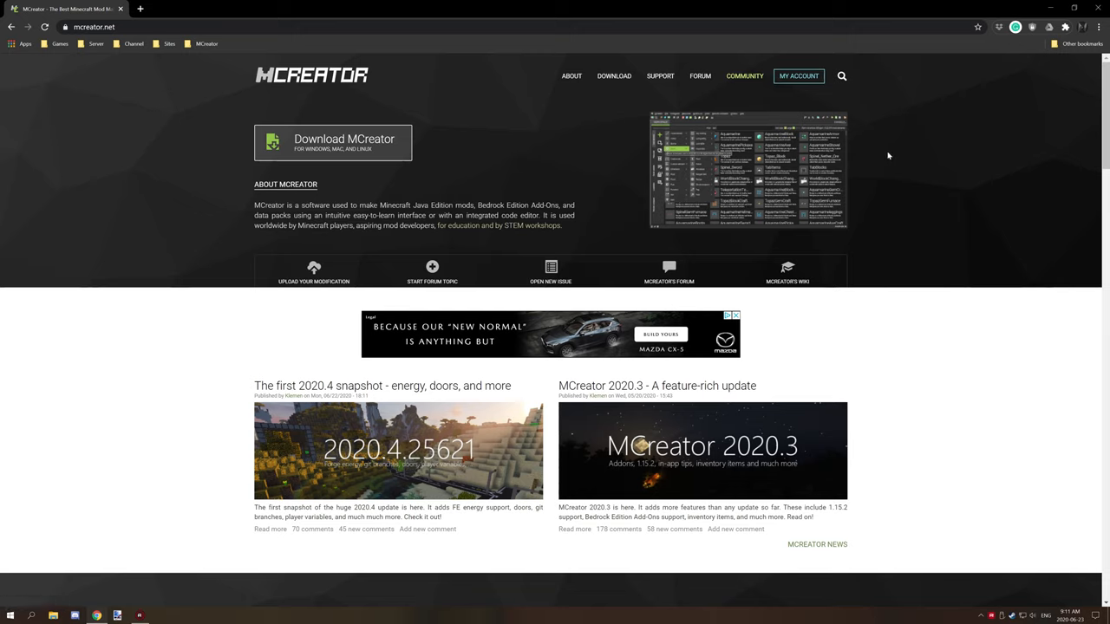
pyautogui.moveTo(799, 111)
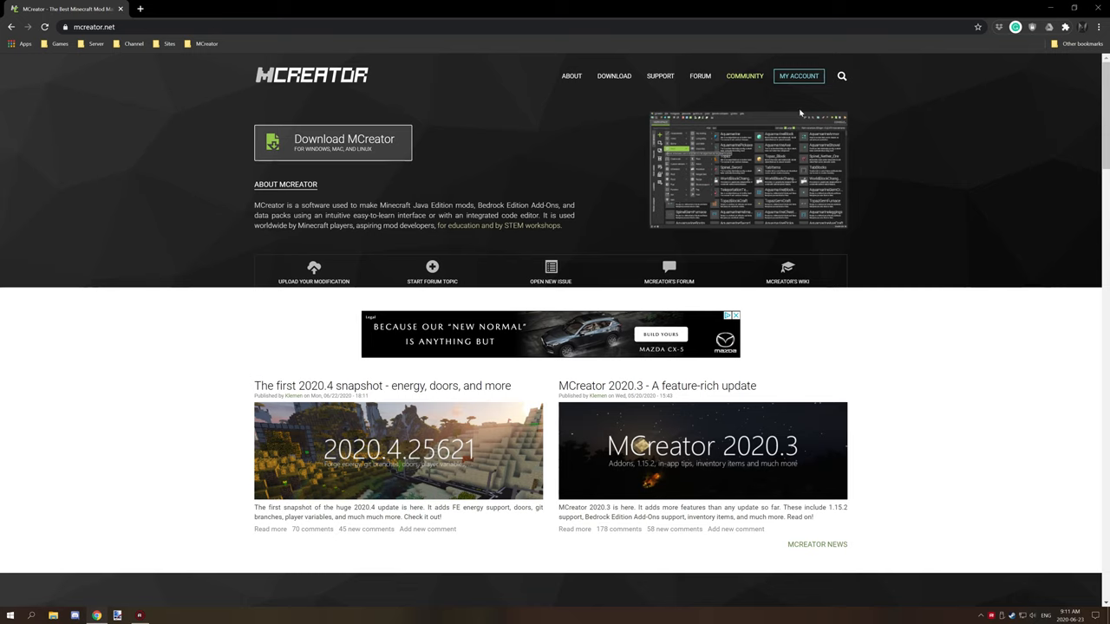
# Reach the MCreator snapshot downloads page from the site's Download section
pyautogui.click(613, 76)
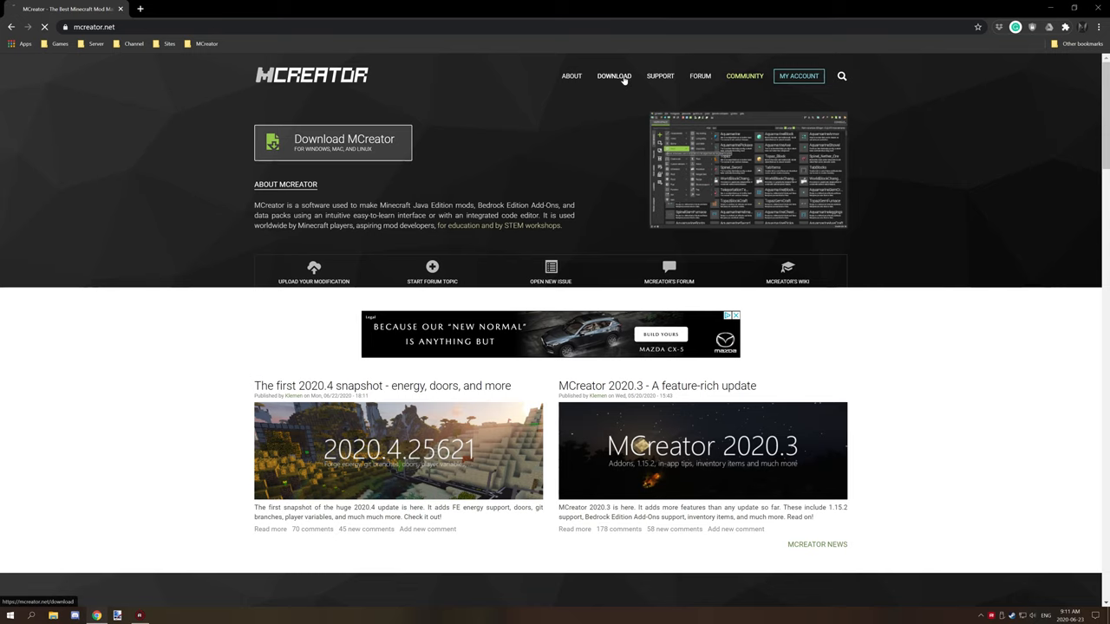
pyautogui.click(614, 76)
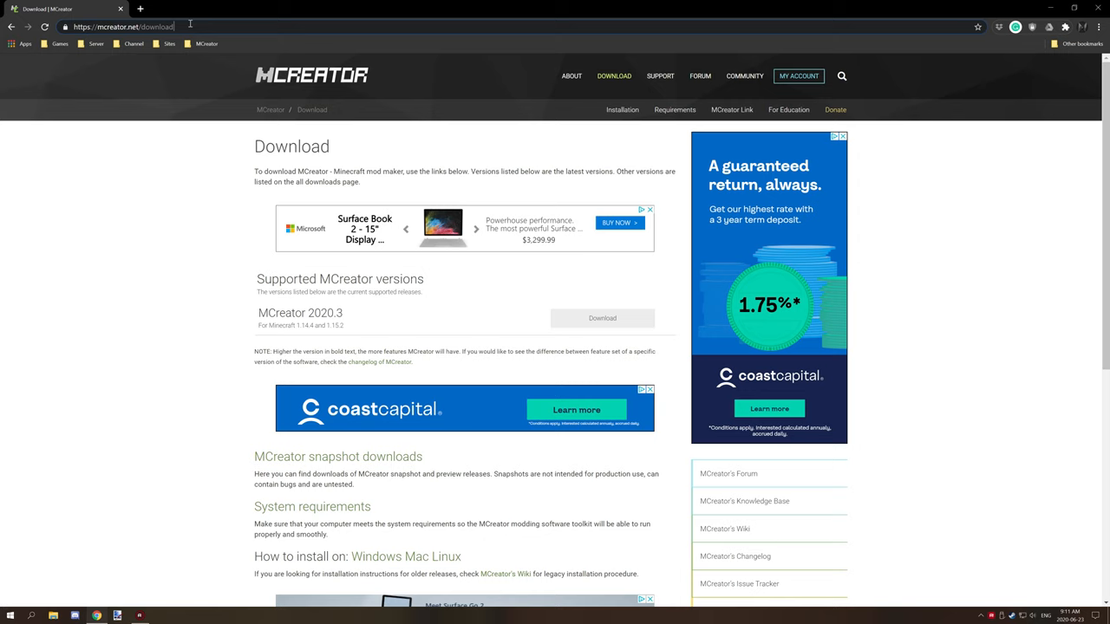
pyautogui.scroll(-3)
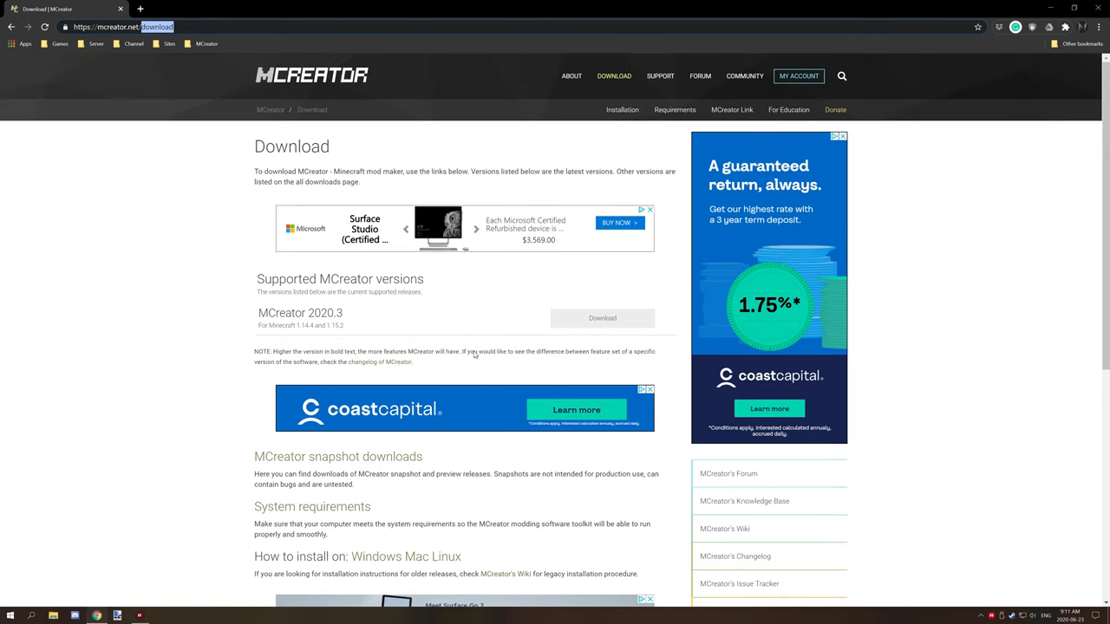
pyautogui.scroll(-3)
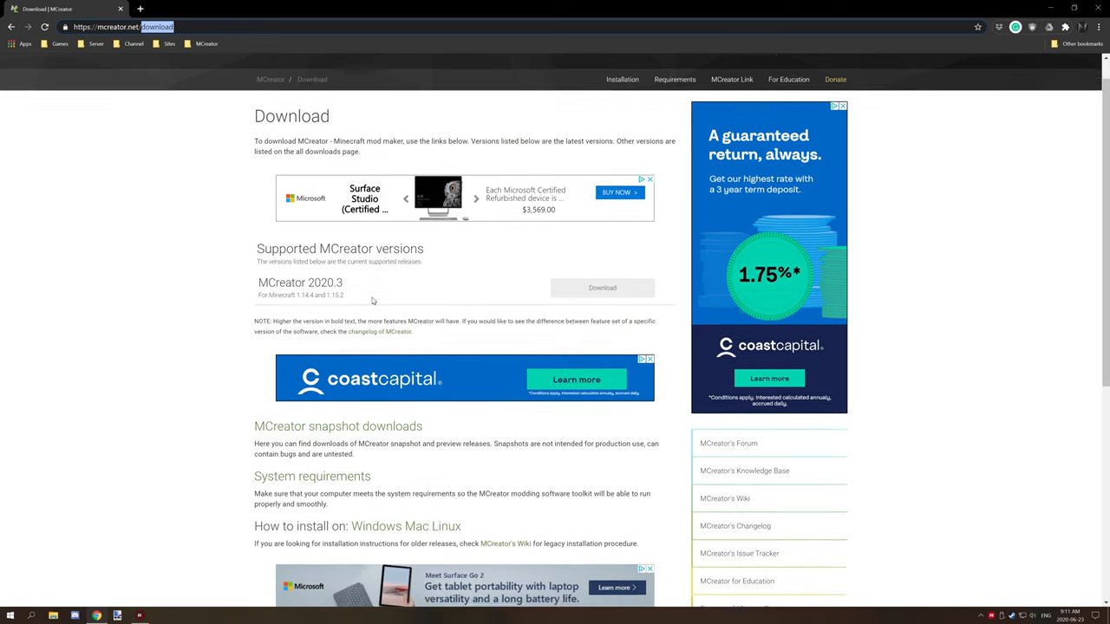
pyautogui.scroll(-3)
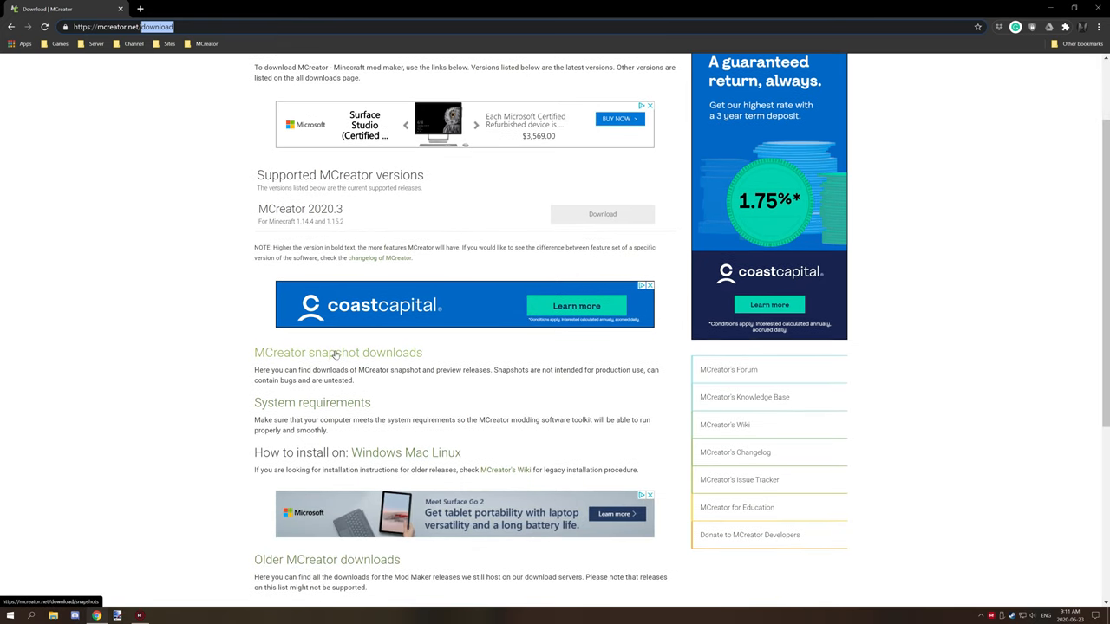
pyautogui.moveTo(387, 357)
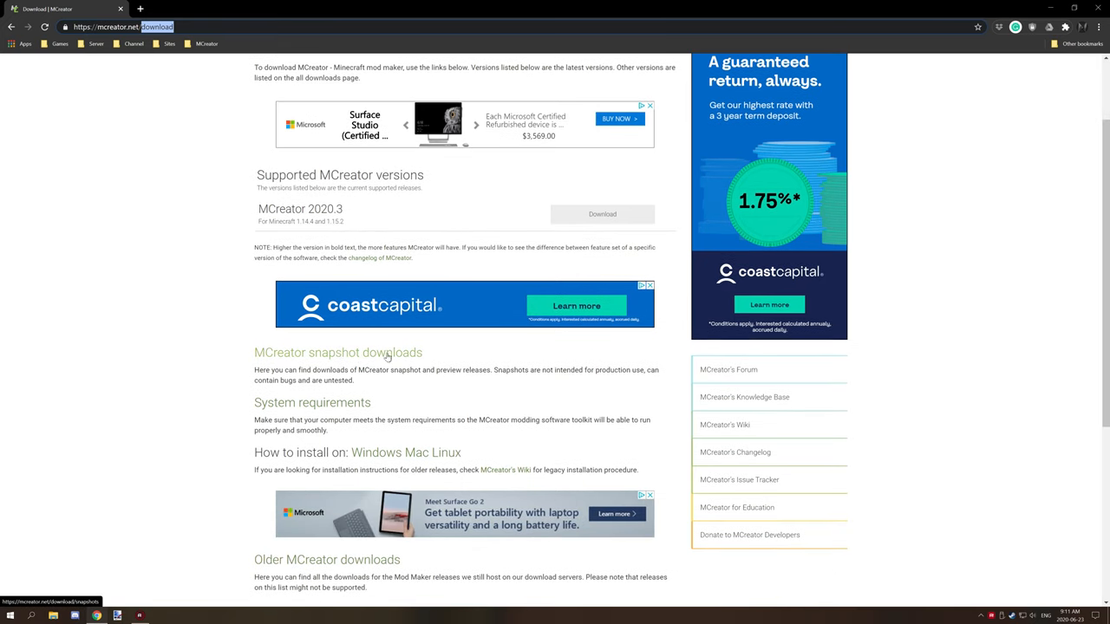
pyautogui.click(338, 354)
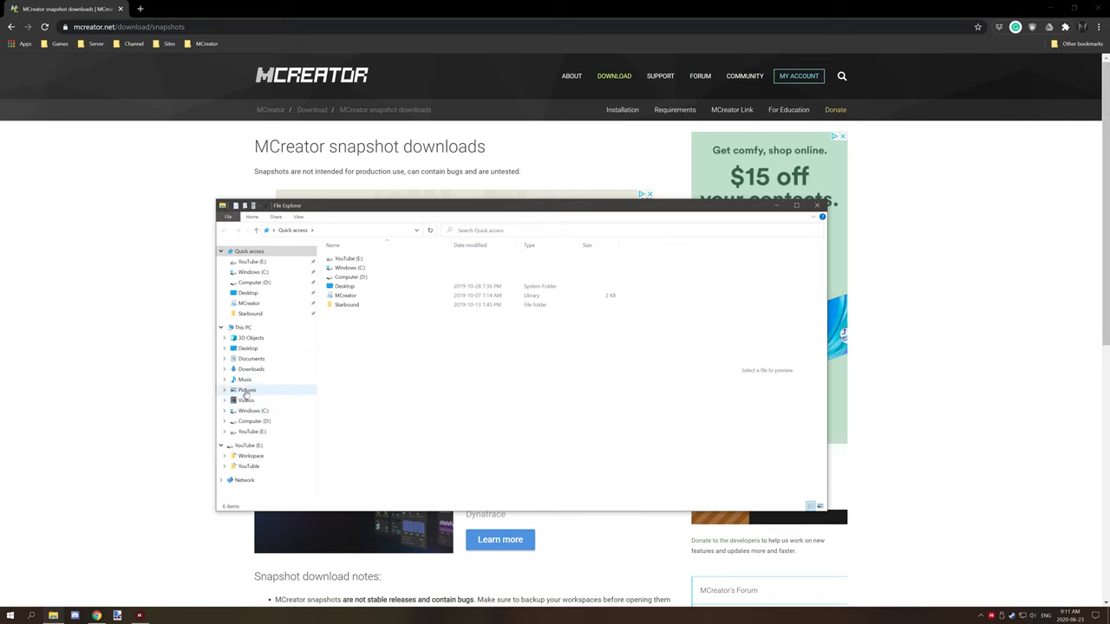
# Extract the MCreator EAP 2020.4 zip in Downloads into a folder beside it
pyautogui.click(251, 368)
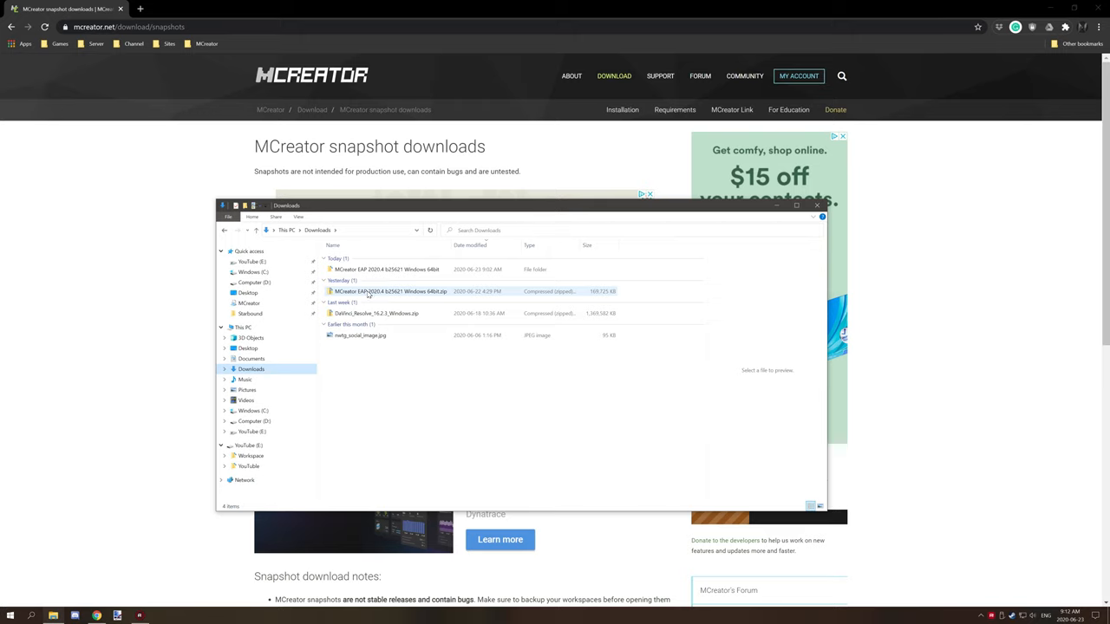
pyautogui.moveTo(338, 291)
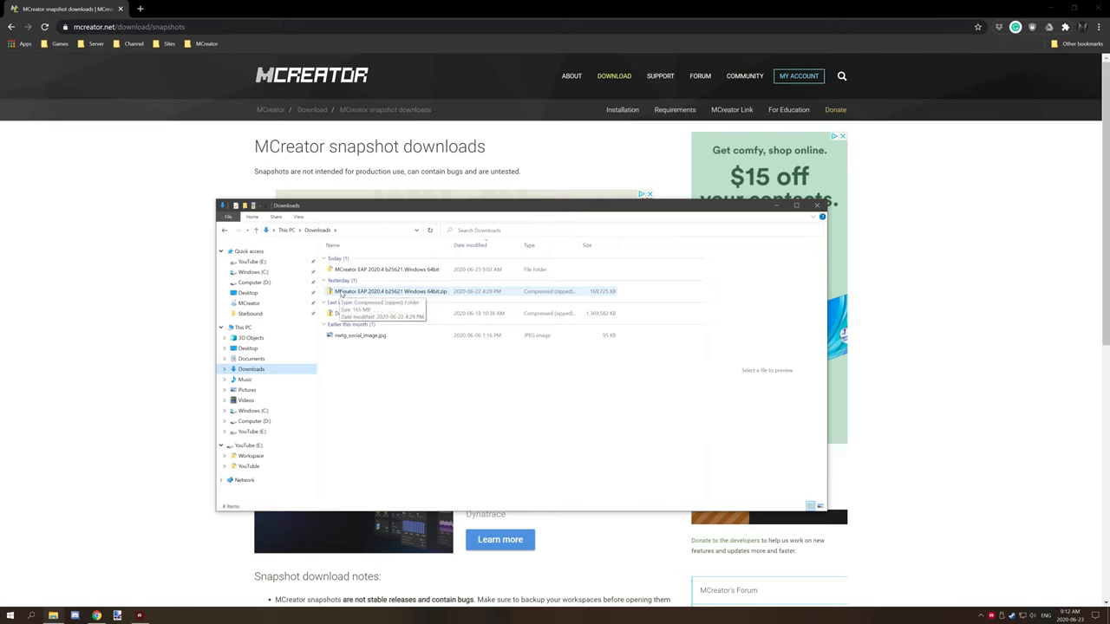
pyautogui.rightClick(385, 291)
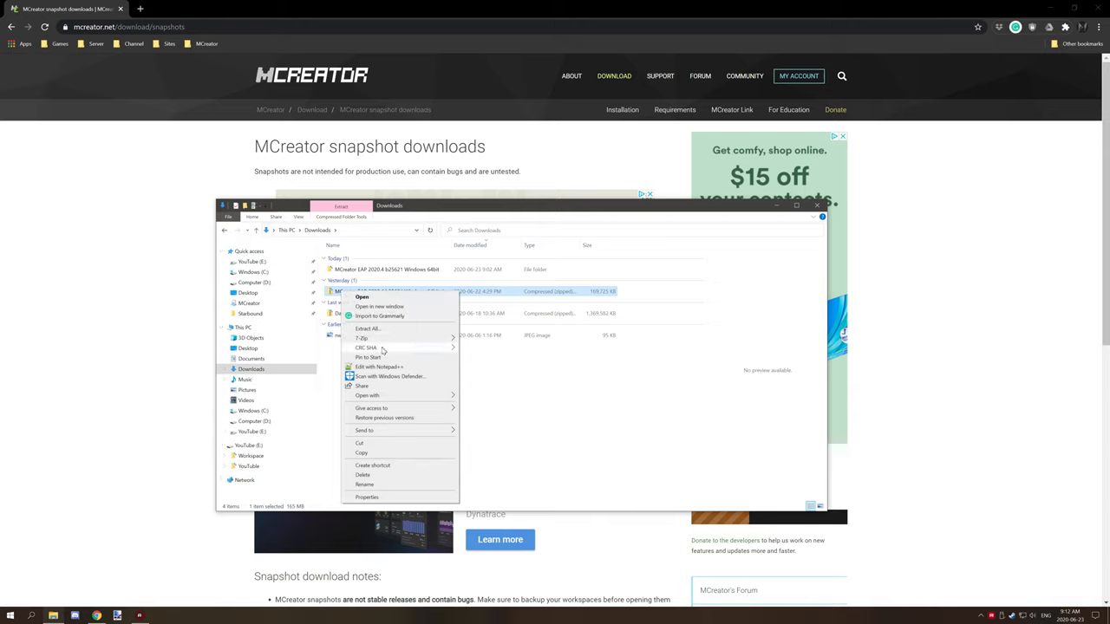
pyautogui.click(367, 328)
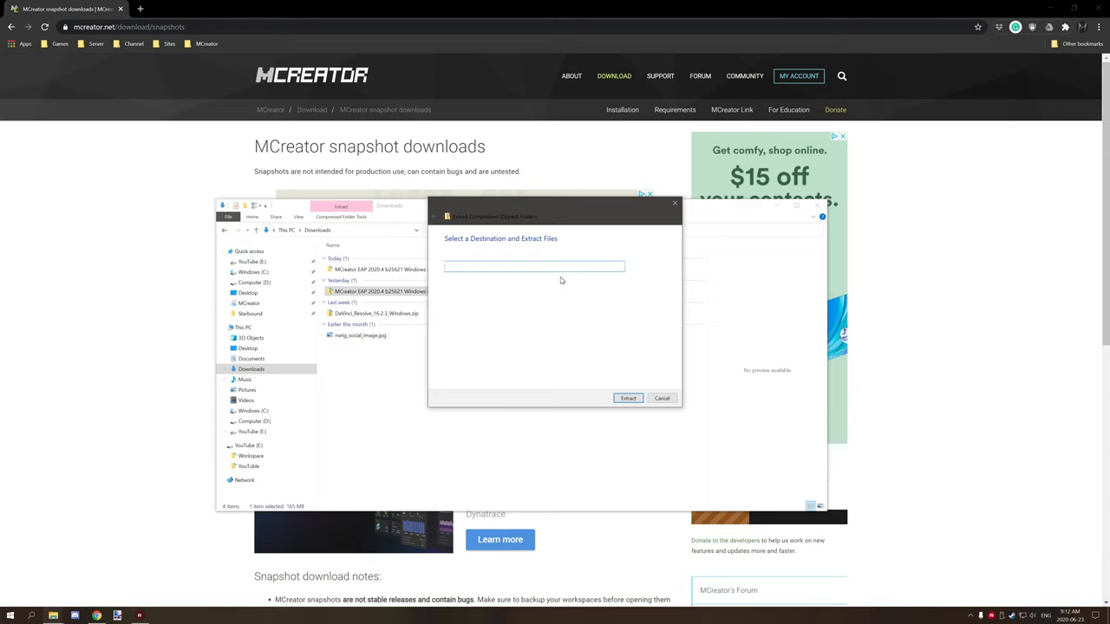
pyautogui.click(534, 265)
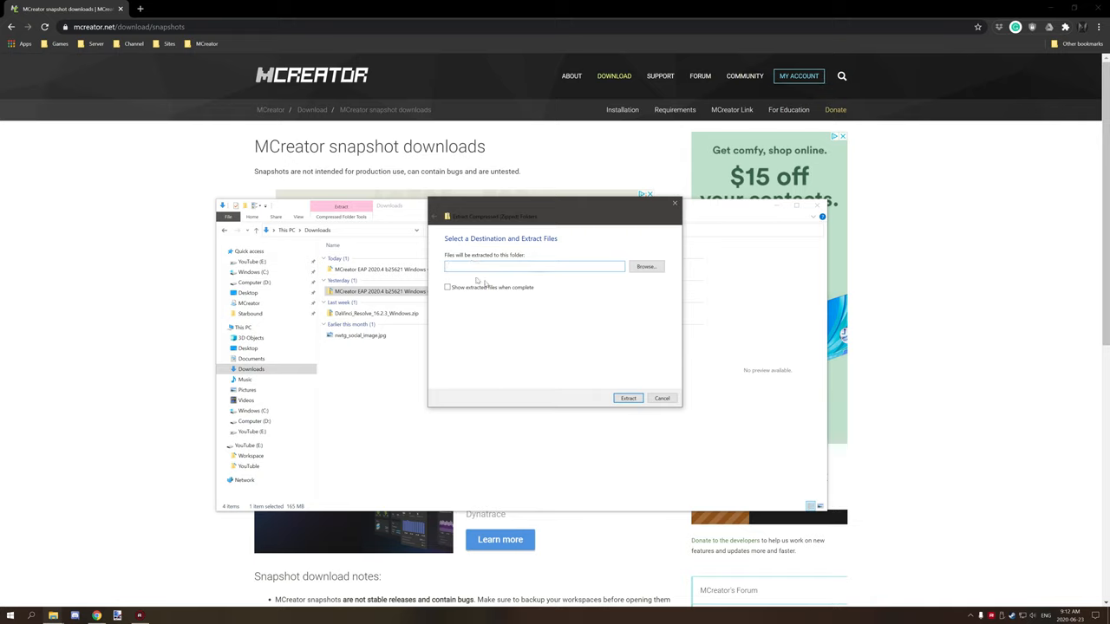
pyautogui.moveTo(572, 253)
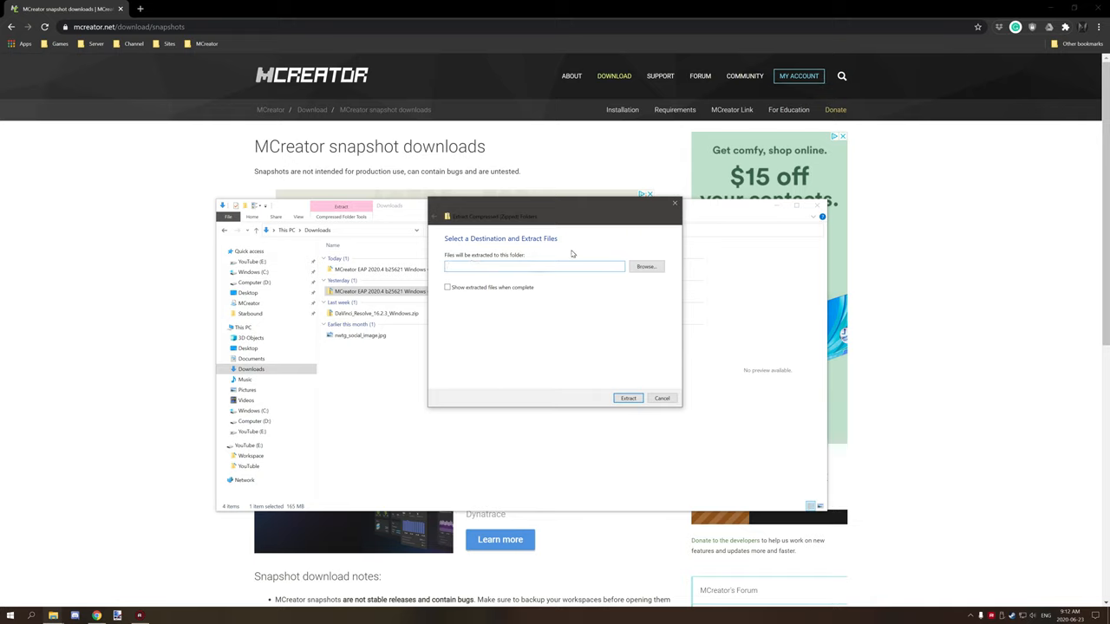
pyautogui.moveTo(610, 253)
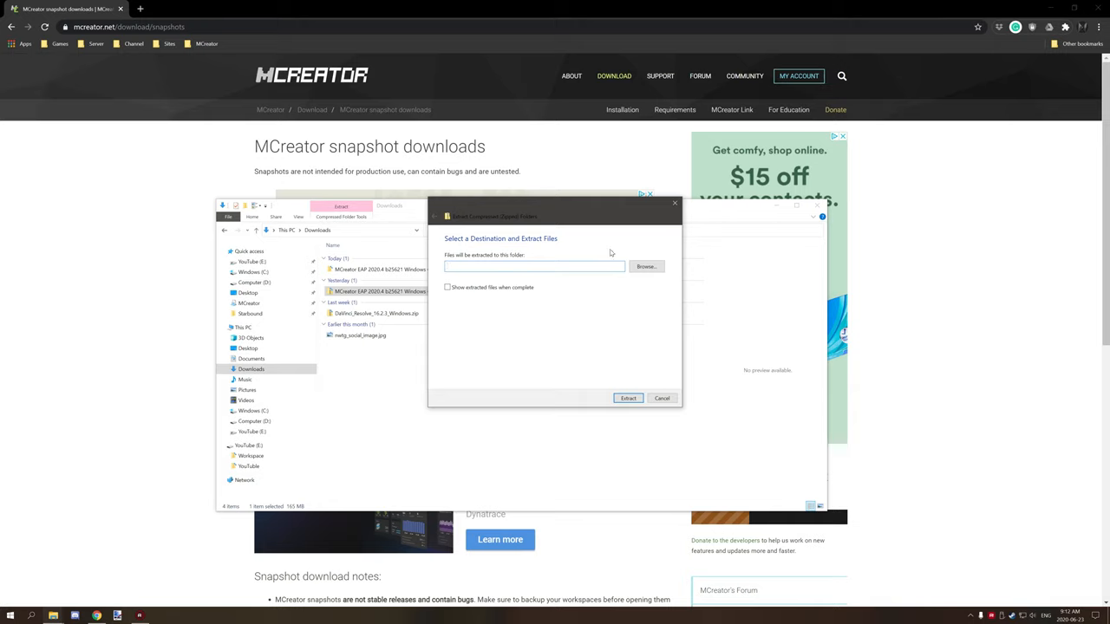
pyautogui.click(534, 267)
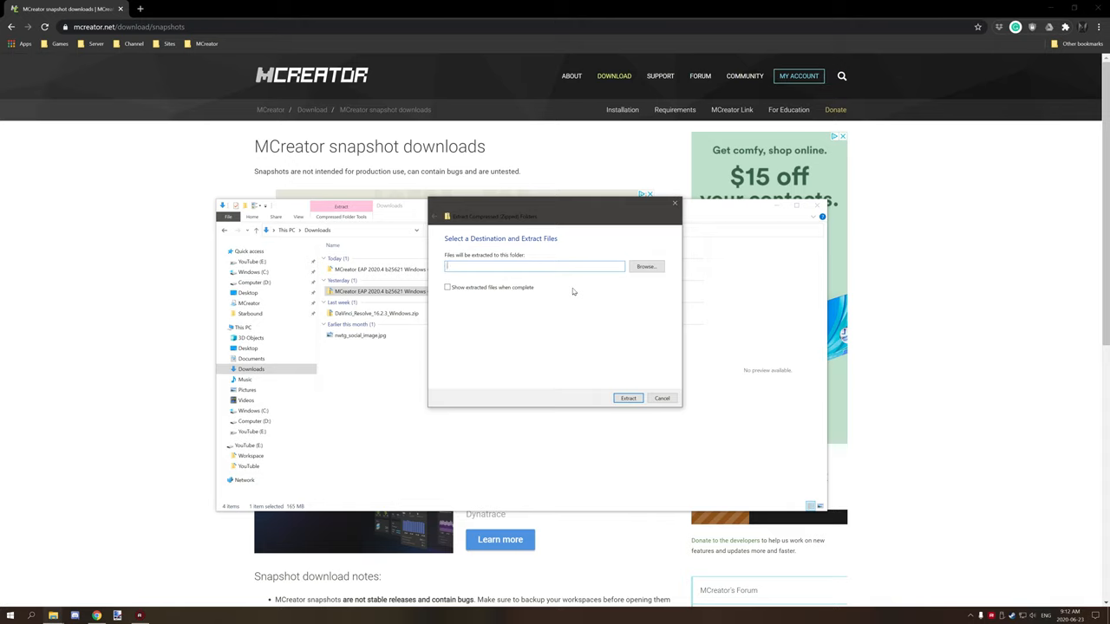
pyautogui.moveTo(584, 344)
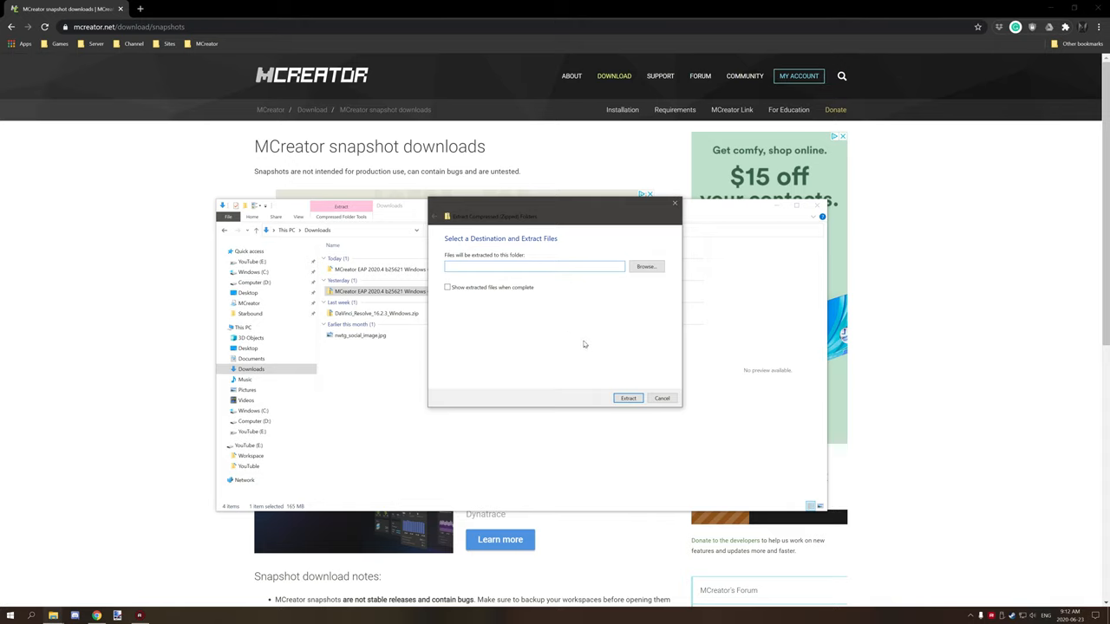
pyautogui.moveTo(638, 385)
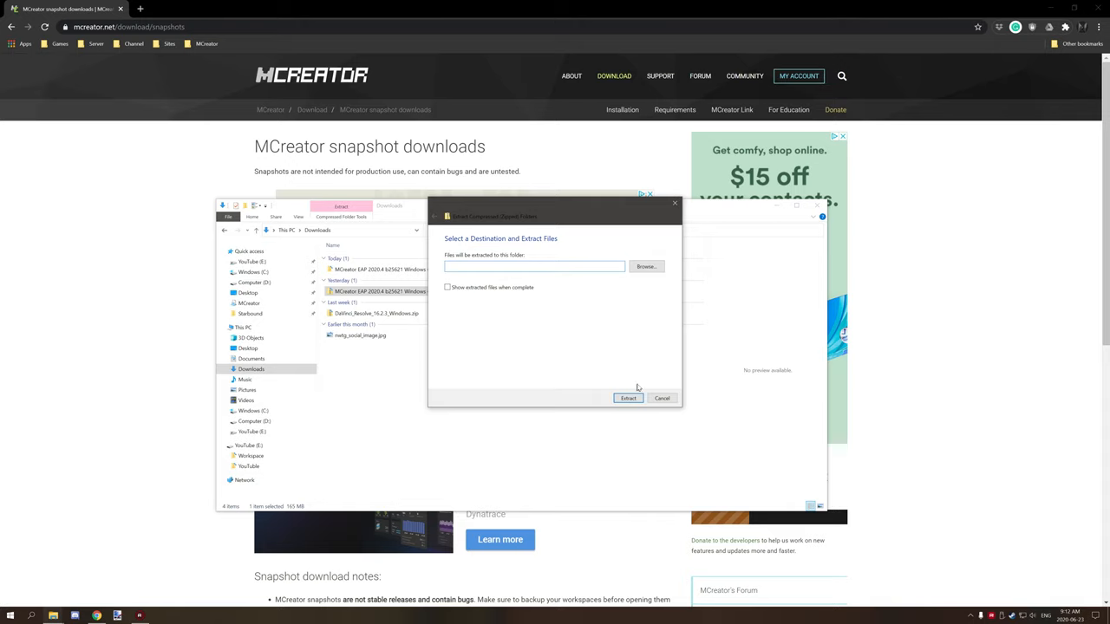
pyautogui.click(627, 397)
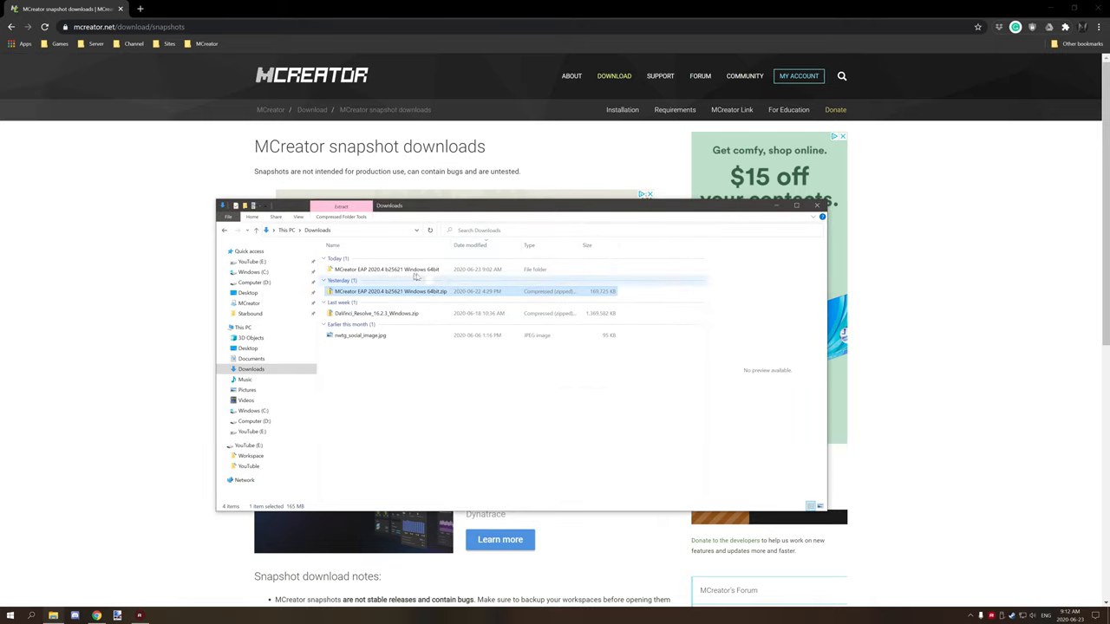
# Browse into the extracted MCreatorEAP folder and bring up its actions to move it to the Desktop
pyautogui.doubleClick(384, 268)
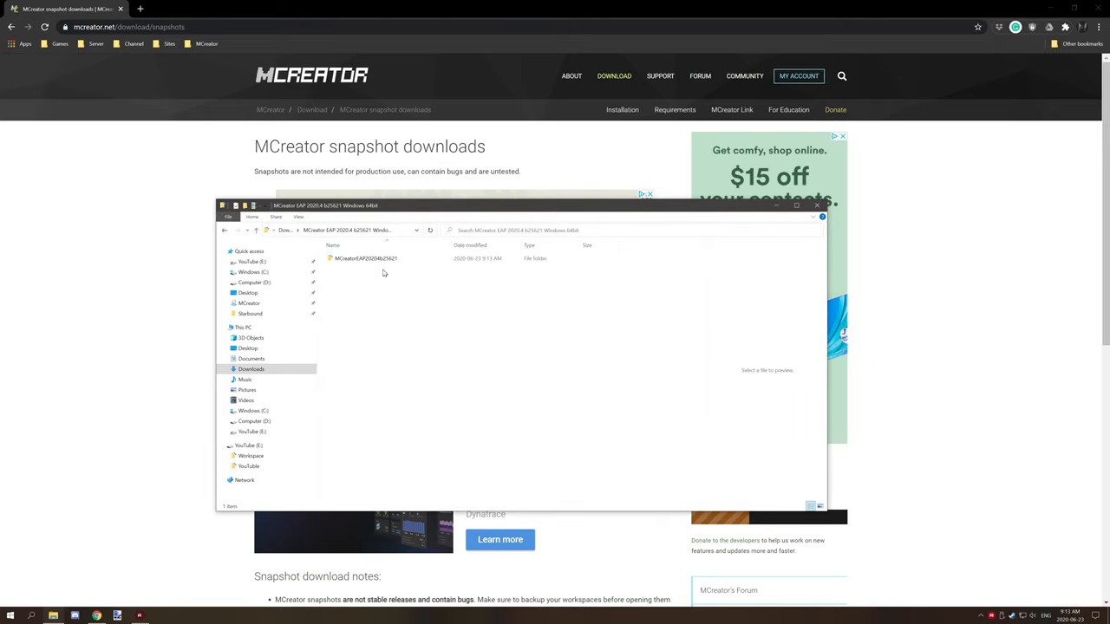
pyautogui.moveTo(374, 267)
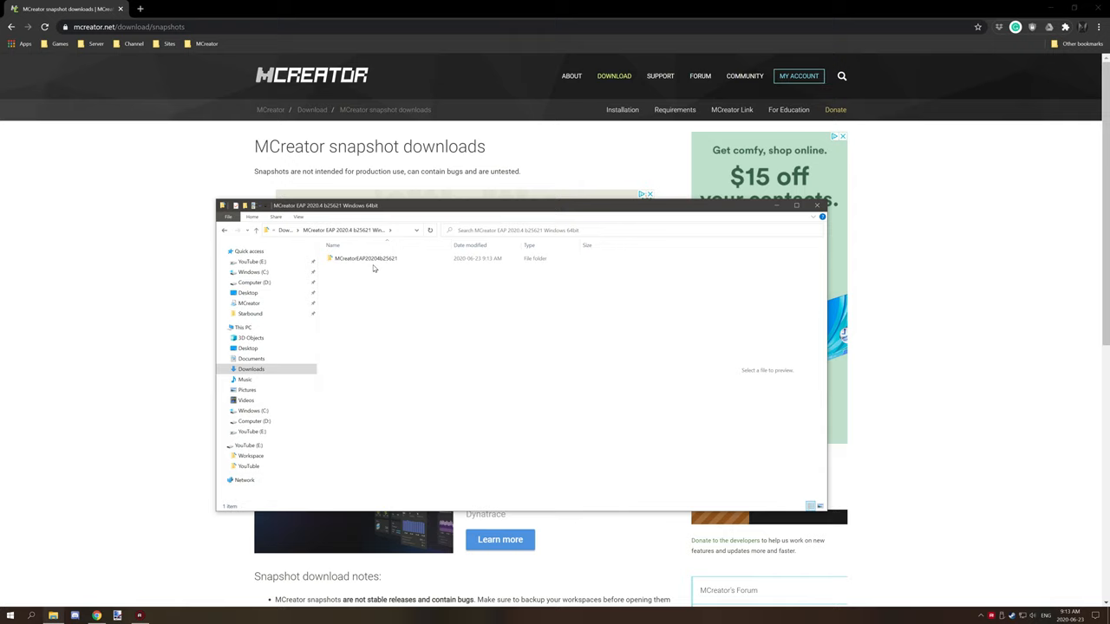
pyautogui.moveTo(364, 258)
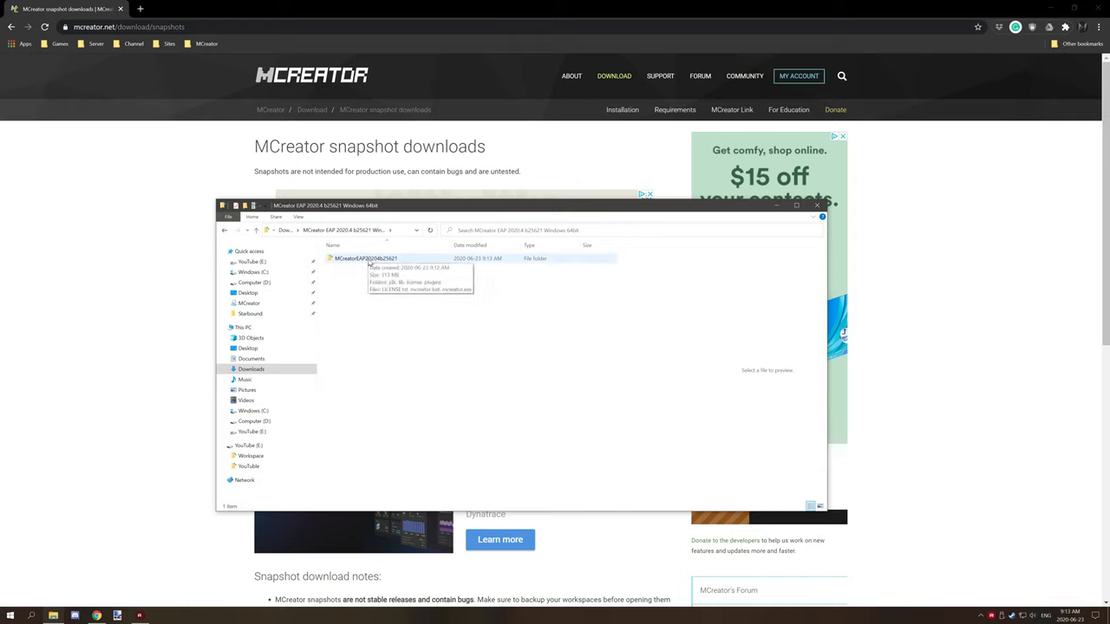
pyautogui.click(371, 258)
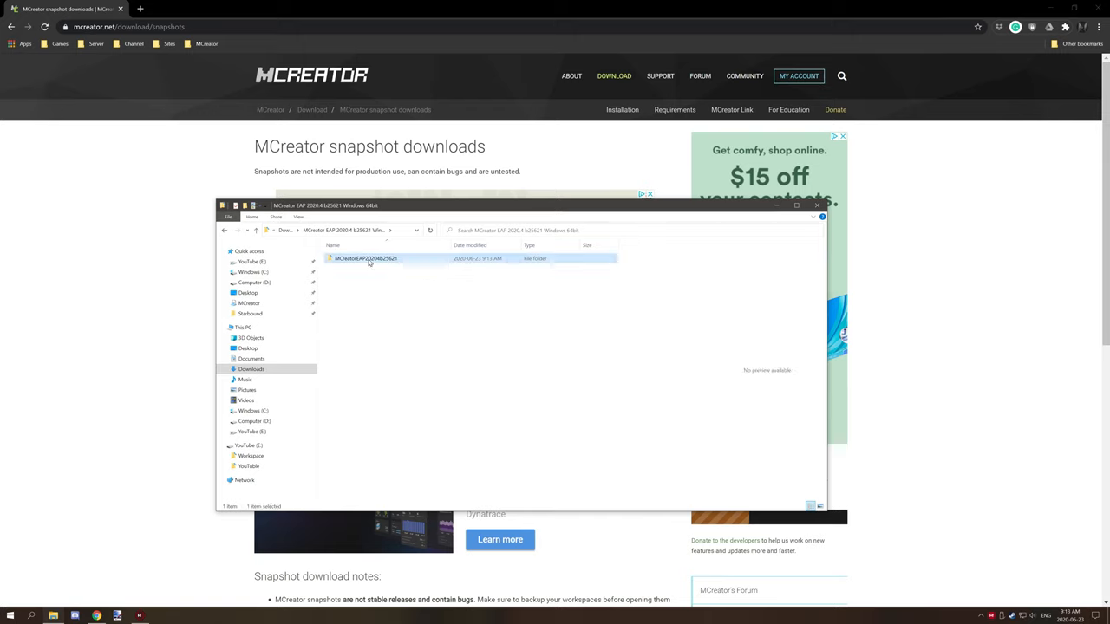
pyautogui.click(236, 228)
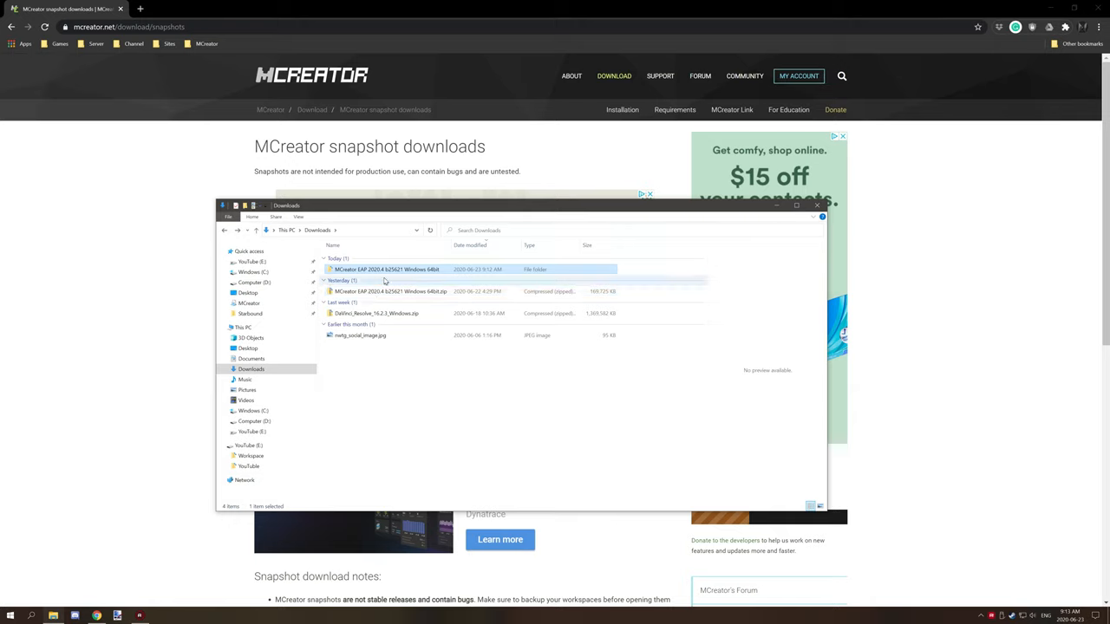
pyautogui.doubleClick(385, 269)
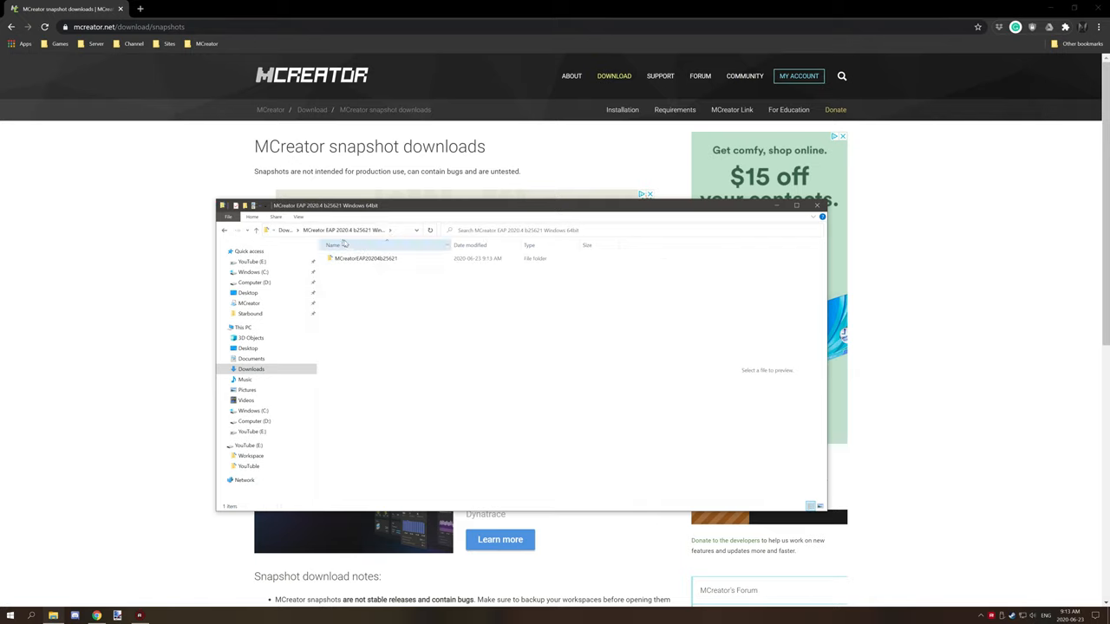
pyautogui.click(365, 258)
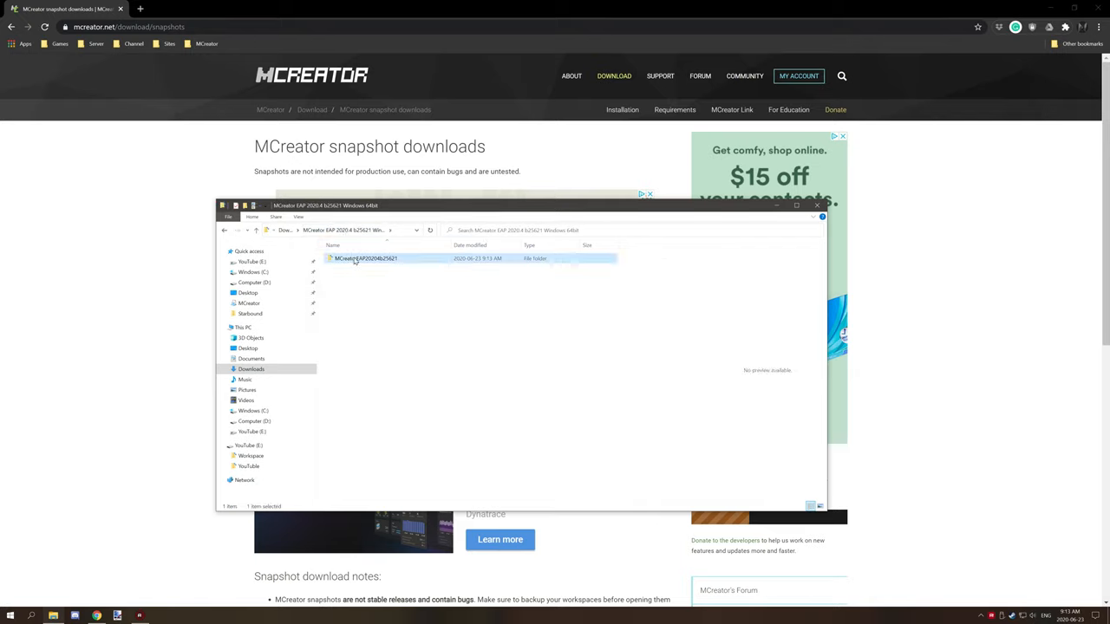
pyautogui.doubleClick(364, 258)
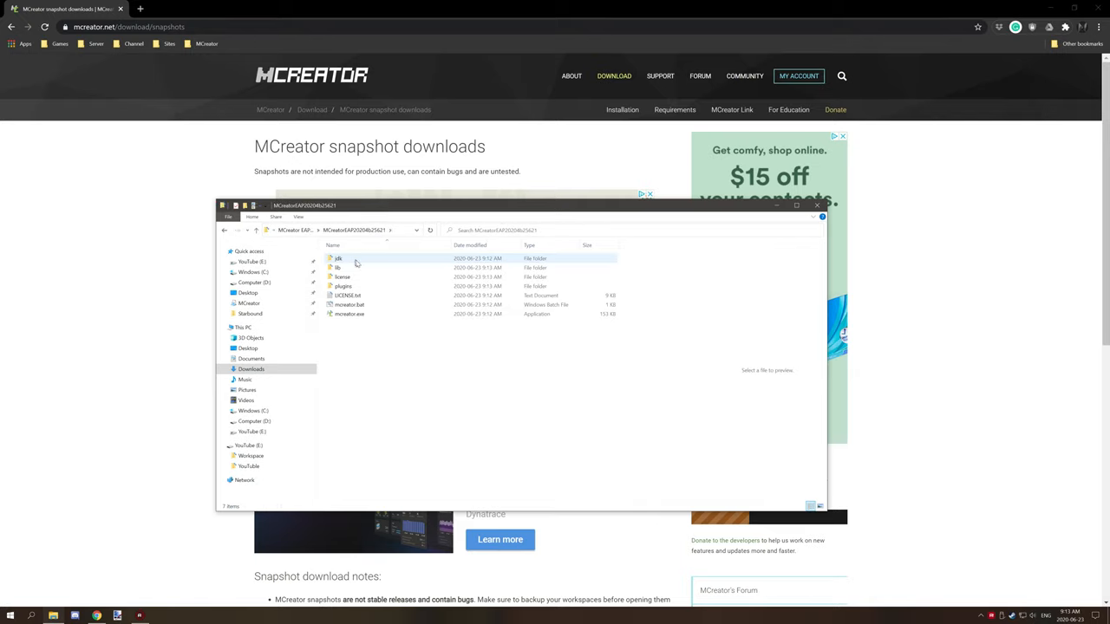
pyautogui.press('ctrl+a')
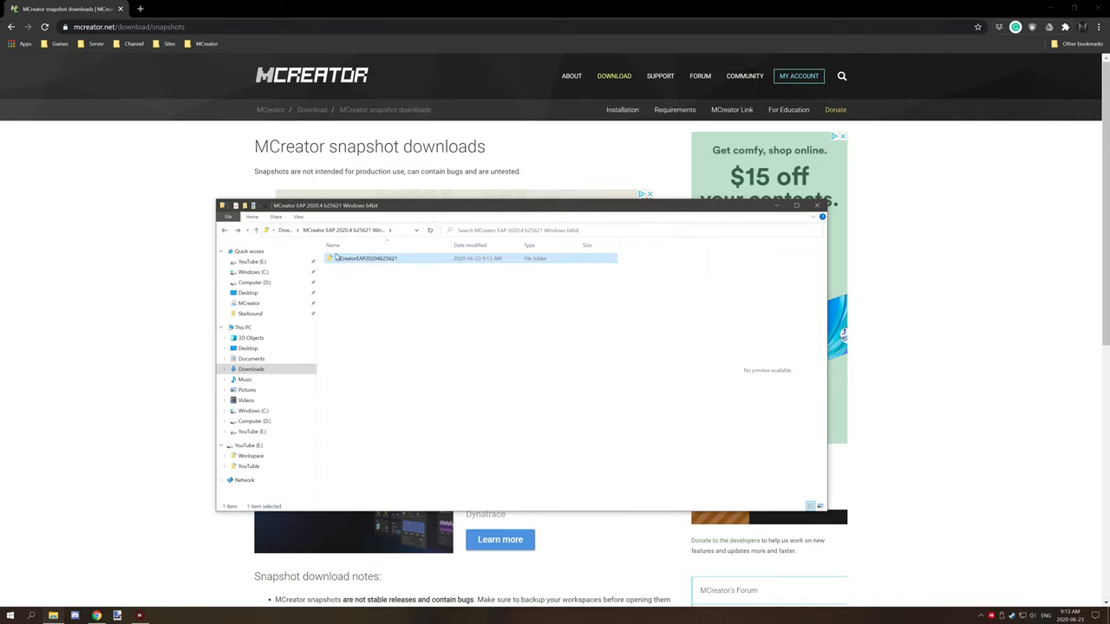
pyautogui.rightClick(373, 258)
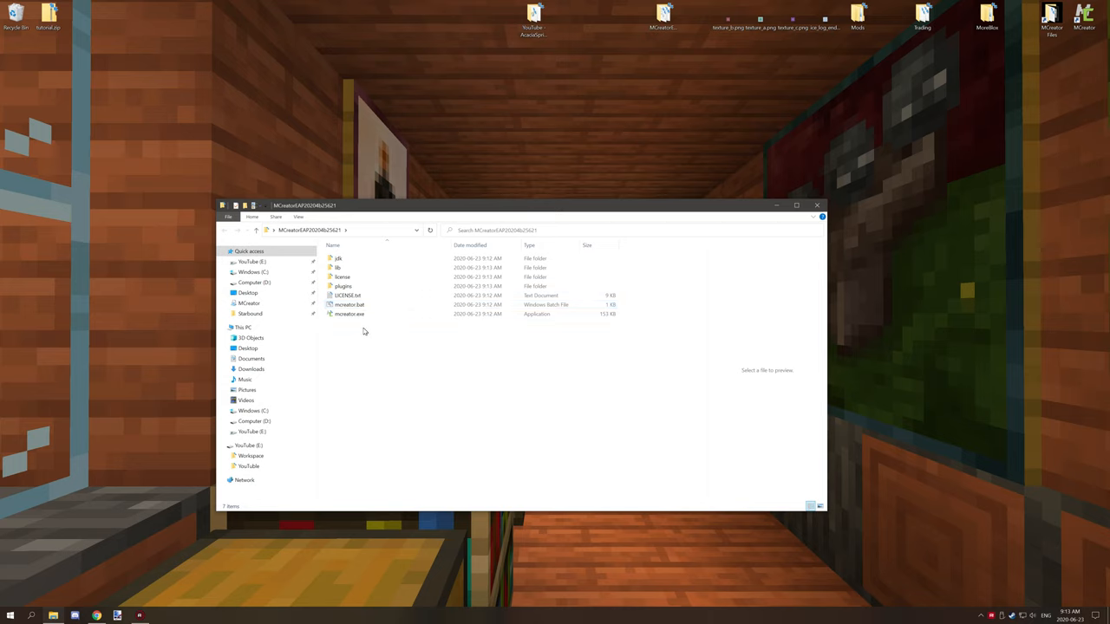
pyautogui.moveTo(368, 333)
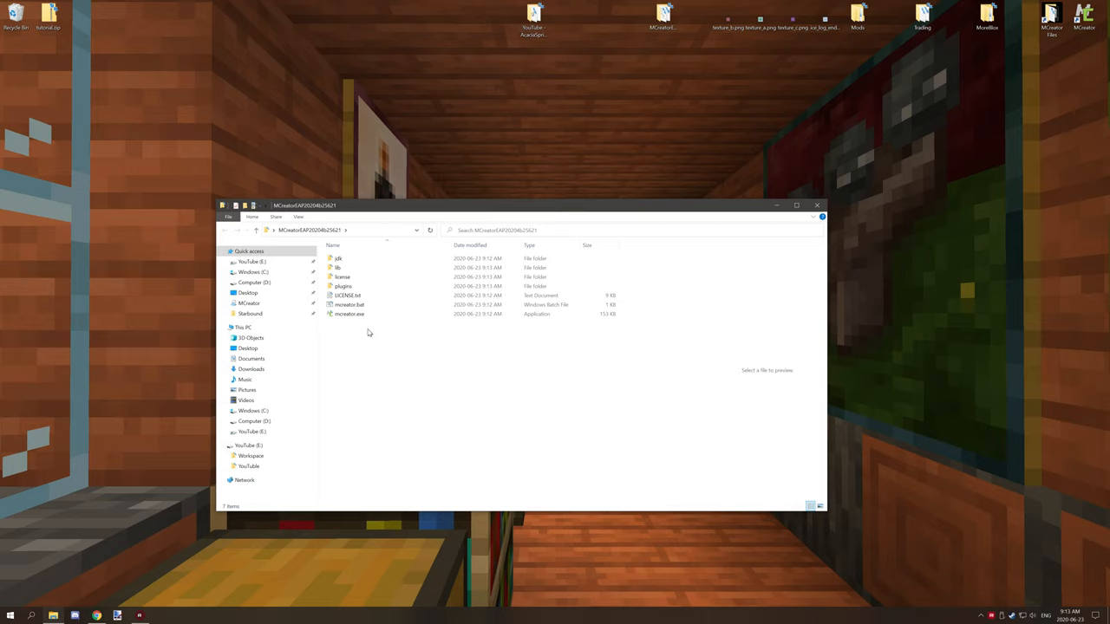
pyautogui.doubleClick(349, 313)
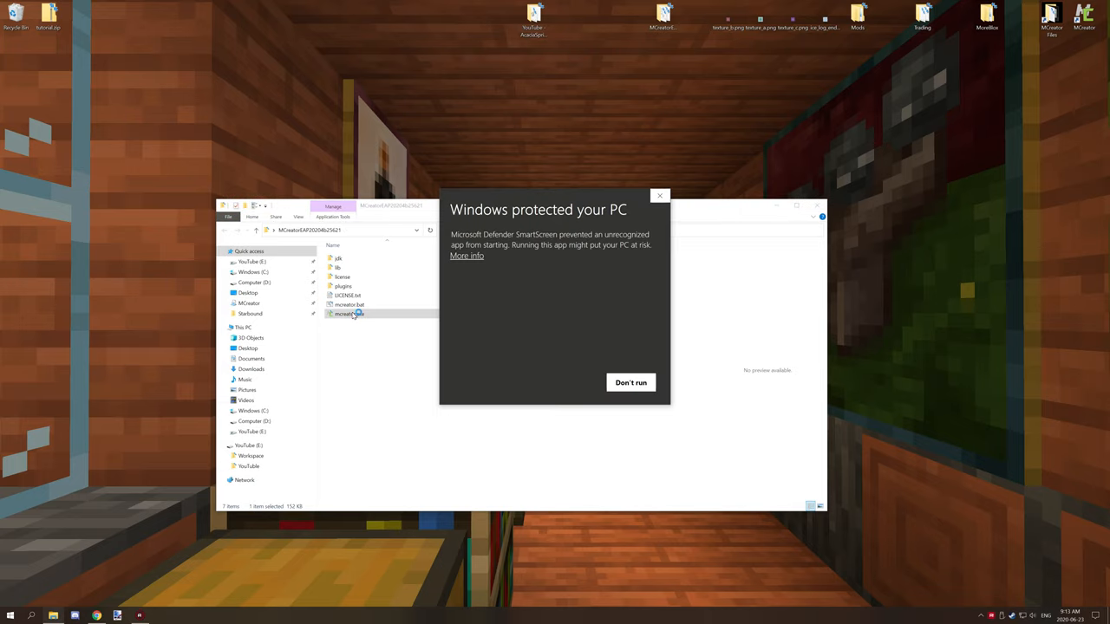
pyautogui.moveTo(576, 234)
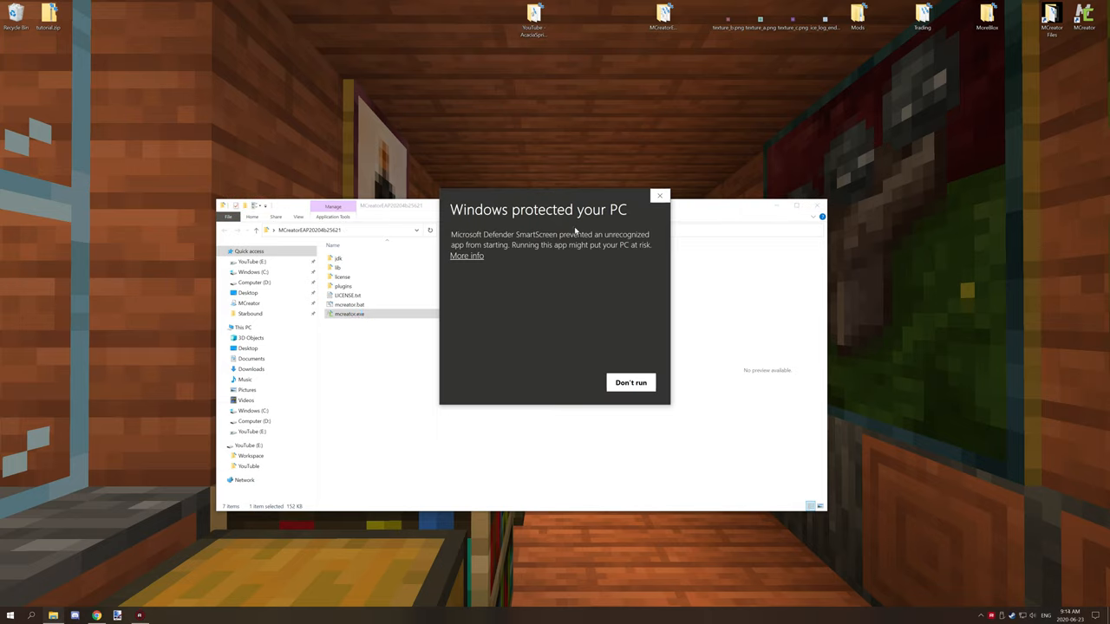
pyautogui.moveTo(605, 229)
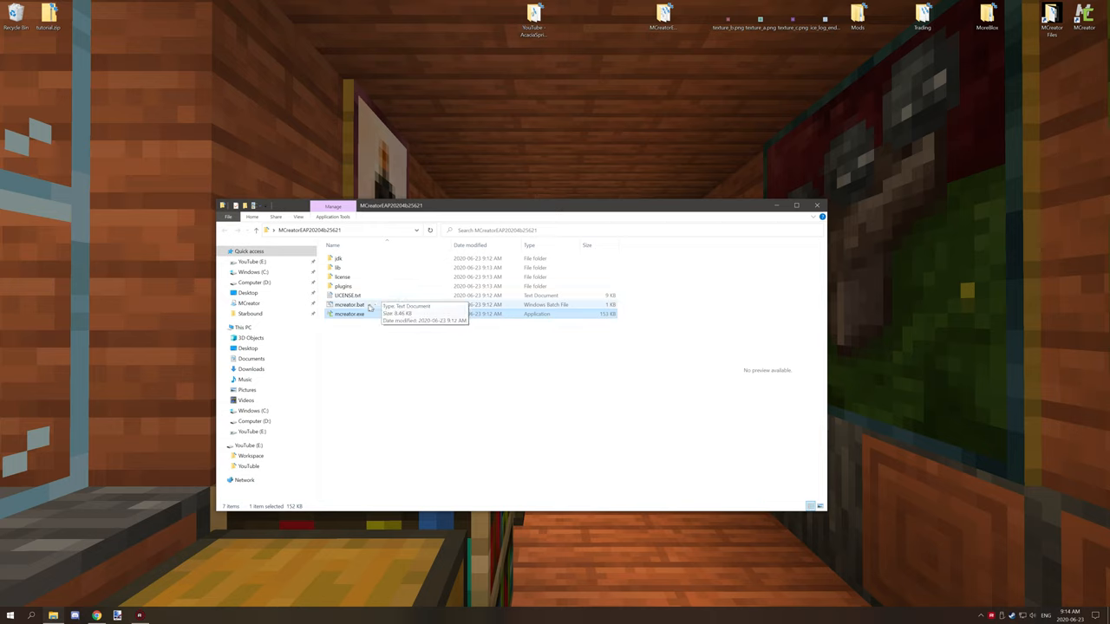
pyautogui.moveTo(350, 314)
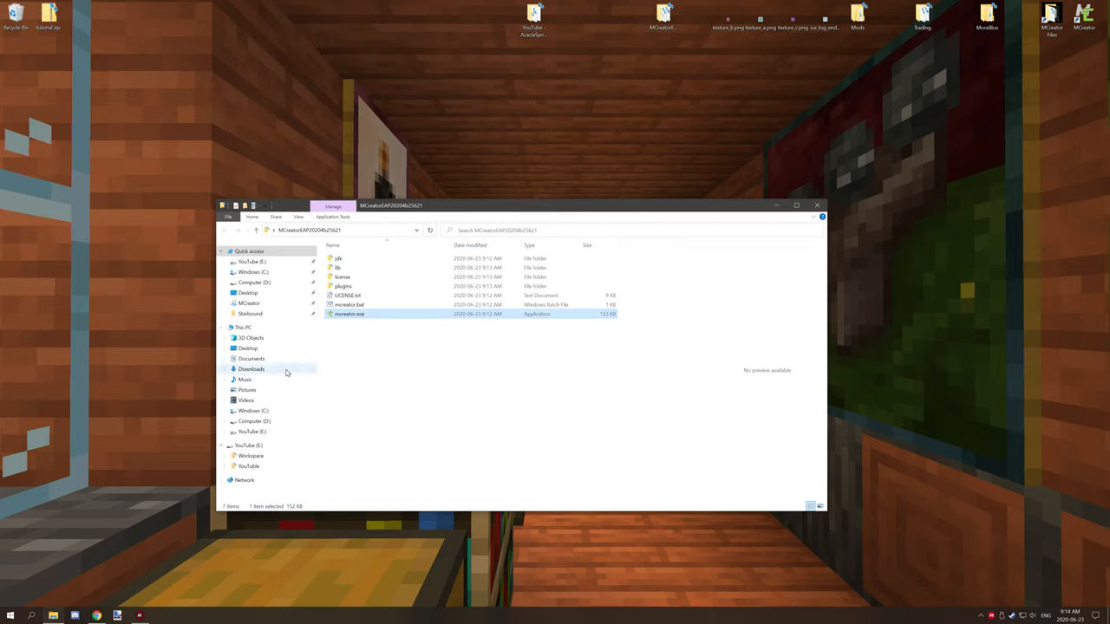
pyautogui.moveTo(356, 326)
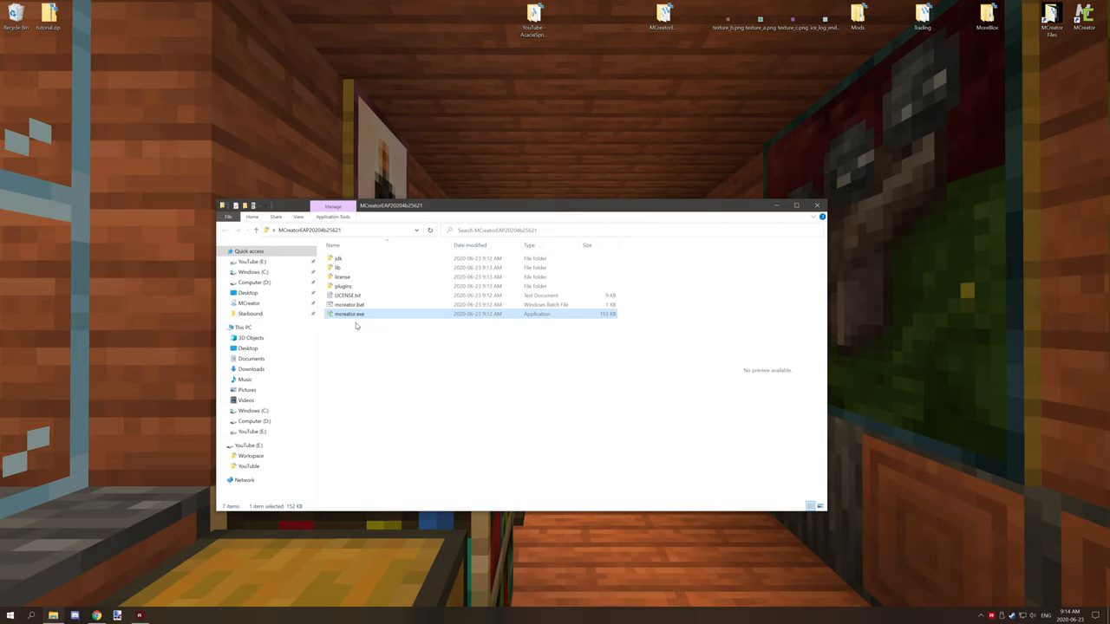
pyautogui.moveTo(372, 336)
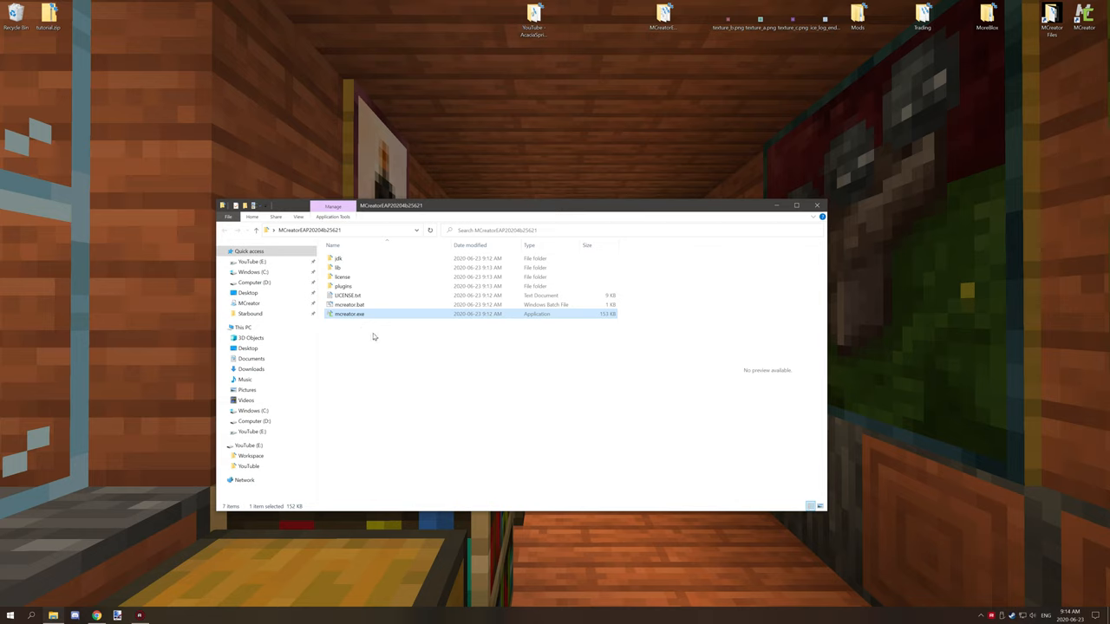
pyautogui.moveTo(346, 314)
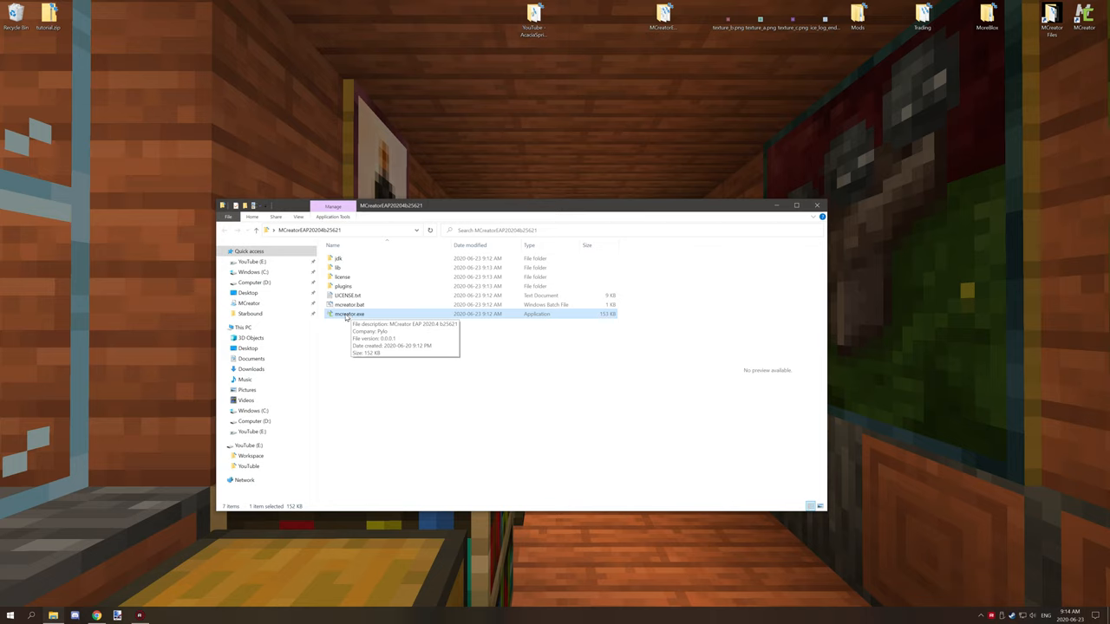
pyautogui.rightClick(347, 314)
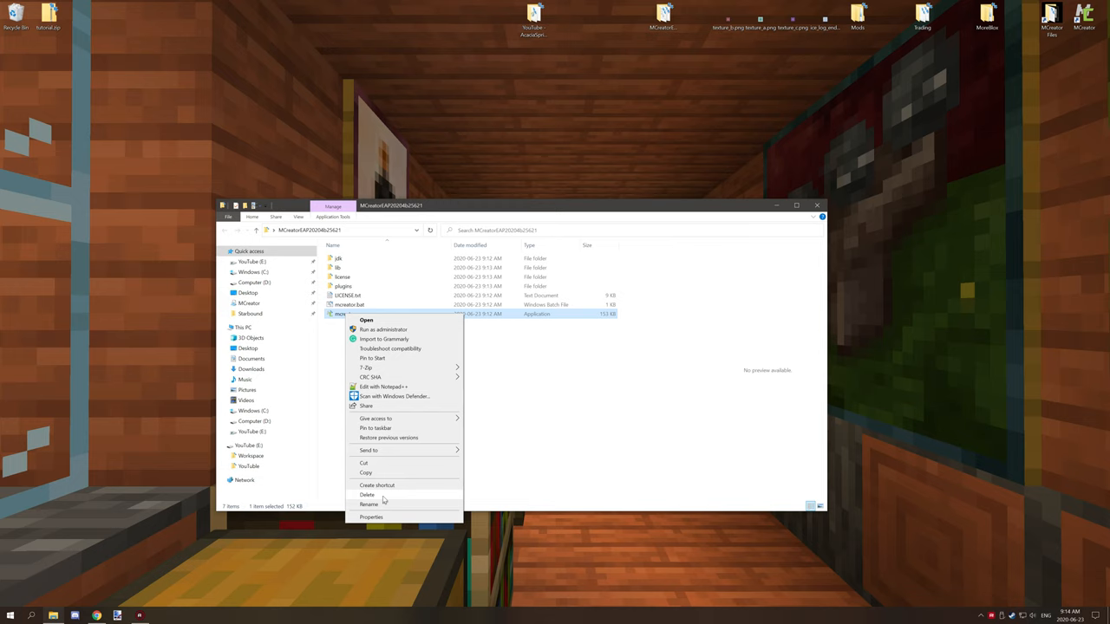
pyautogui.click(369, 517)
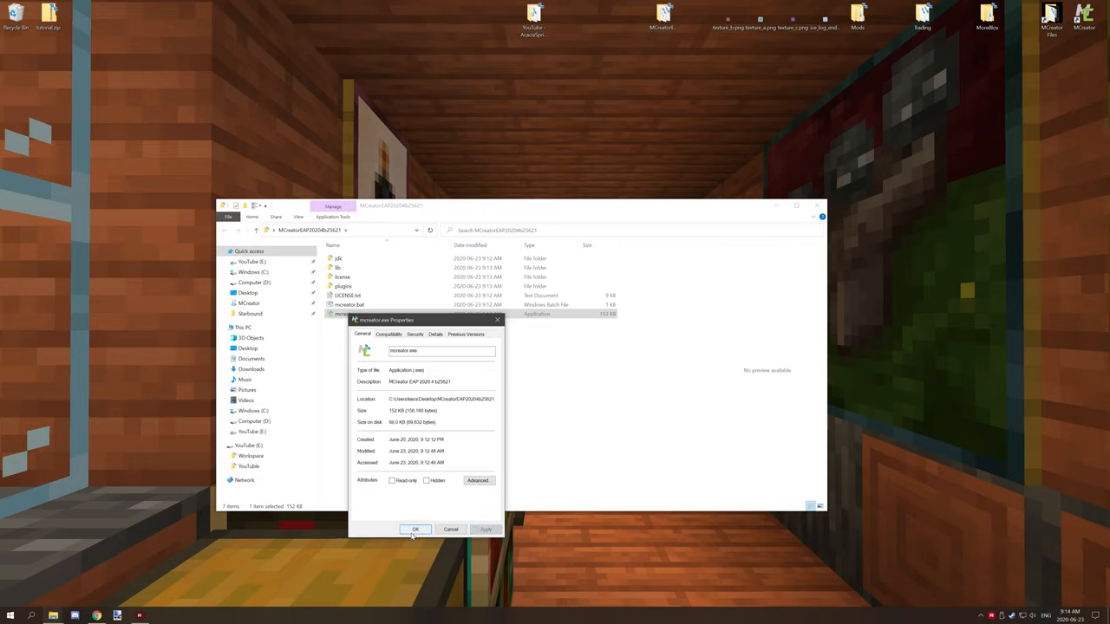
pyautogui.click(416, 529)
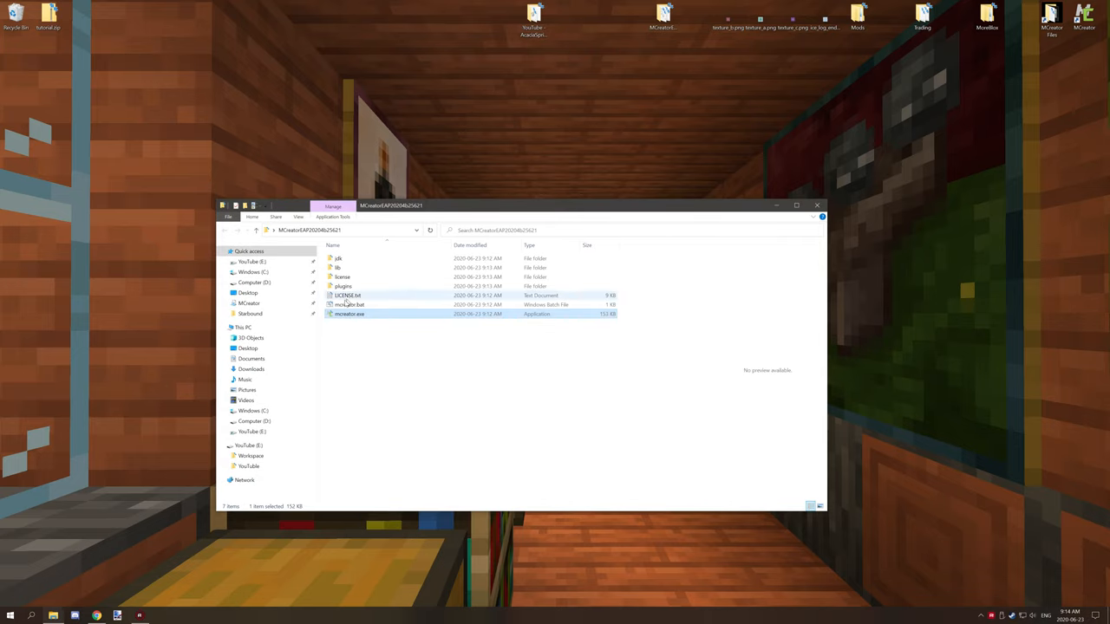
pyautogui.moveTo(350, 305)
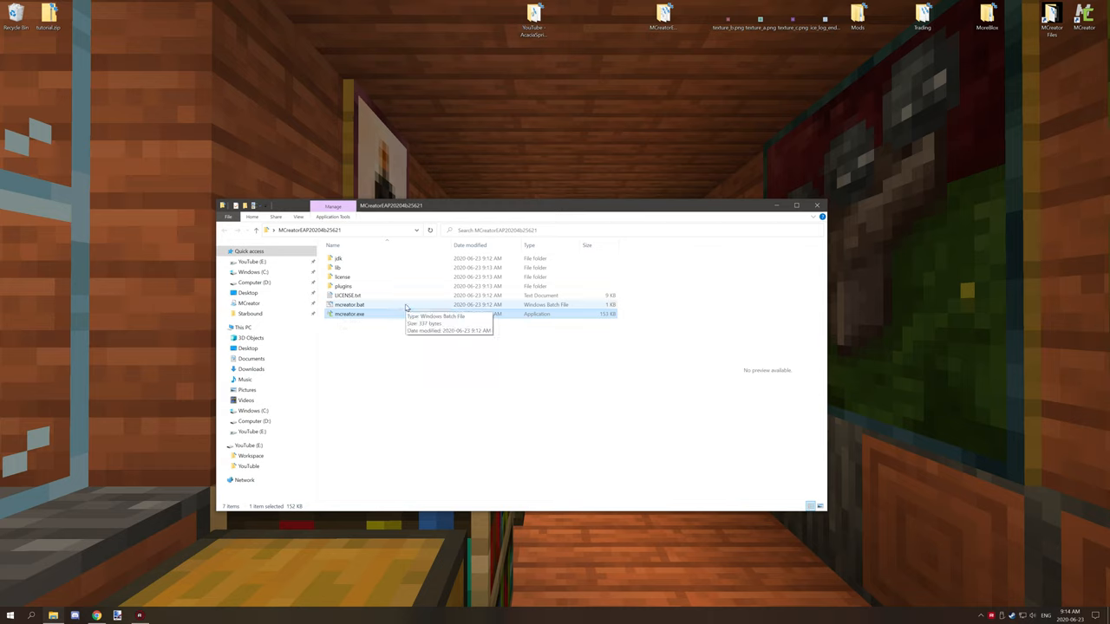
pyautogui.moveTo(378, 317)
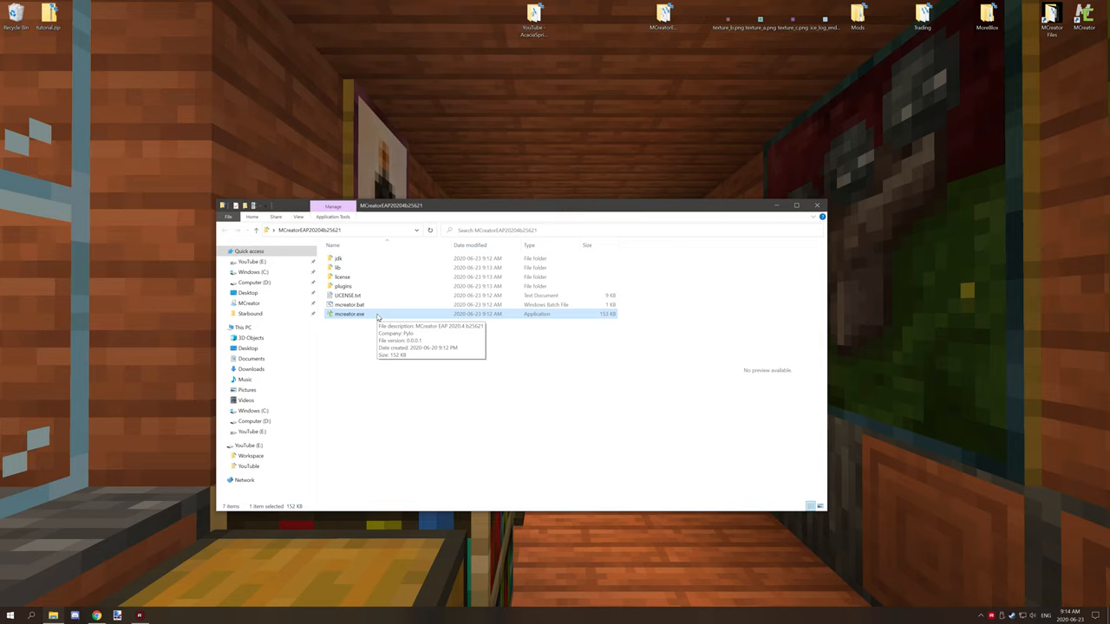
pyautogui.moveTo(375, 315)
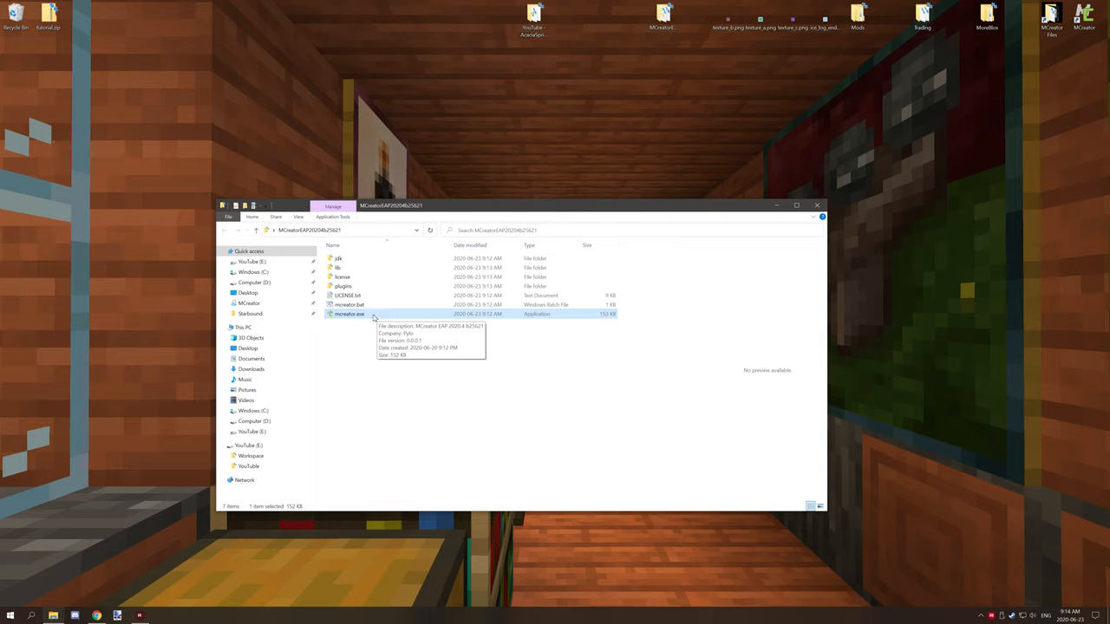
pyautogui.moveTo(367, 317)
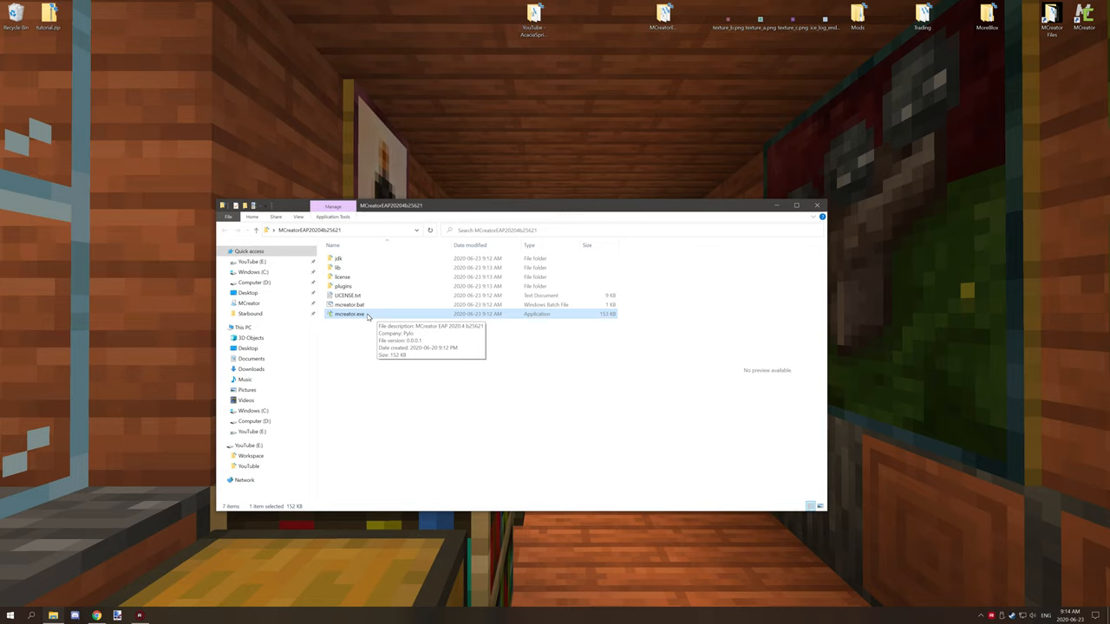
# Enable a high DPI scaling override for mcreator.exe in its Compatibility properties
pyautogui.rightClick(348, 314)
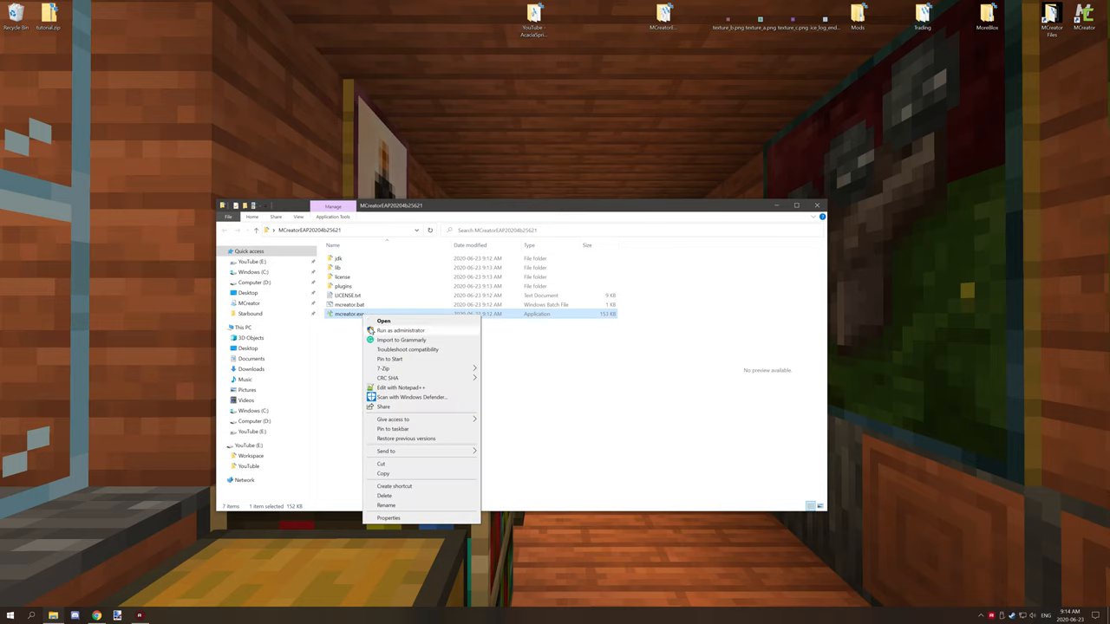
pyautogui.moveTo(388, 516)
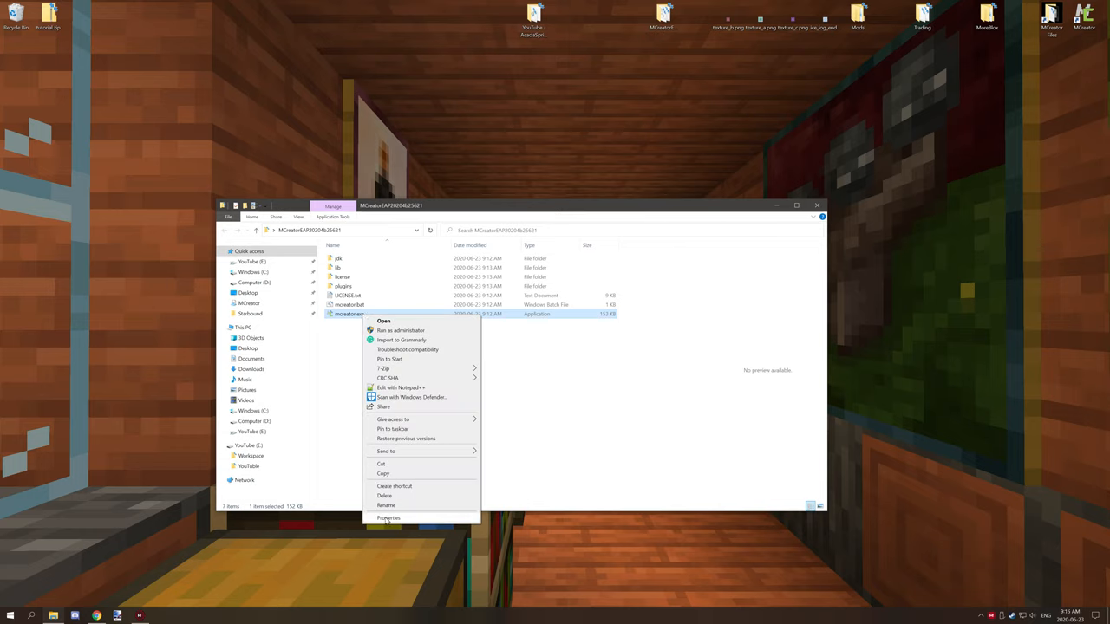
pyautogui.click(389, 517)
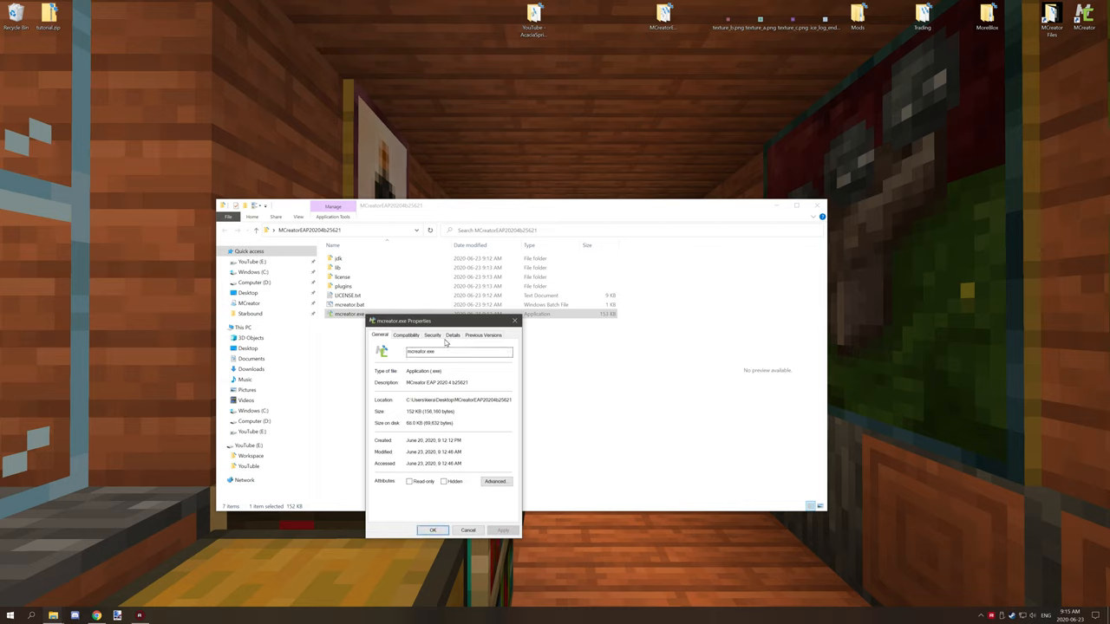
pyautogui.click(406, 335)
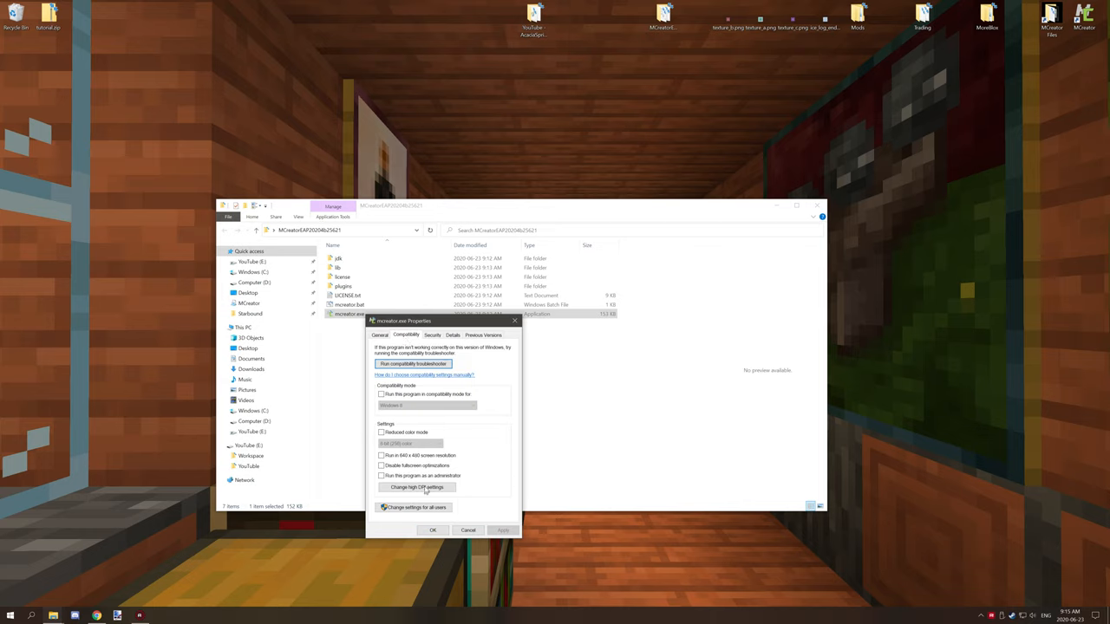
pyautogui.moveTo(417, 489)
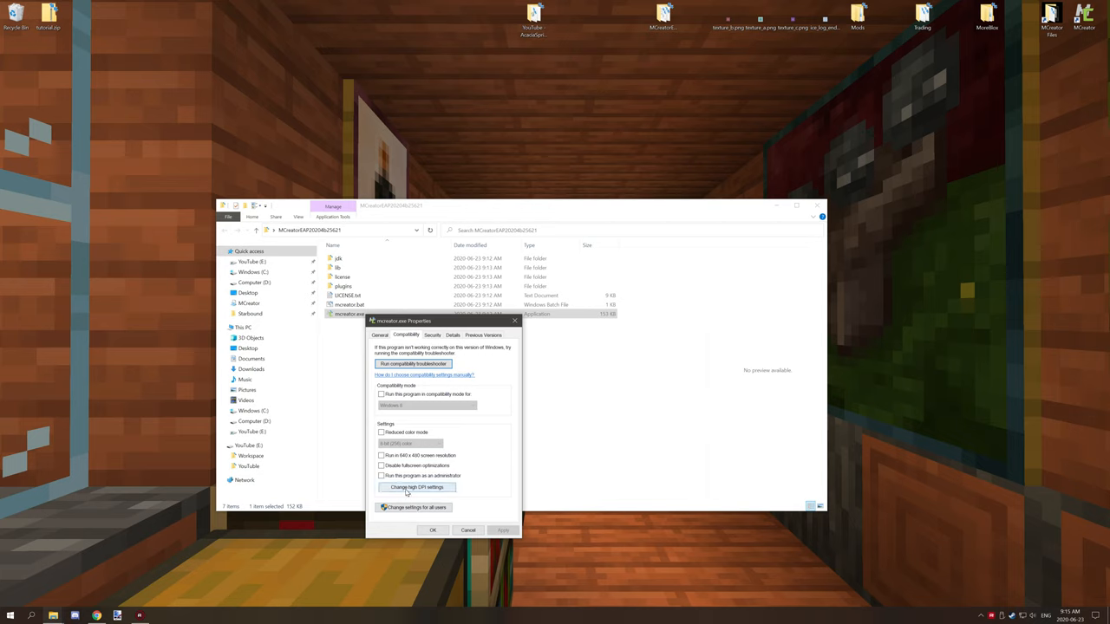
pyautogui.moveTo(416, 496)
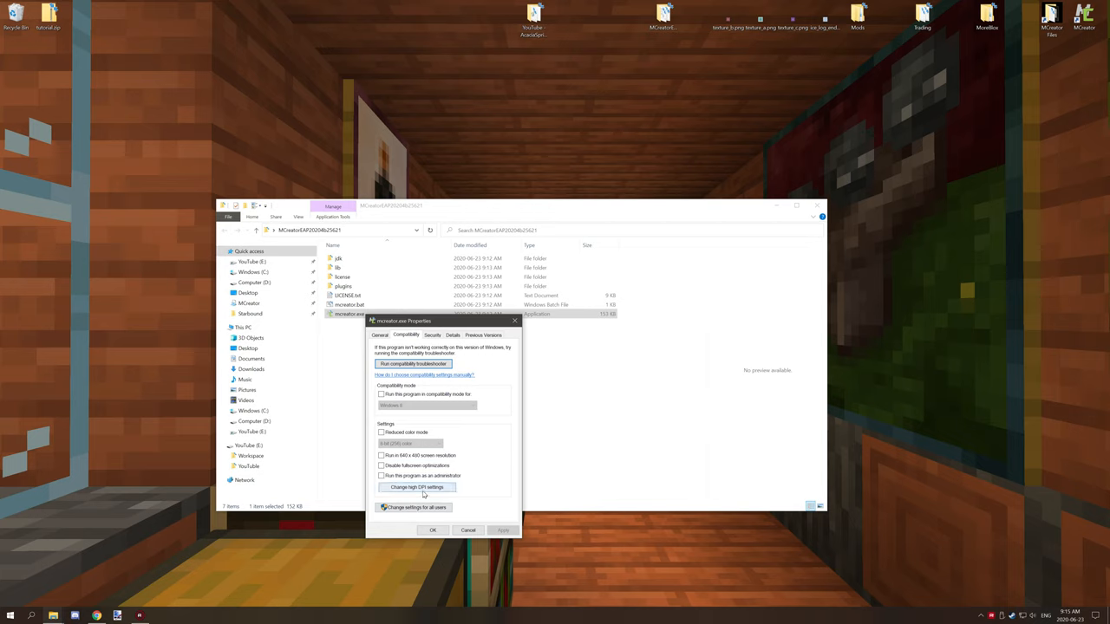
pyautogui.click(416, 487)
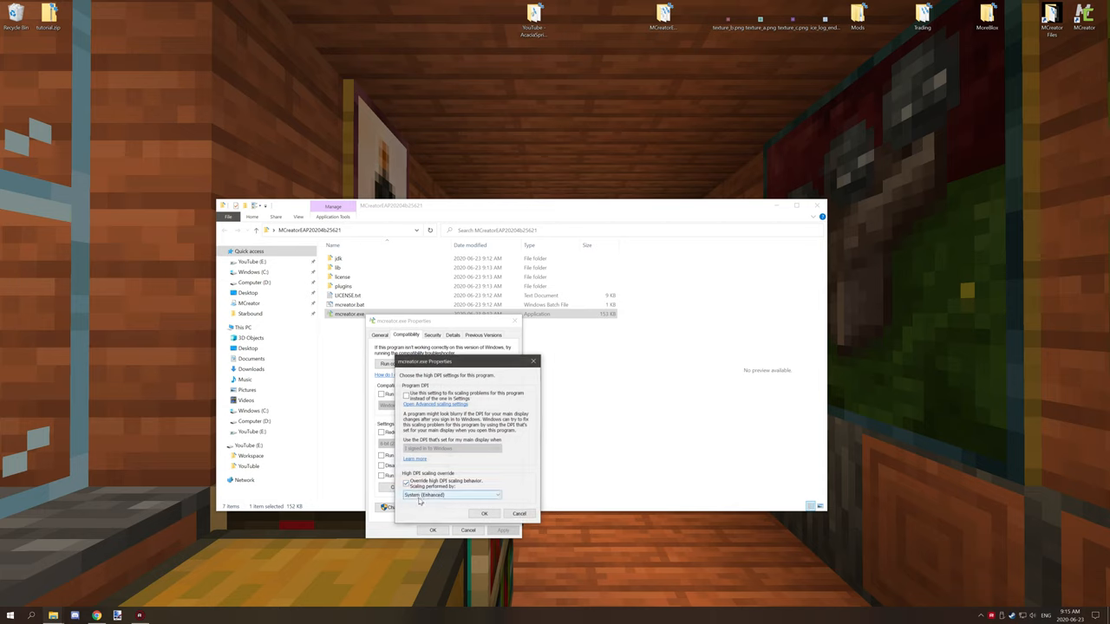
pyautogui.click(406, 482)
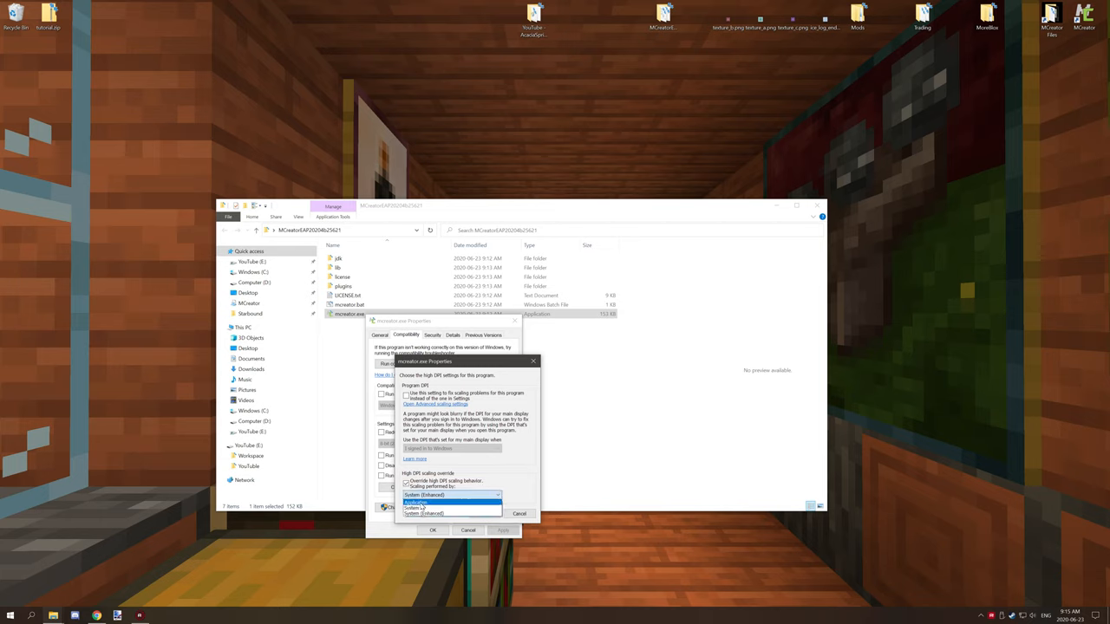
pyautogui.click(416, 505)
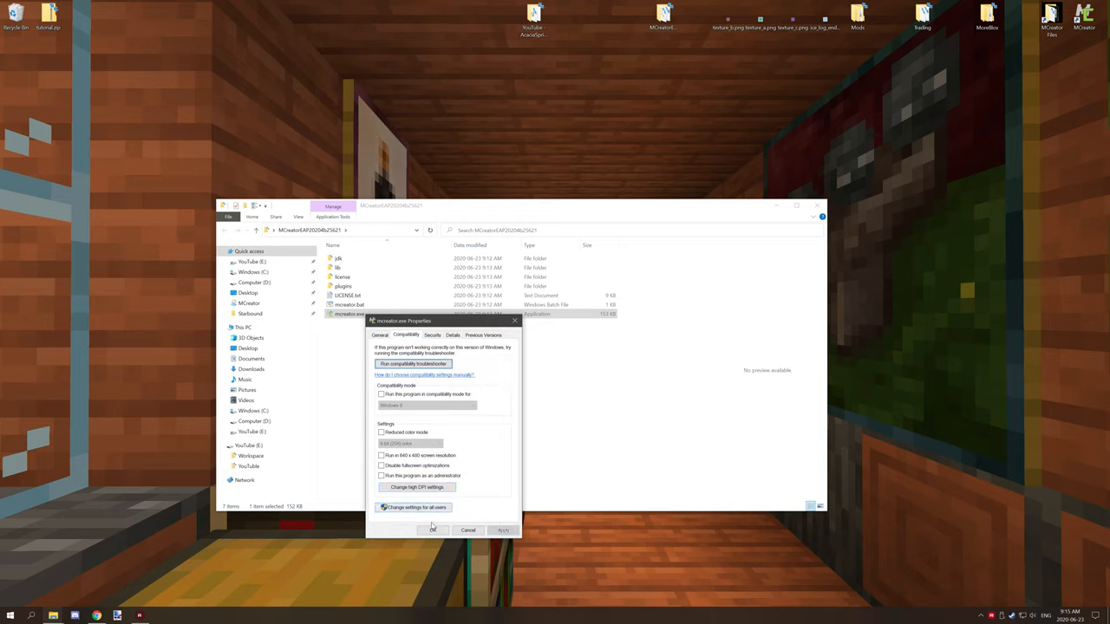
pyautogui.click(466, 531)
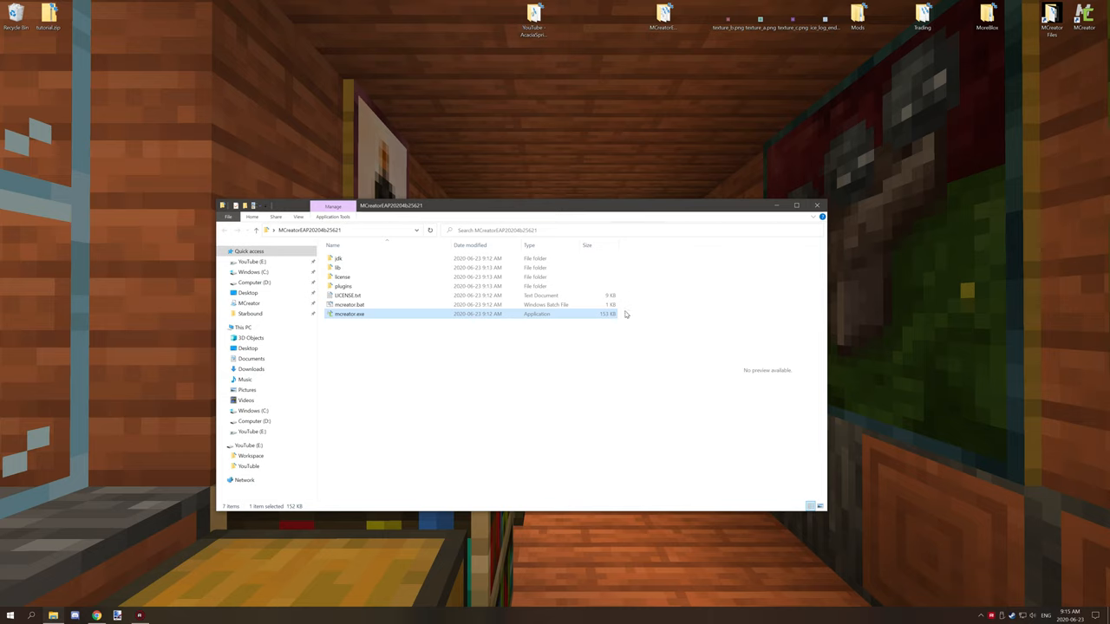
pyautogui.moveTo(624, 318)
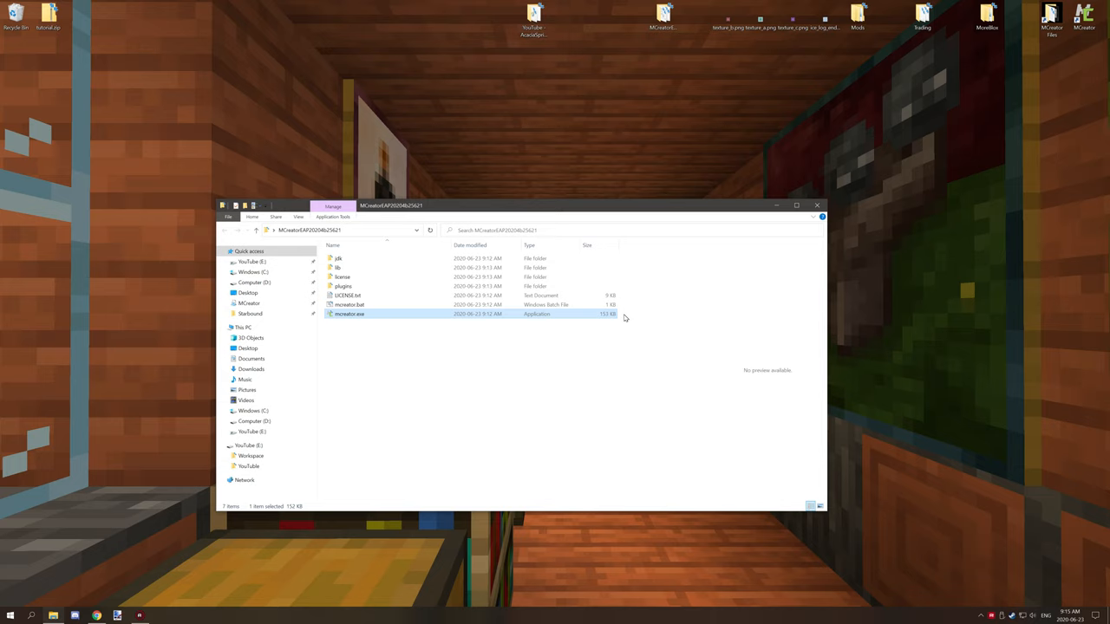
pyautogui.moveTo(85, 394)
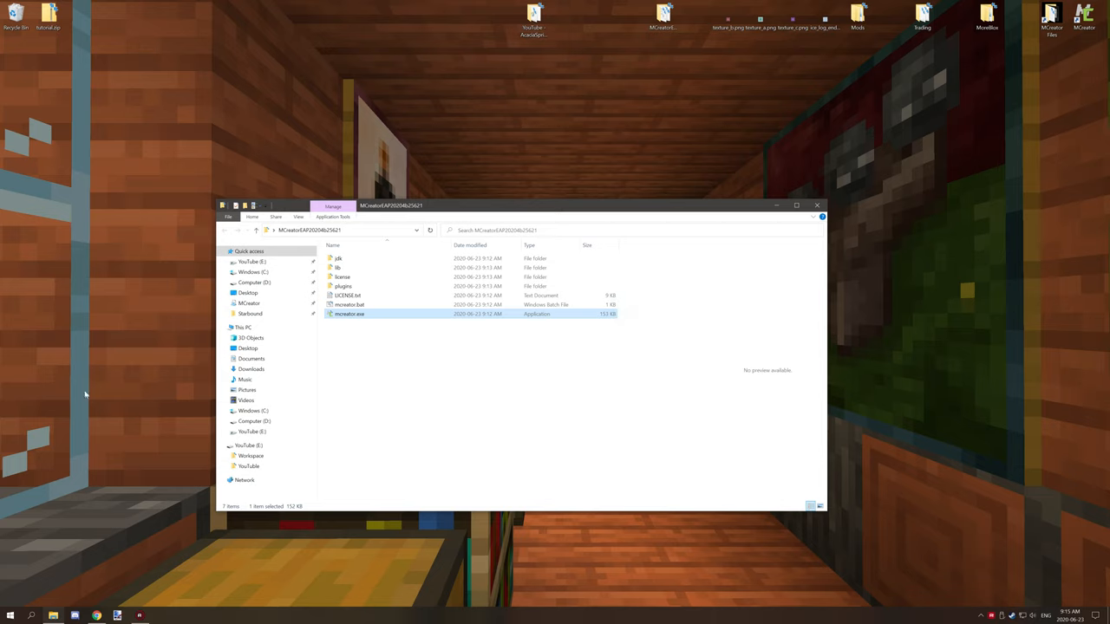
pyautogui.moveTo(108, 394)
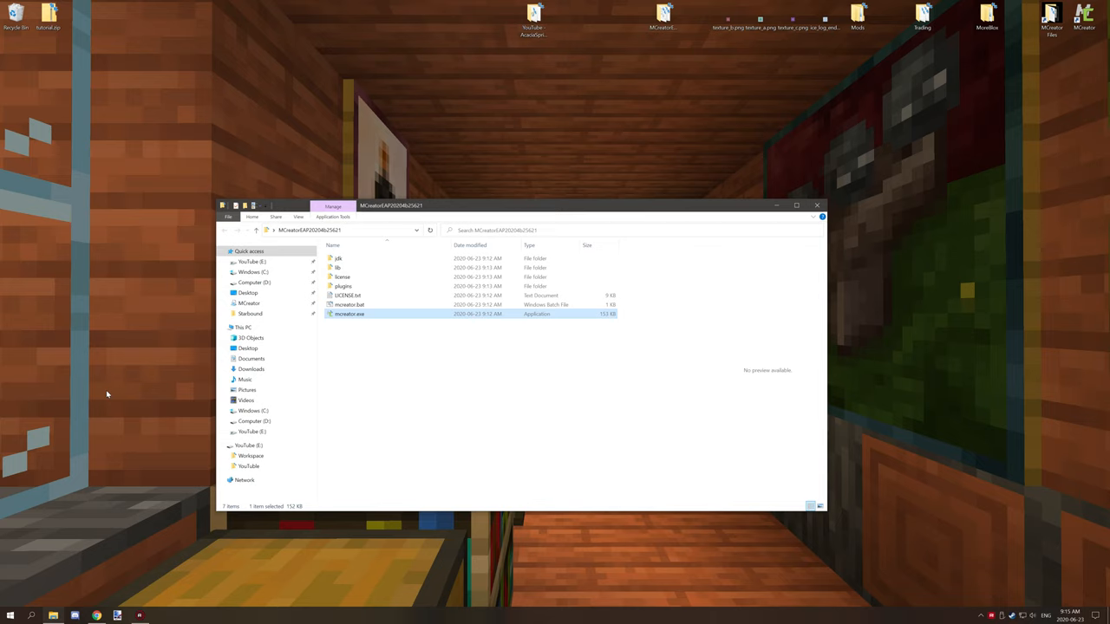
pyautogui.moveTo(14, 513)
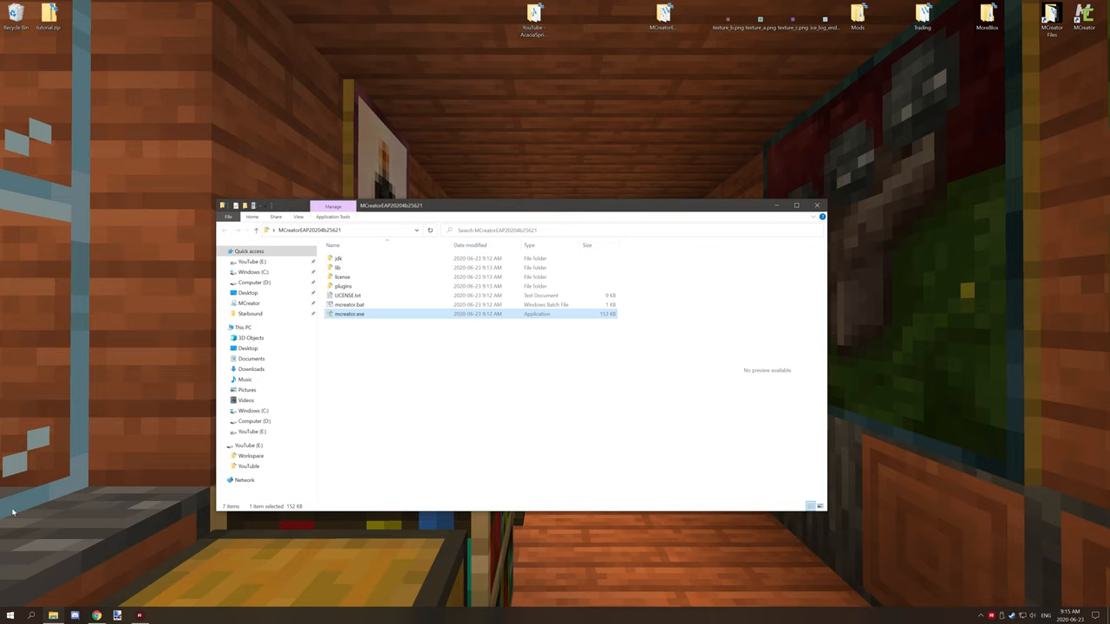
pyautogui.moveTo(450, 326)
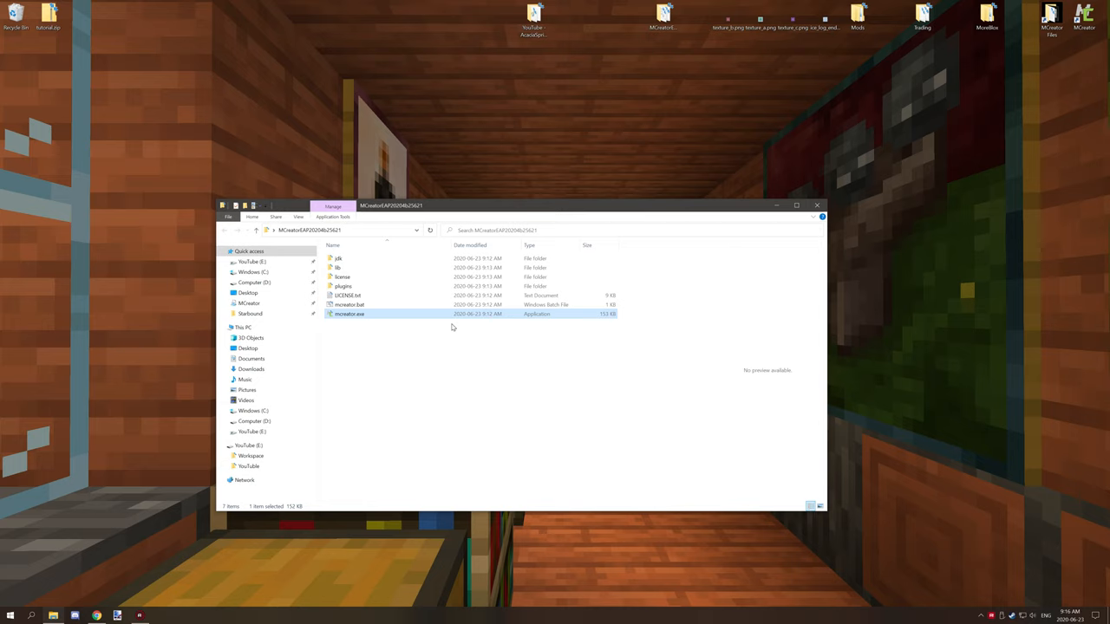
pyautogui.moveTo(390, 390)
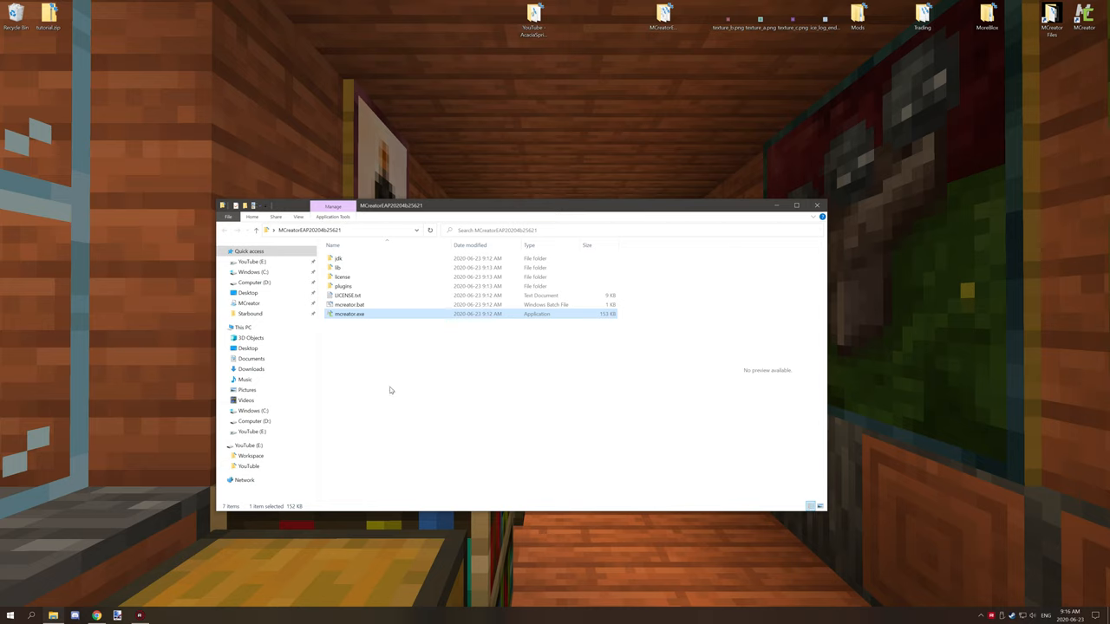
pyautogui.moveTo(368, 329)
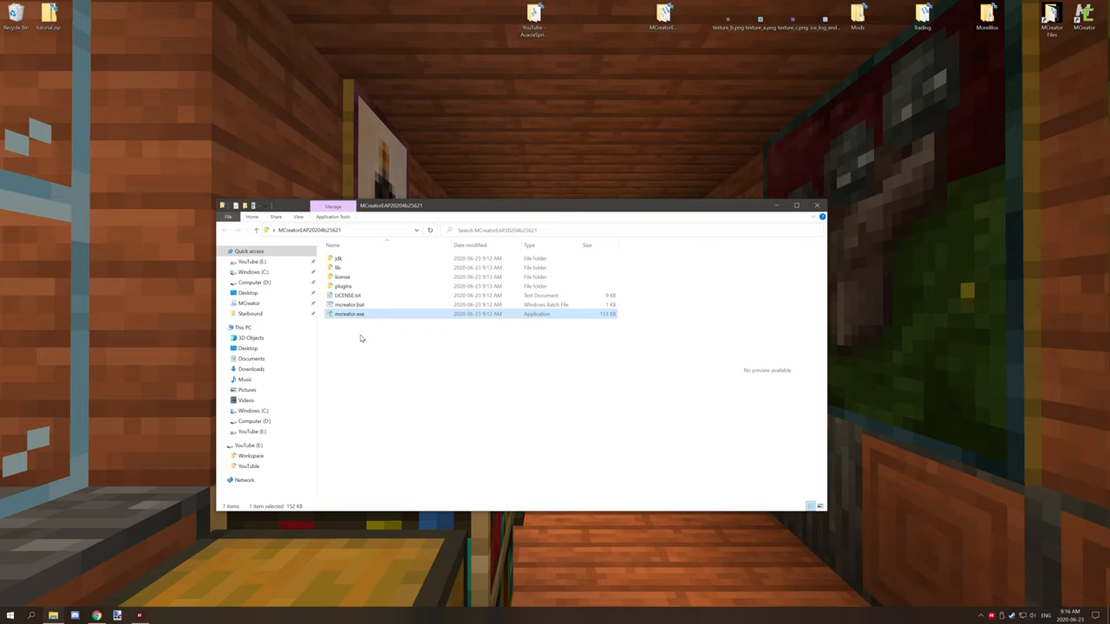
pyautogui.moveTo(361, 284)
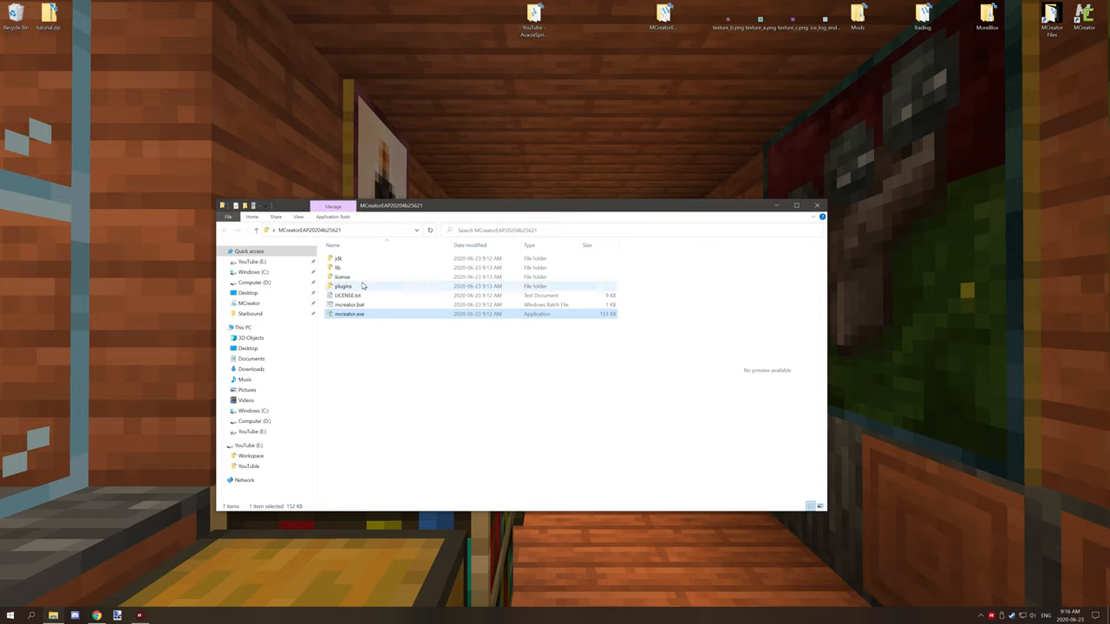
pyautogui.click(348, 314)
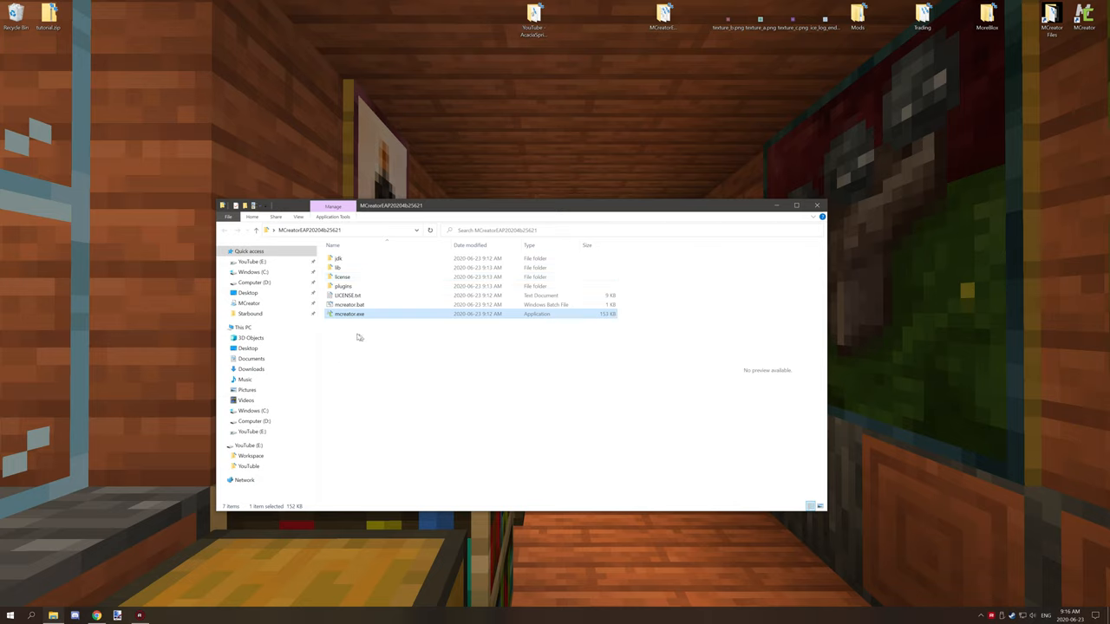
pyautogui.moveTo(345, 152)
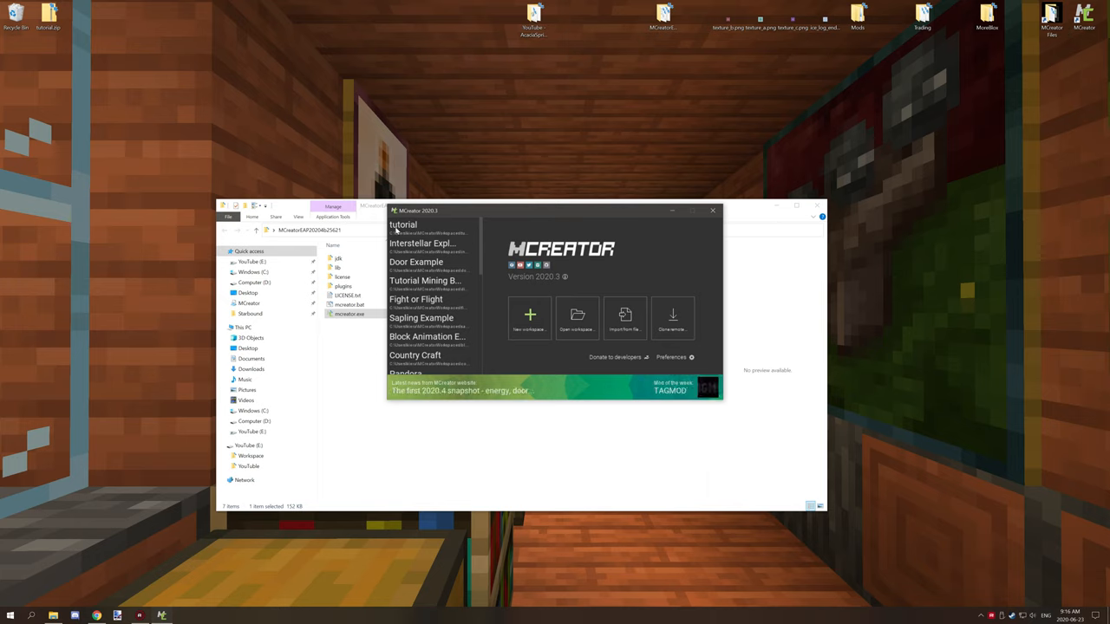
pyautogui.moveTo(446, 215)
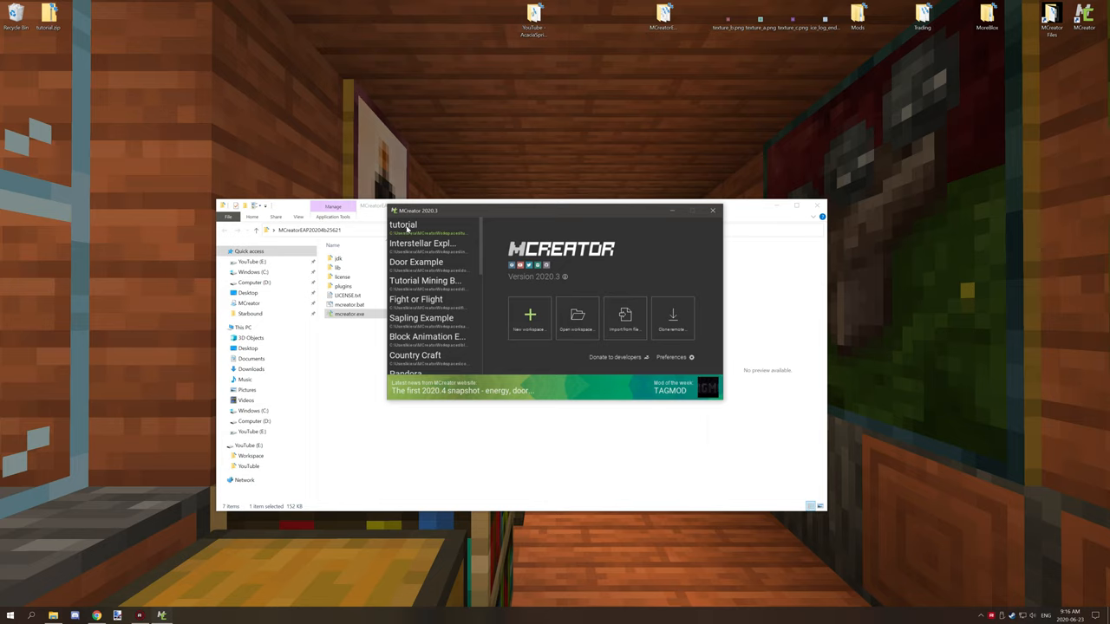
pyautogui.moveTo(408, 298)
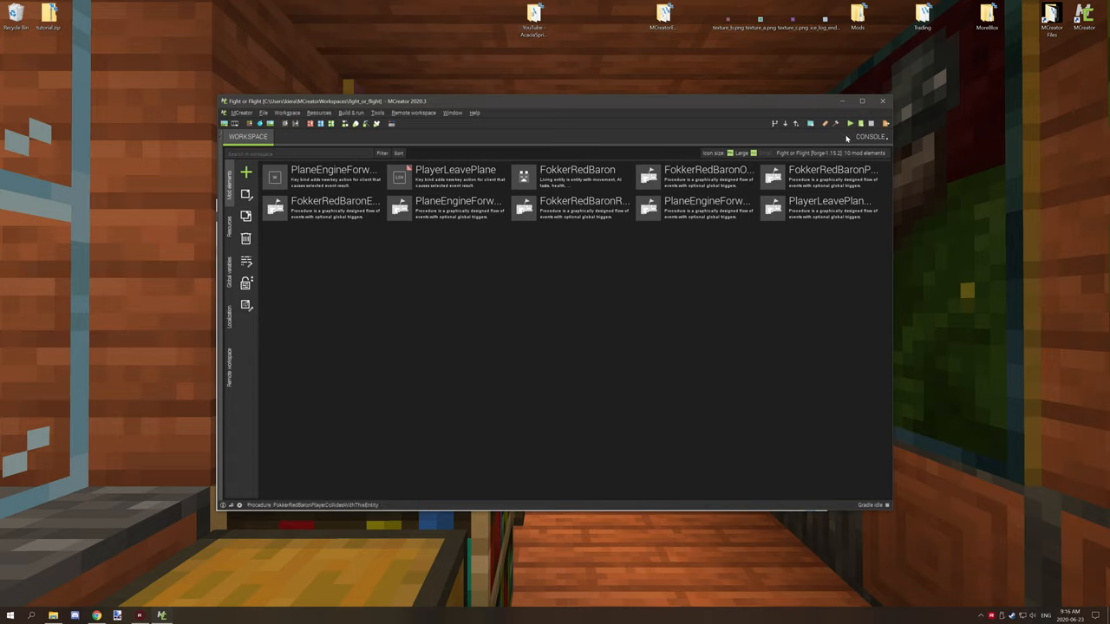
# Dismiss the non-compiling elements warning and bring up the Workspace actions
pyautogui.click(822, 121)
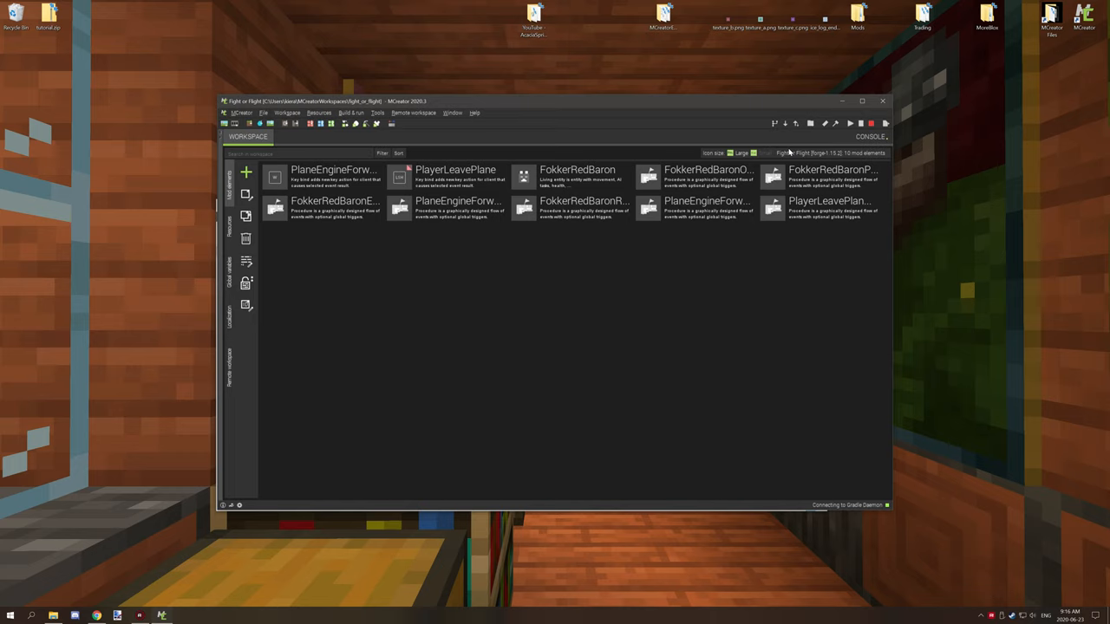
pyautogui.moveTo(787, 151)
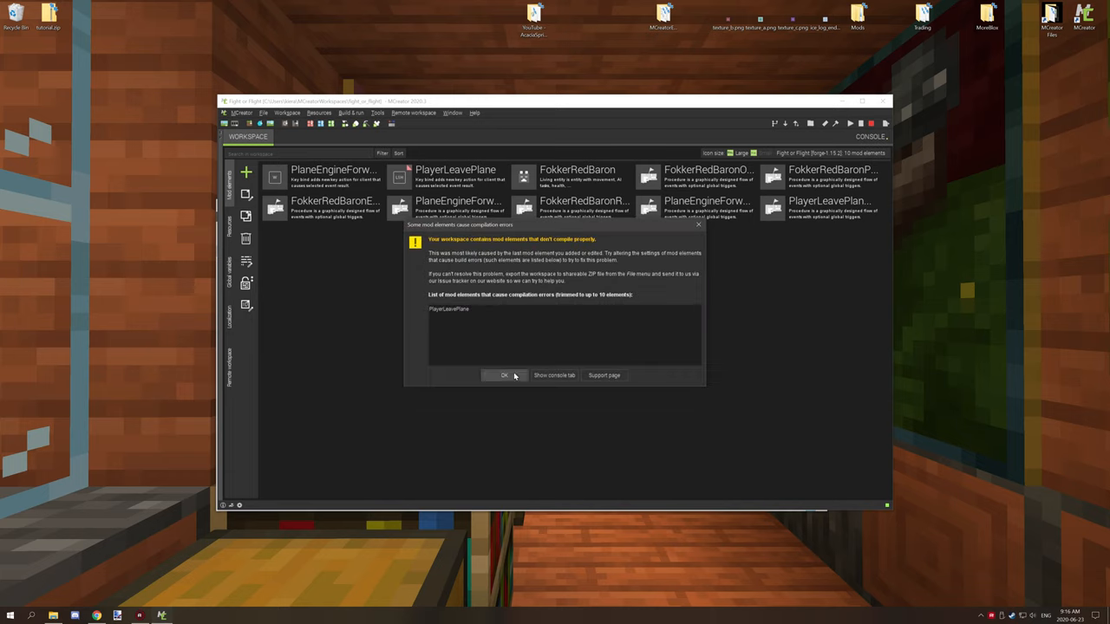
pyautogui.click(504, 374)
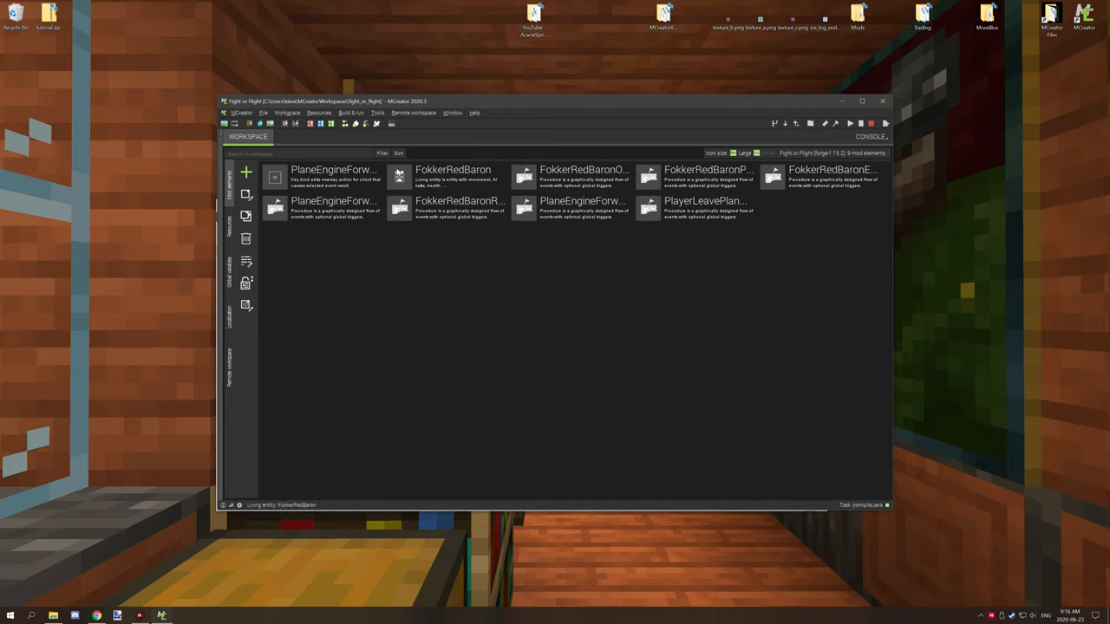
pyautogui.click(286, 113)
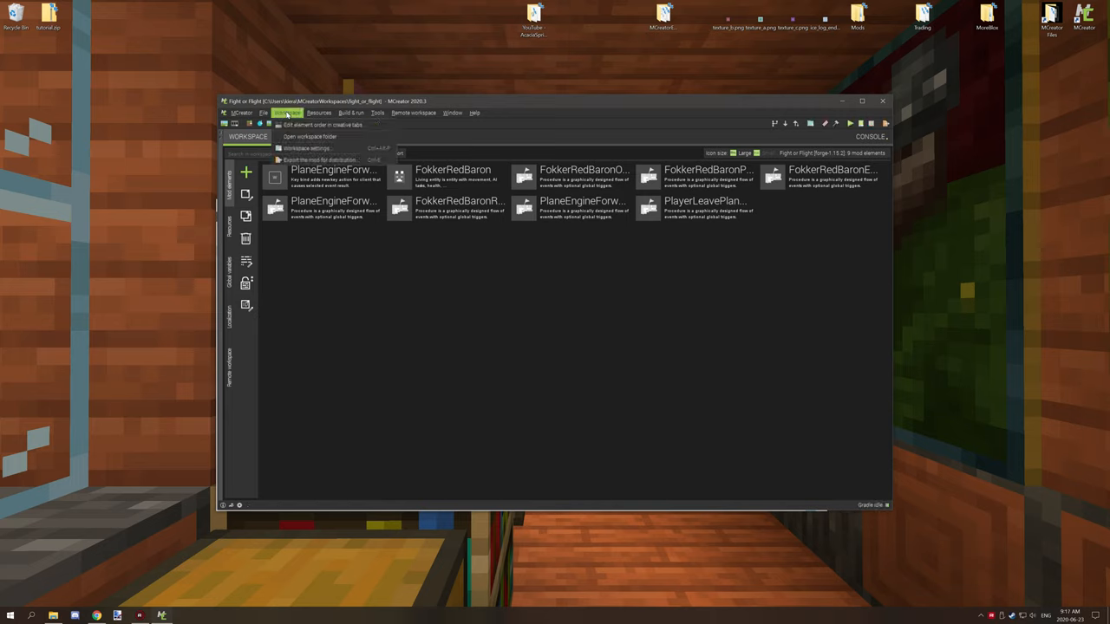
pyautogui.click(260, 113)
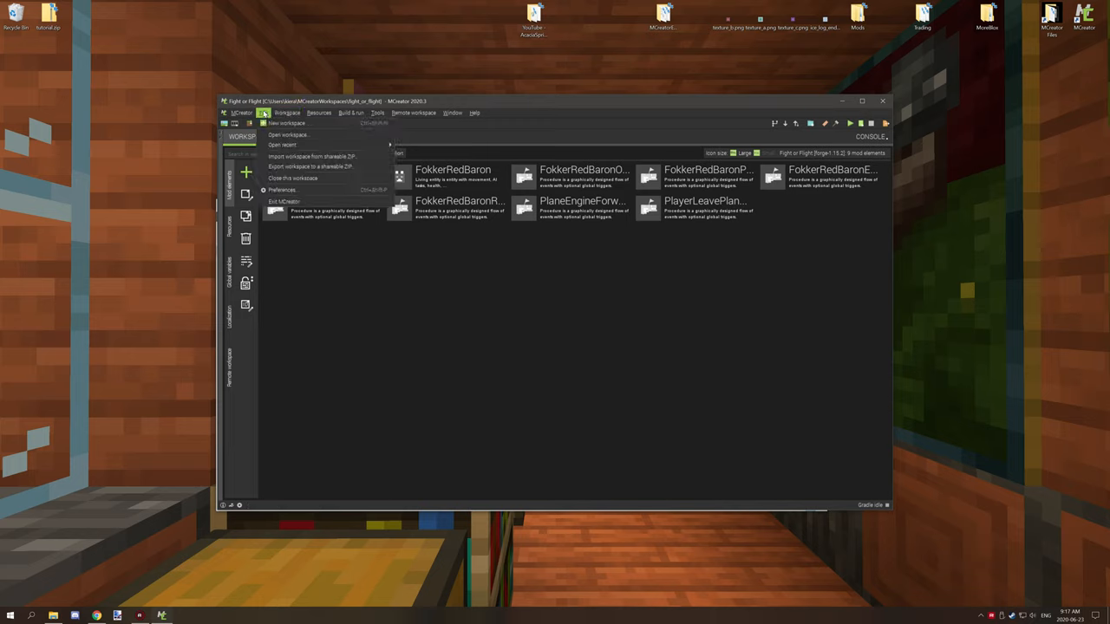
pyautogui.moveTo(303, 145)
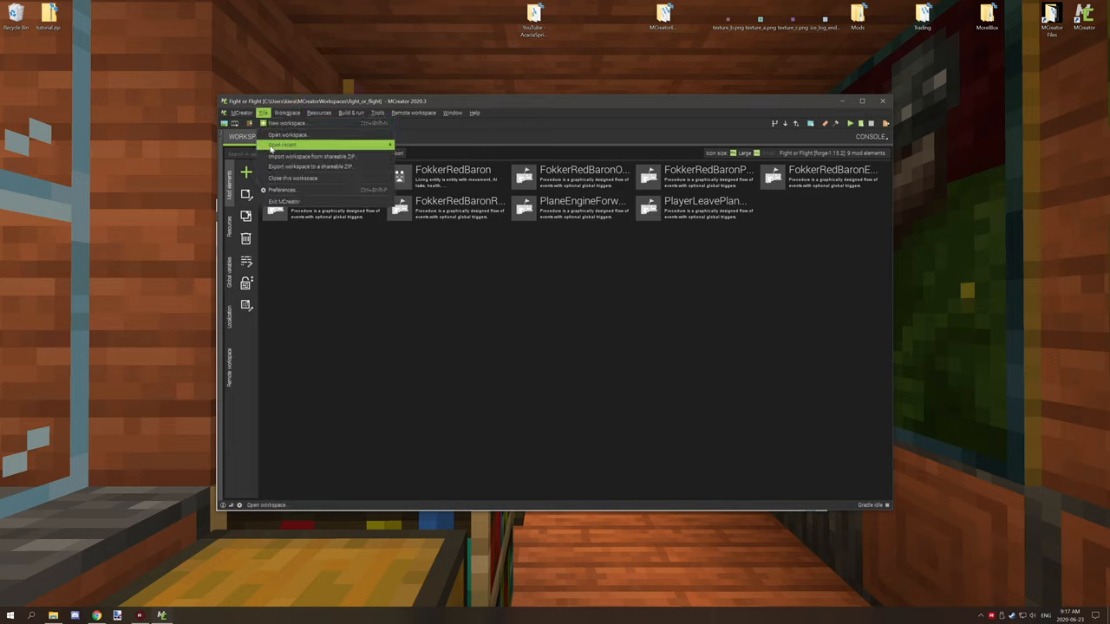
pyautogui.moveTo(312, 166)
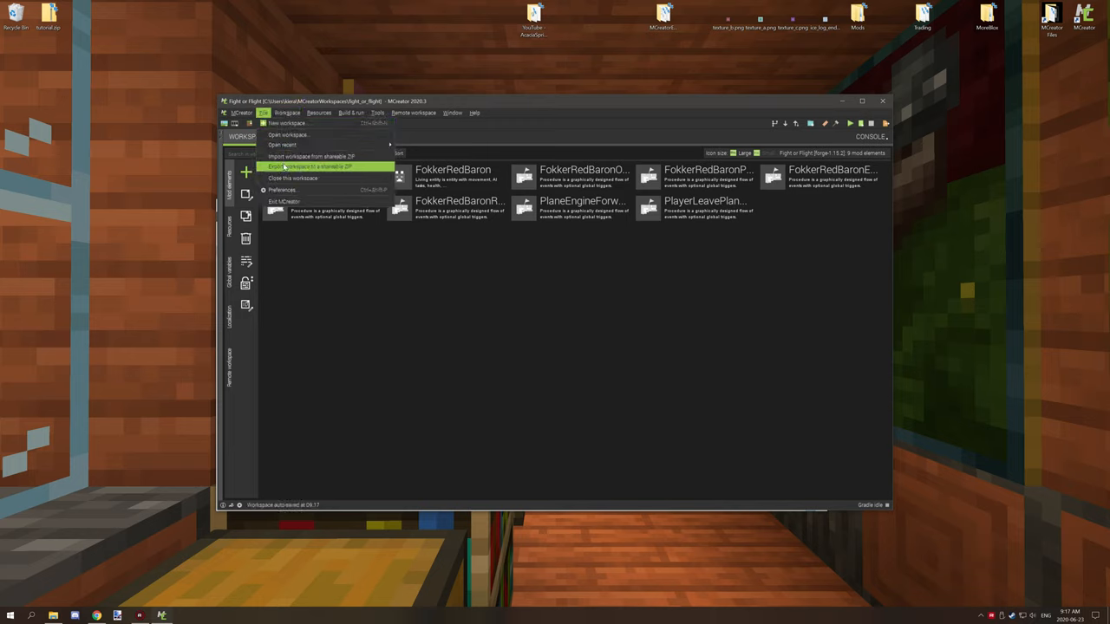
# Export the workspace as a shareable ZIP named 'fig2020_' saved to the desktop
pyautogui.click(312, 166)
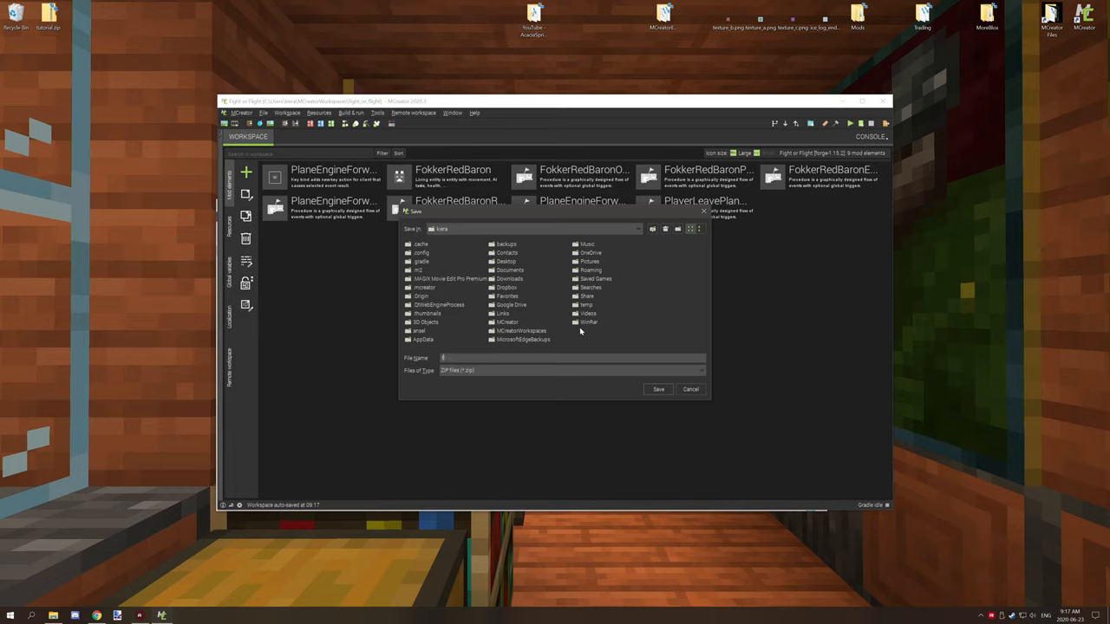
pyautogui.write('fight_or_flight_')
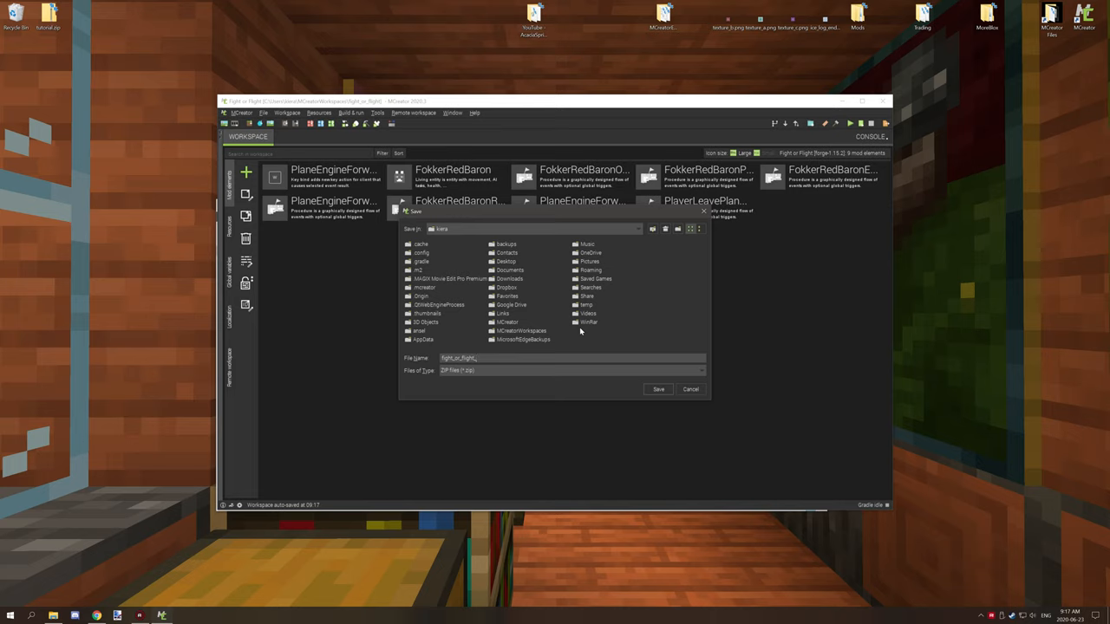
pyautogui.write('2020_3')
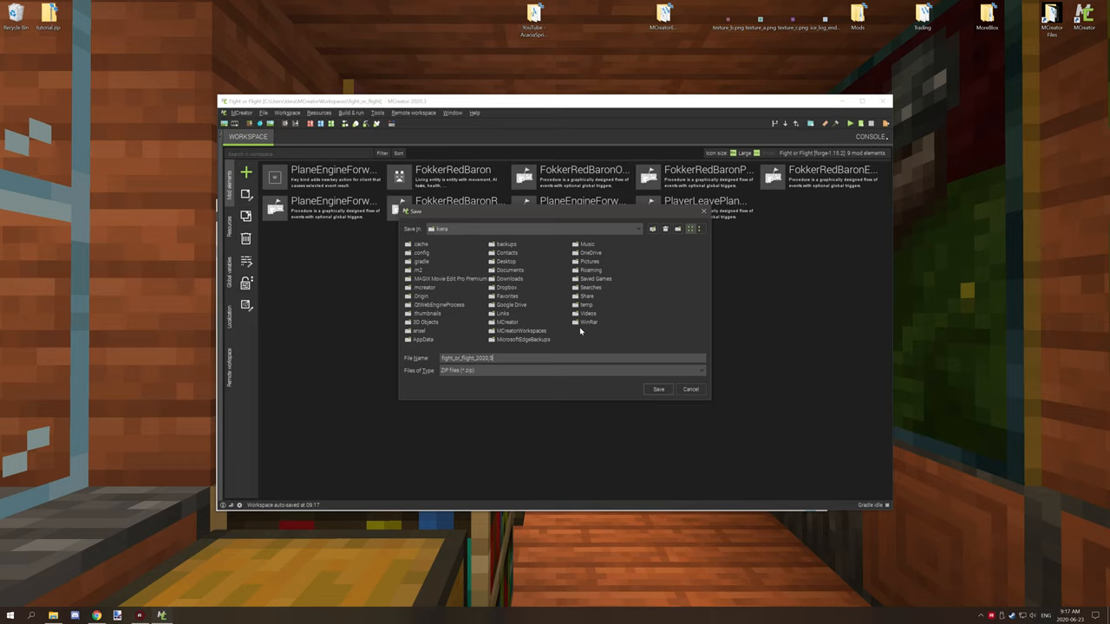
pyautogui.moveTo(592, 330)
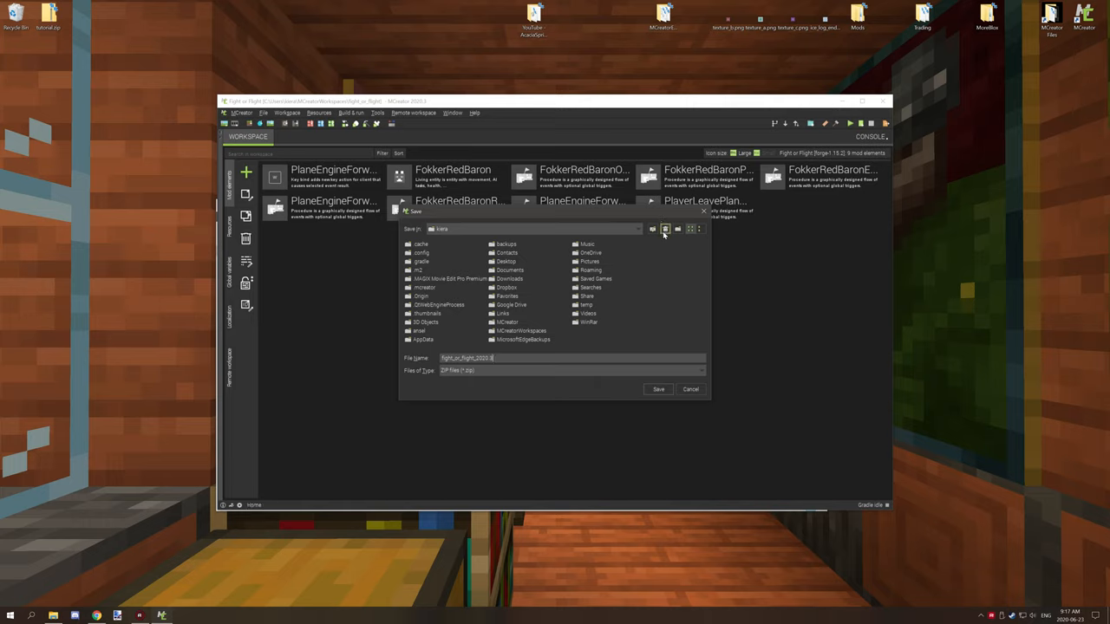
pyautogui.click(657, 388)
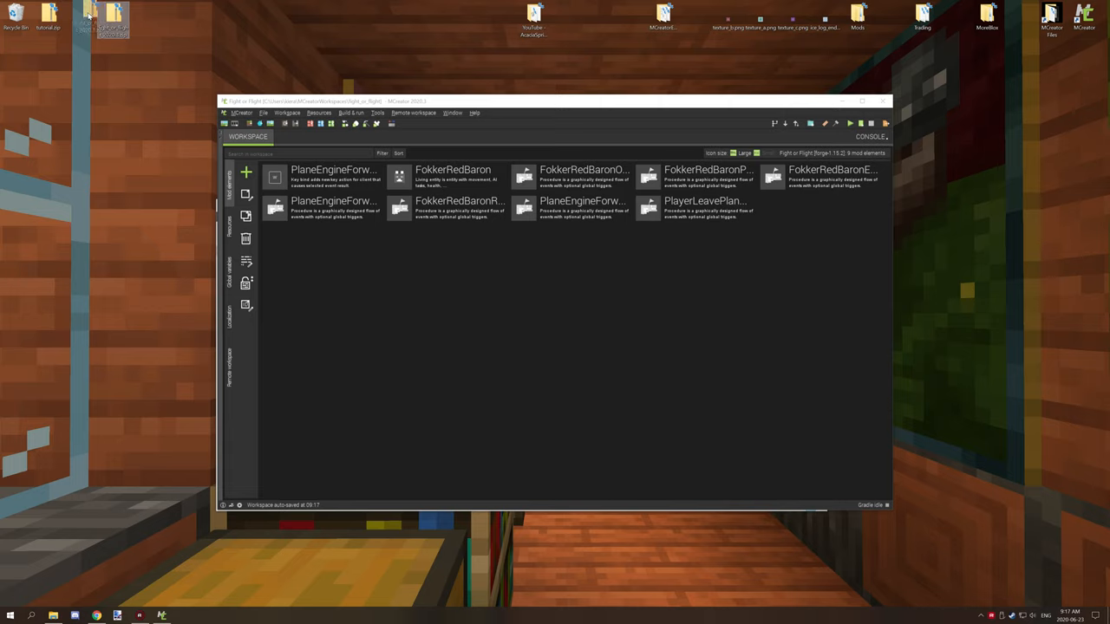
pyautogui.click(258, 113)
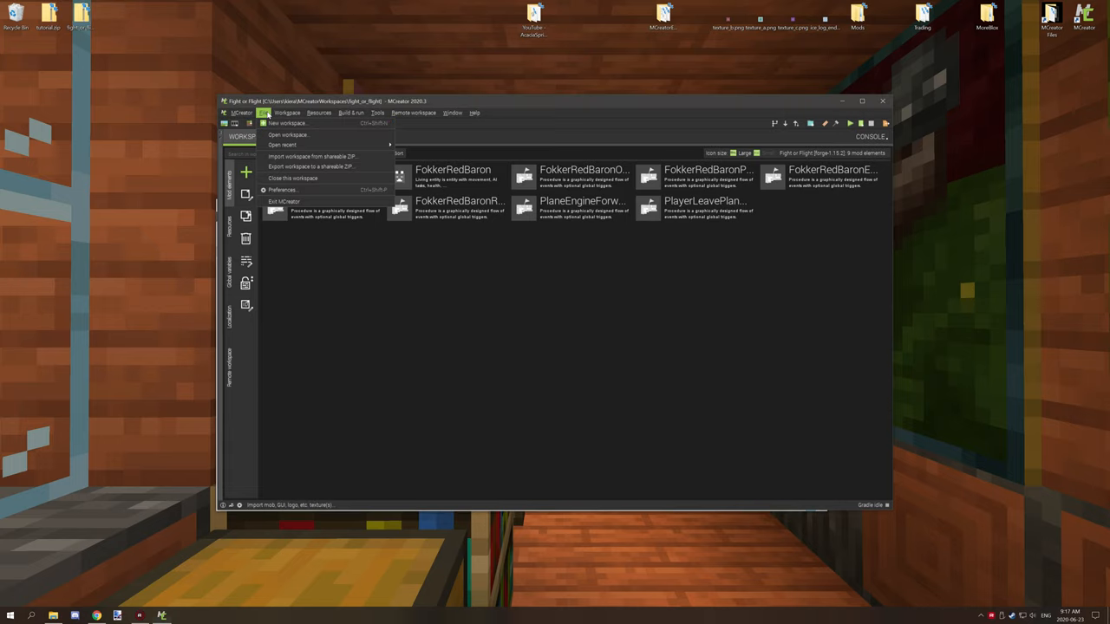
# Close the workspace, launch the 2020.4 snapshot and acknowledge its EAP warning
pyautogui.click(353, 113)
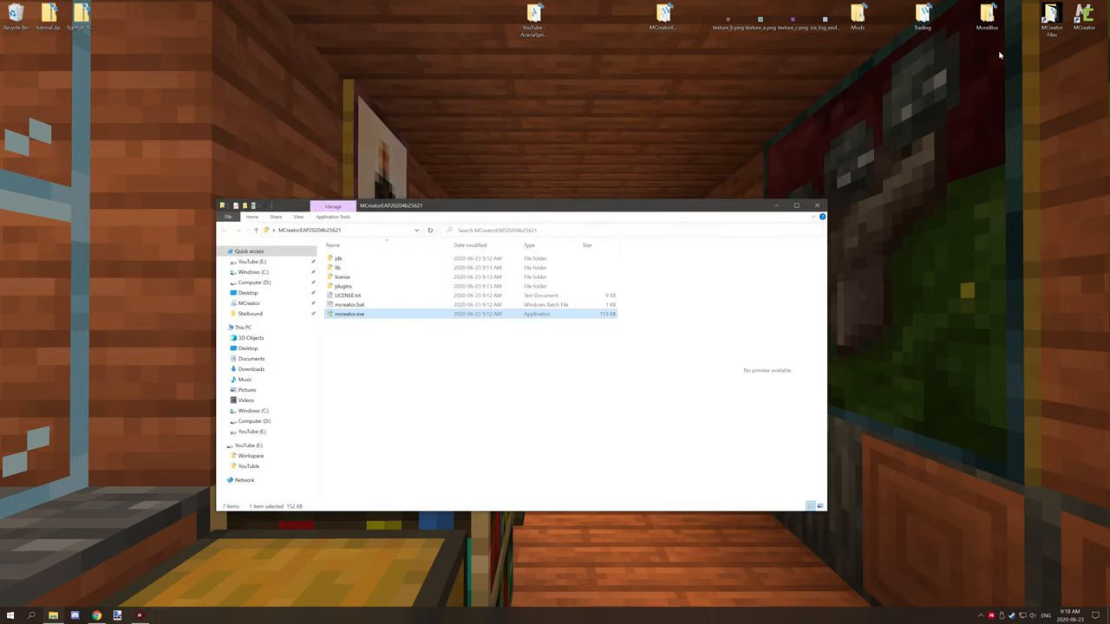
pyautogui.moveTo(104, 299)
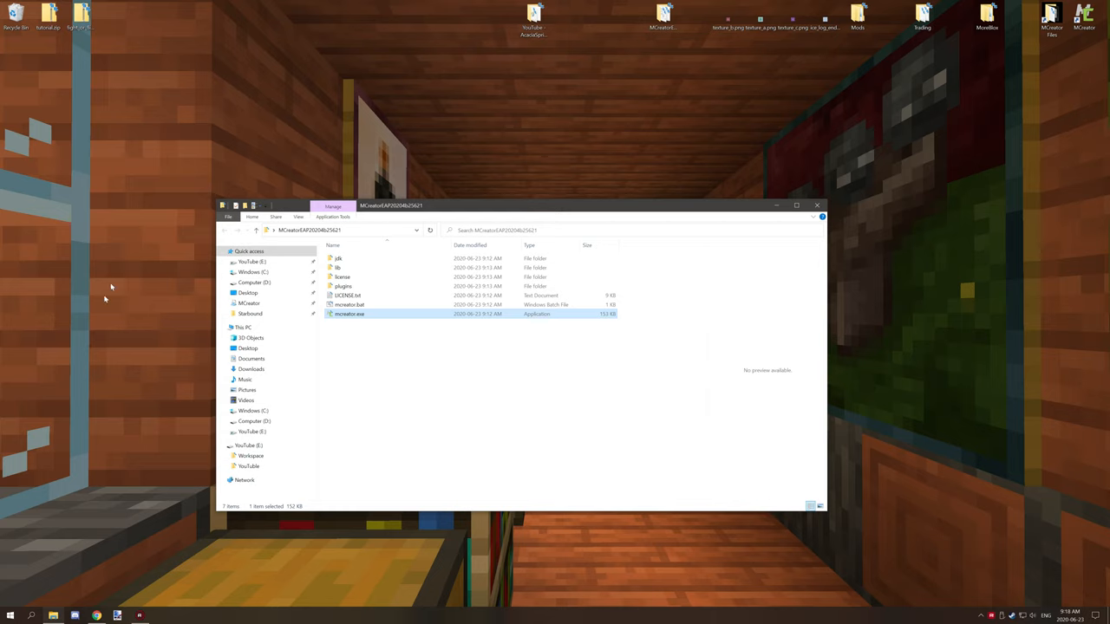
pyautogui.moveTo(634, 11)
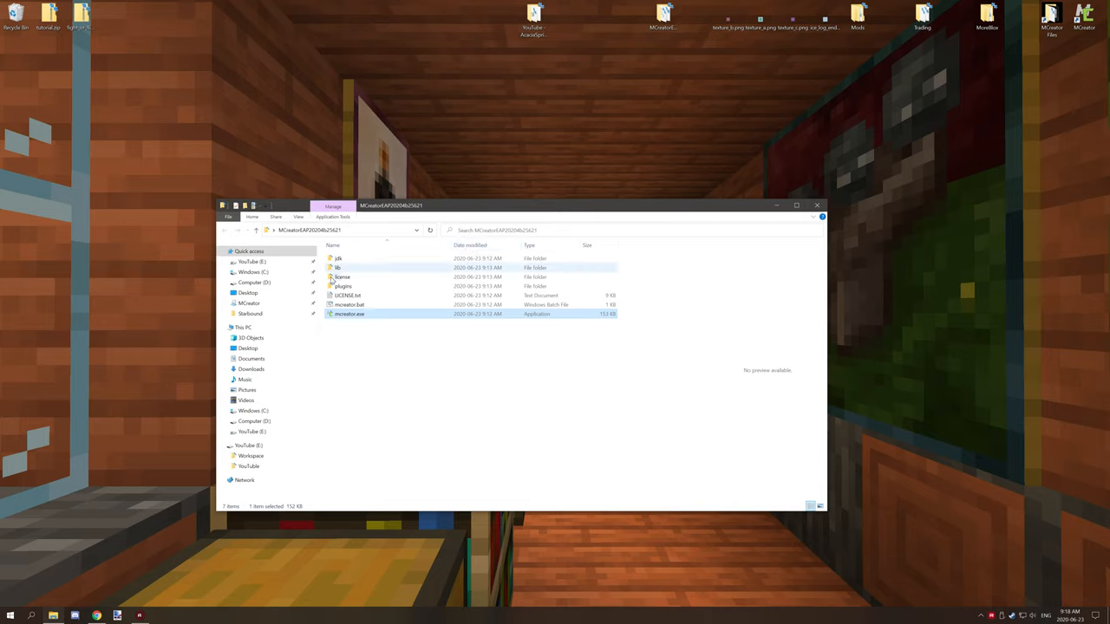
pyautogui.doubleClick(351, 313)
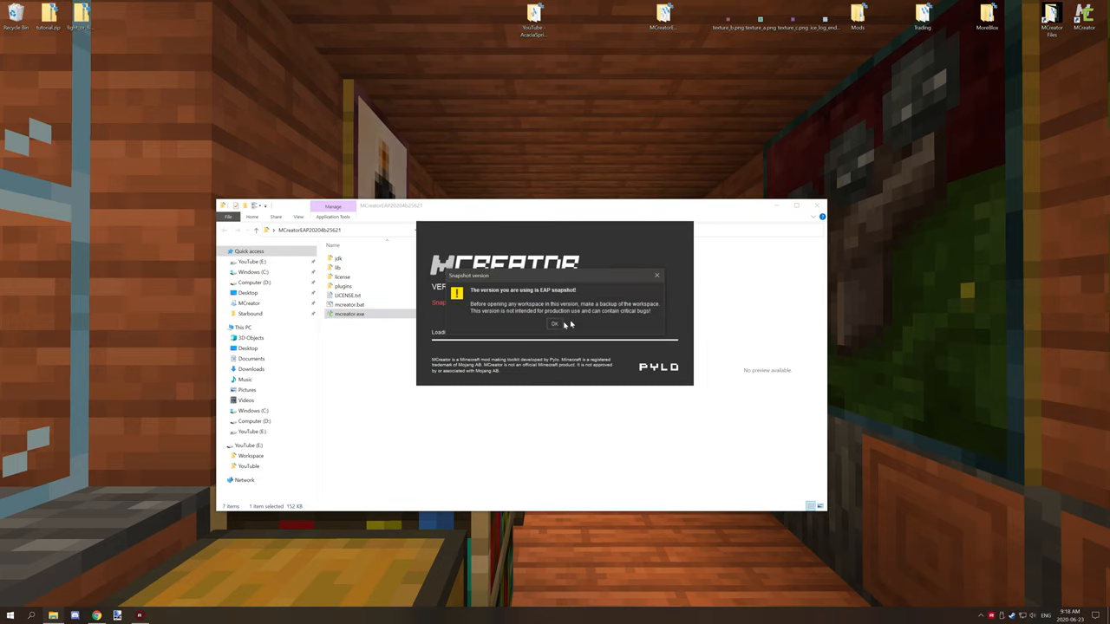
pyautogui.moveTo(617, 288)
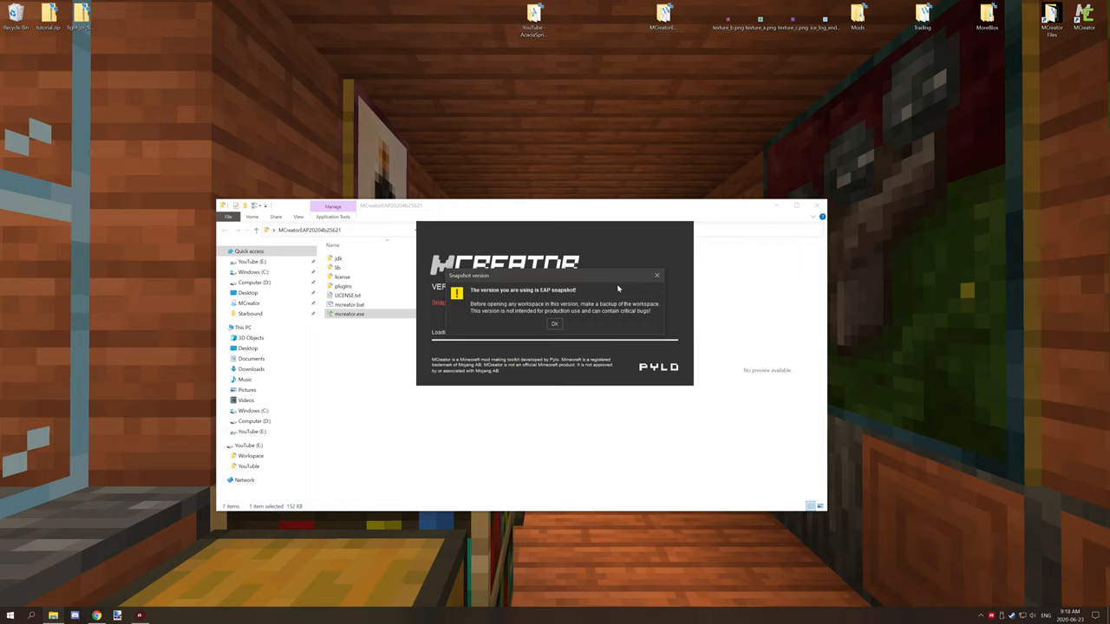
pyautogui.moveTo(579, 327)
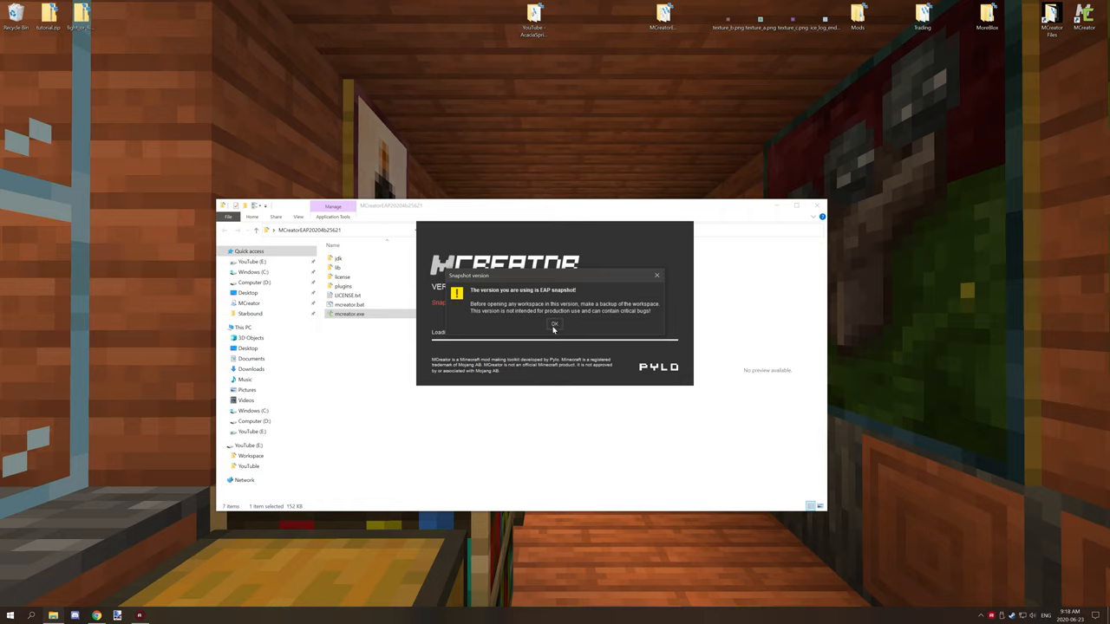
pyautogui.click(555, 324)
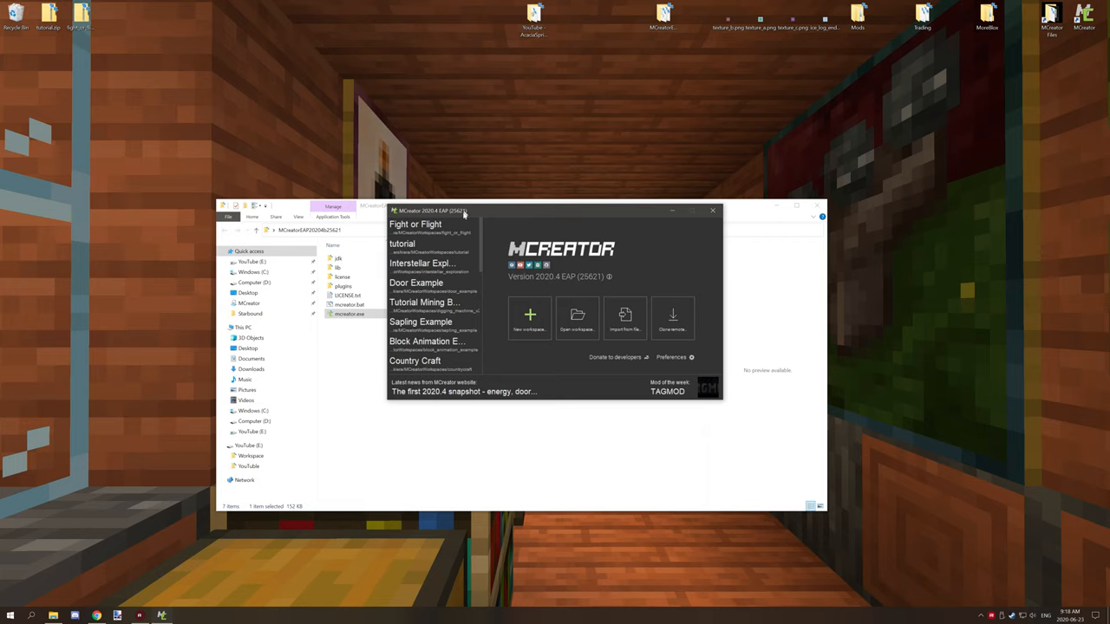
pyautogui.moveTo(415, 227)
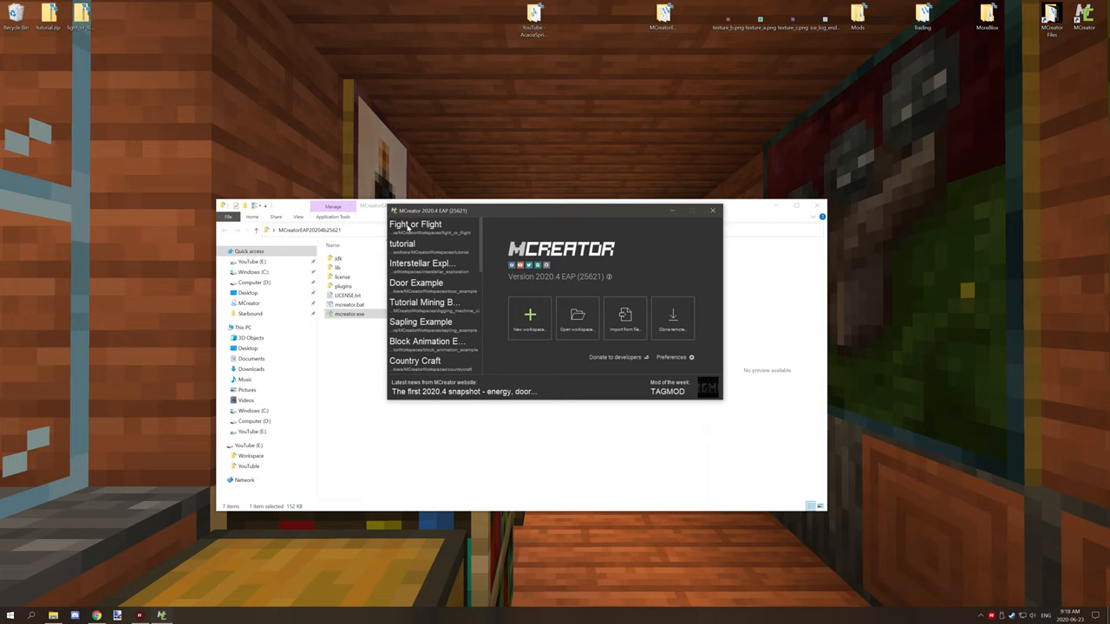
pyautogui.moveTo(426, 224)
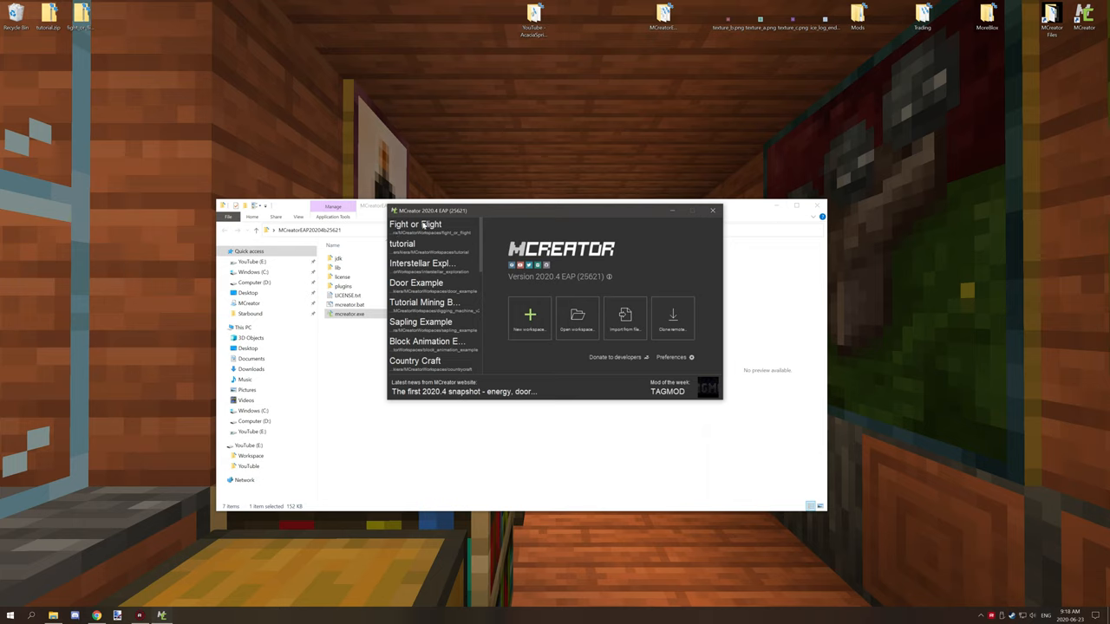
pyautogui.moveTo(424, 241)
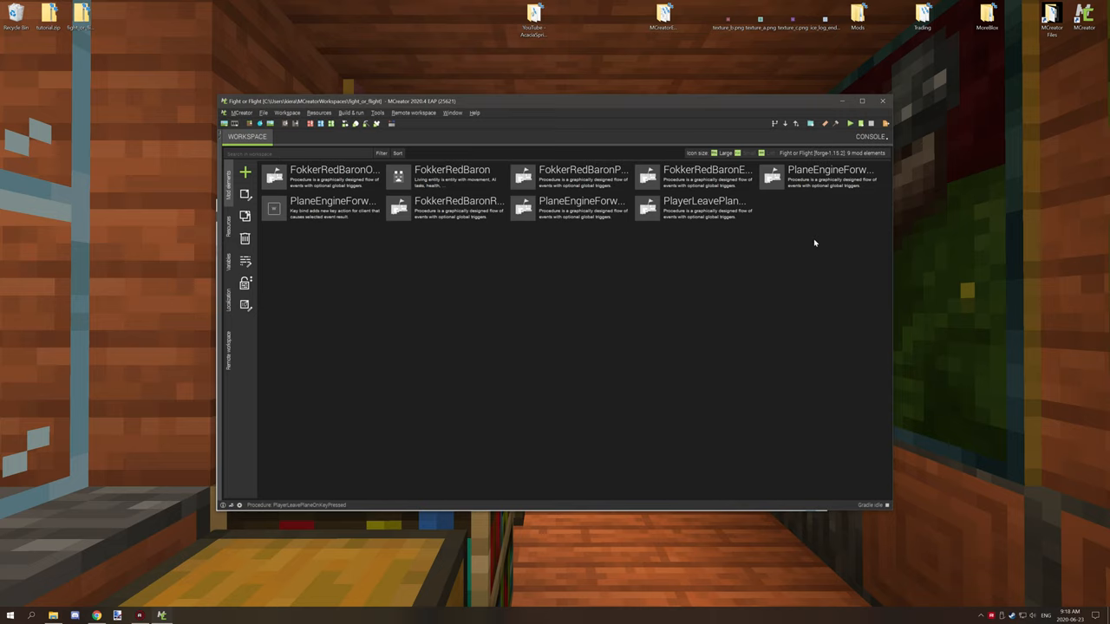
pyautogui.moveTo(815, 217)
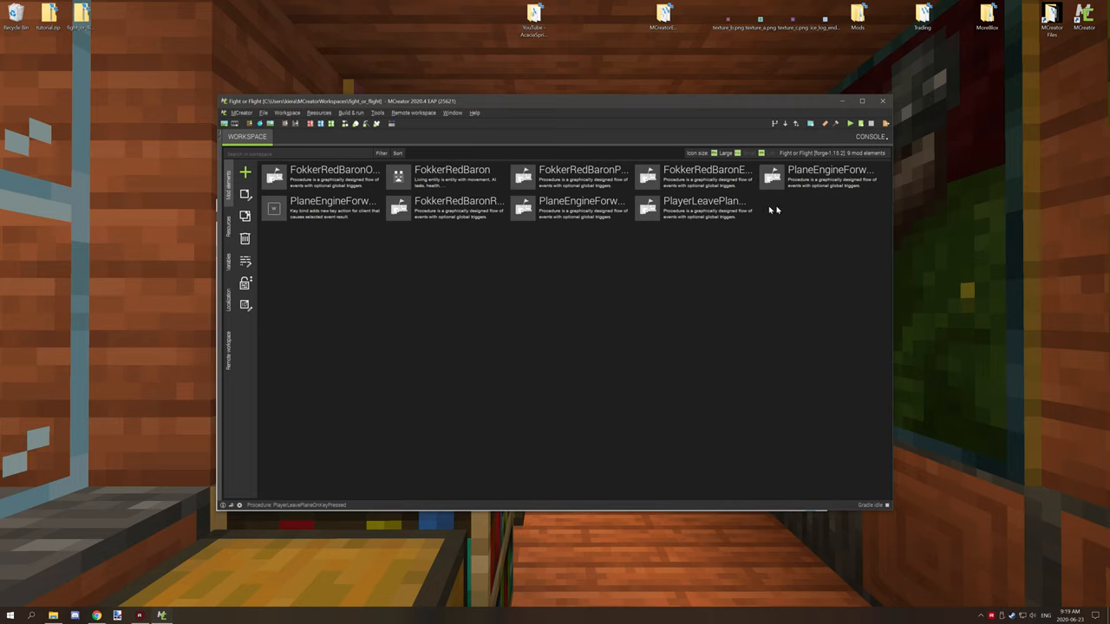
pyautogui.moveTo(603, 242)
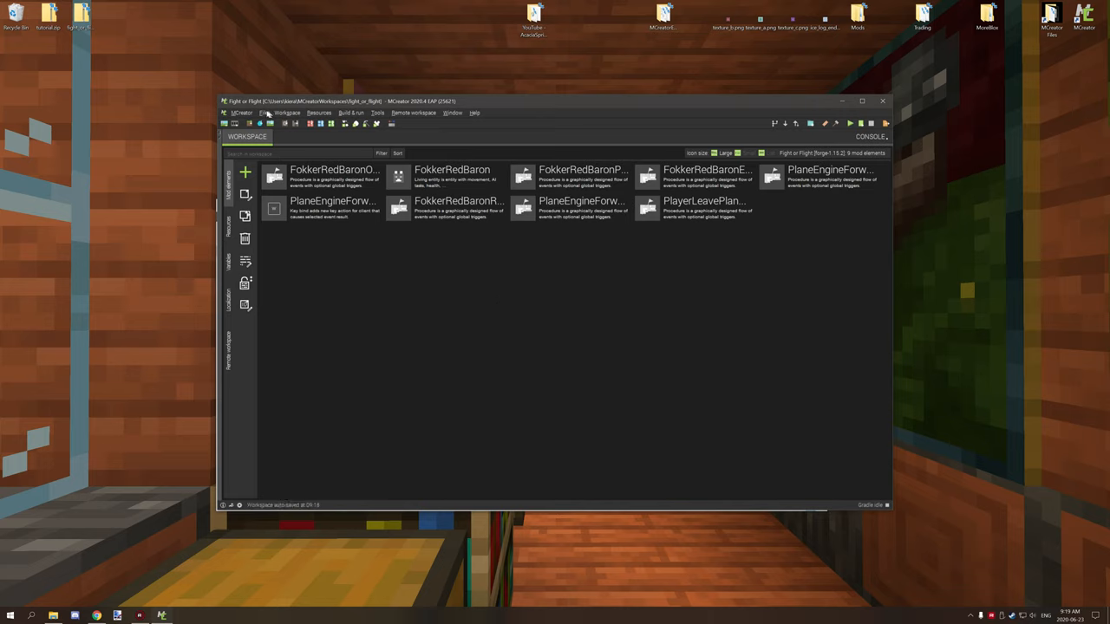
# Bring up the Workspace actions in the snapshot's Fight or Flight workspace
pyautogui.click(288, 113)
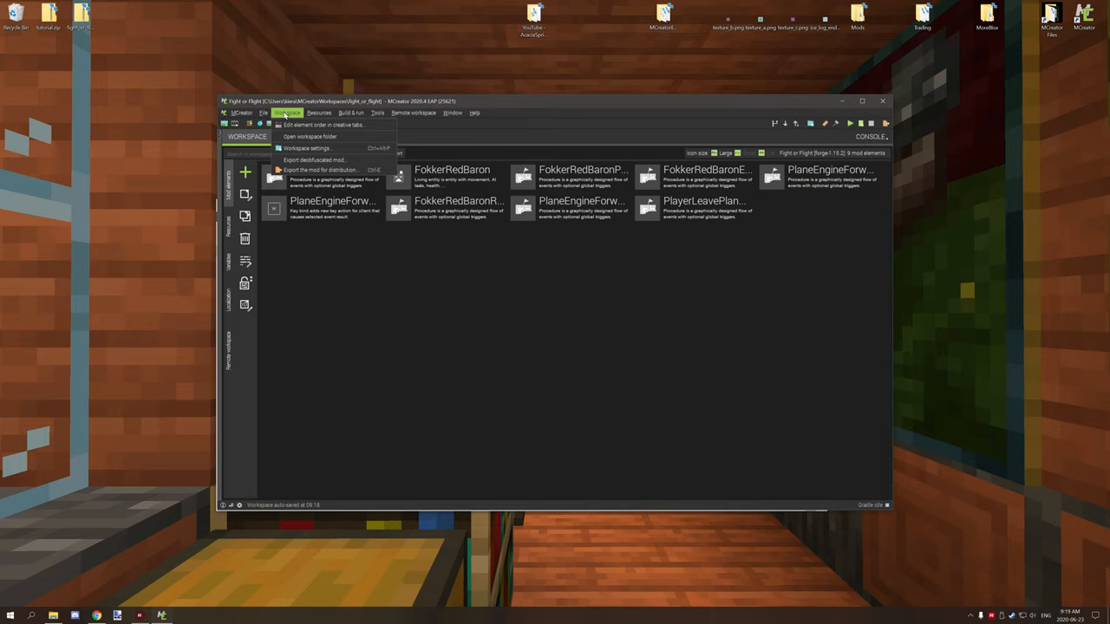
pyautogui.moveTo(312, 135)
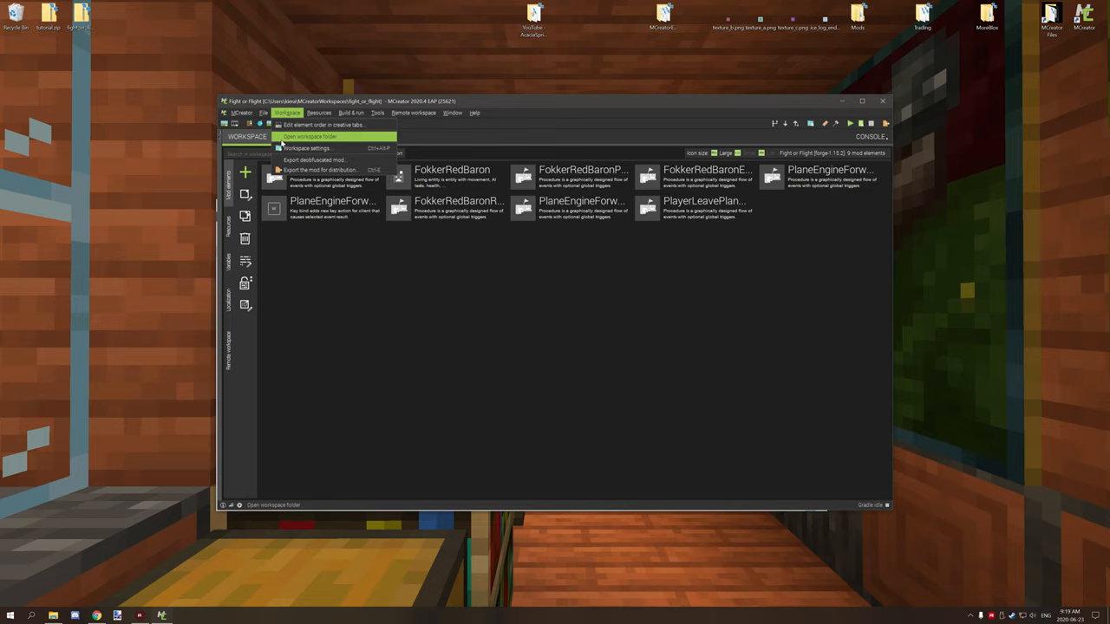
# Show the workspace folder on disk and bring up options for the fight_or_flight folder
pyautogui.click(312, 135)
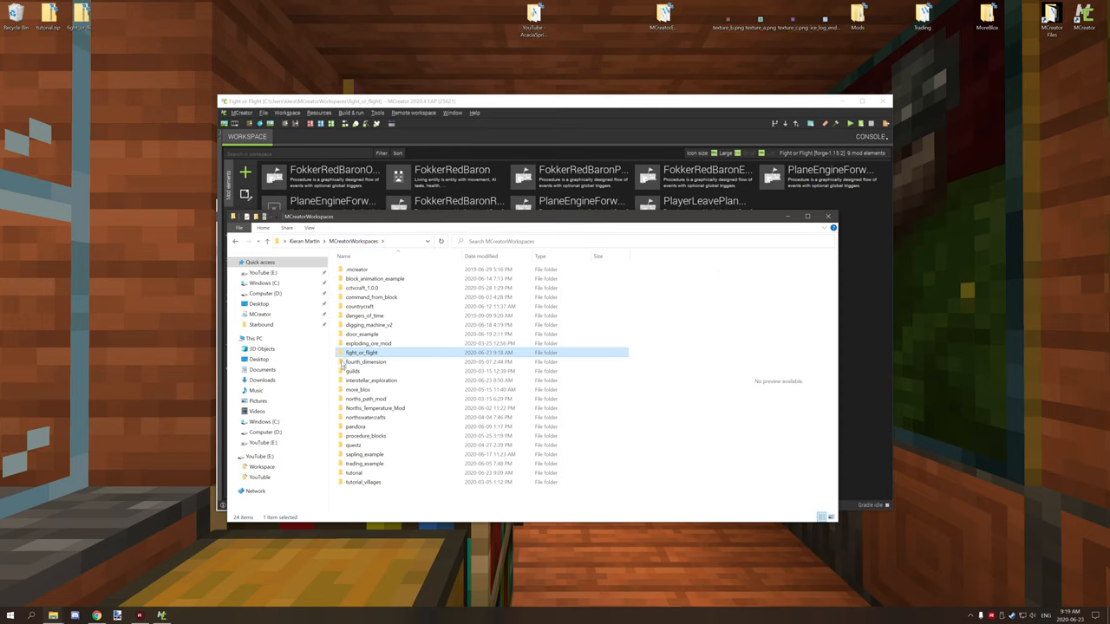
pyautogui.moveTo(360, 354)
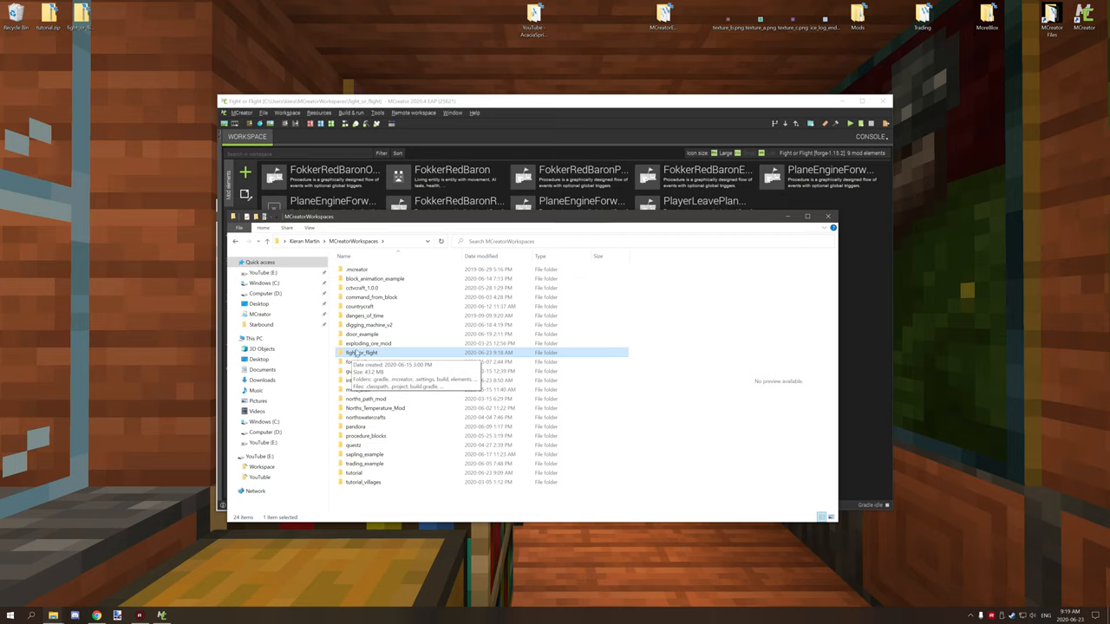
pyautogui.moveTo(382, 353)
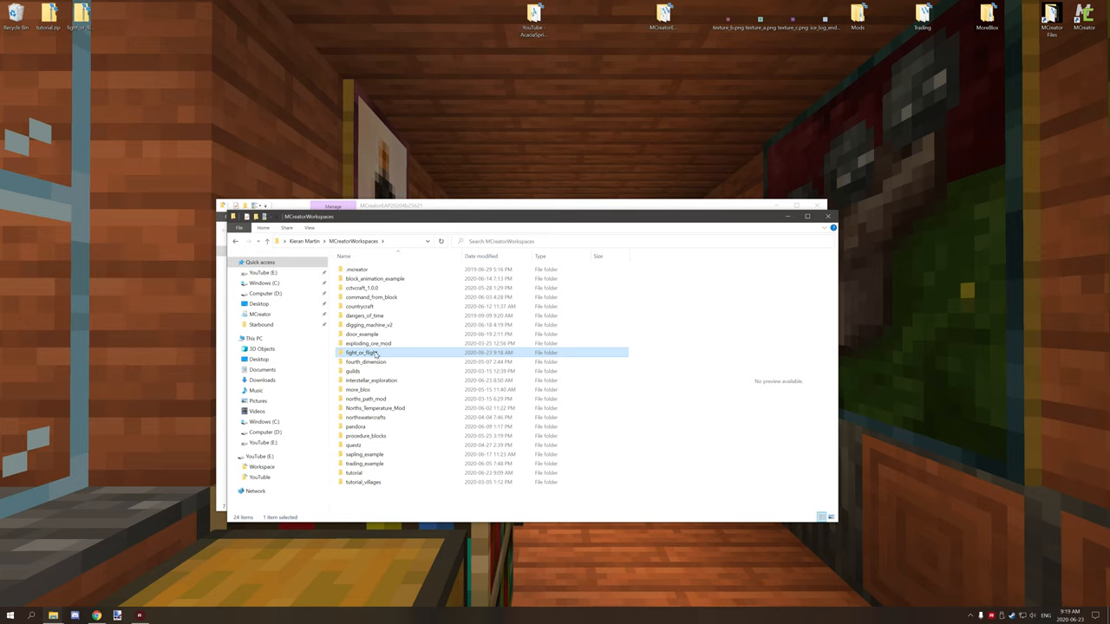
pyautogui.moveTo(373, 352)
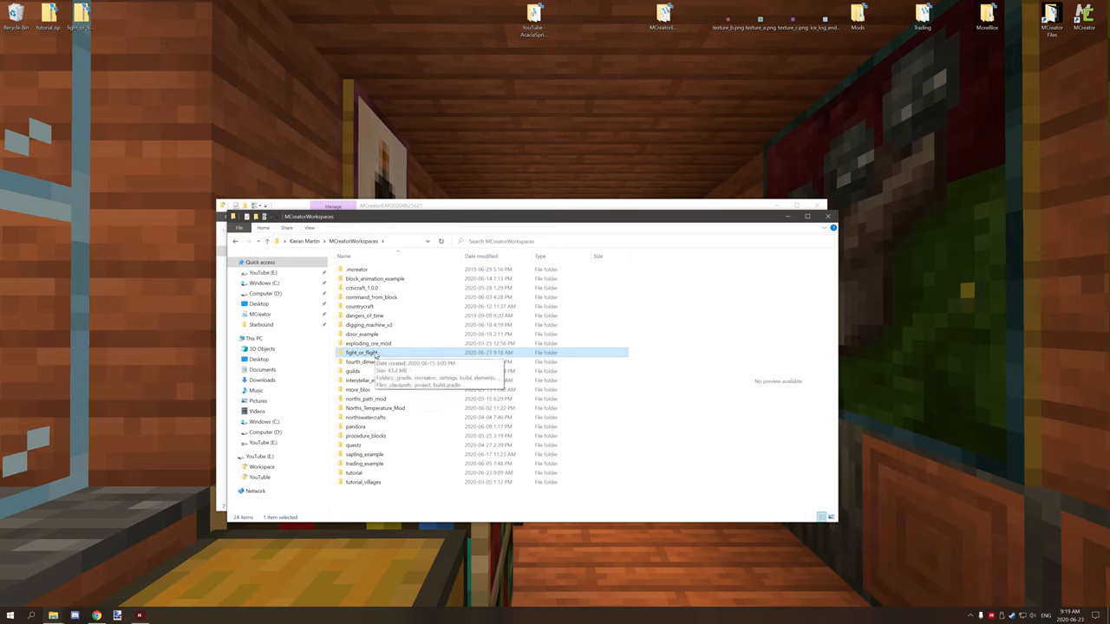
pyautogui.rightClick(360, 352)
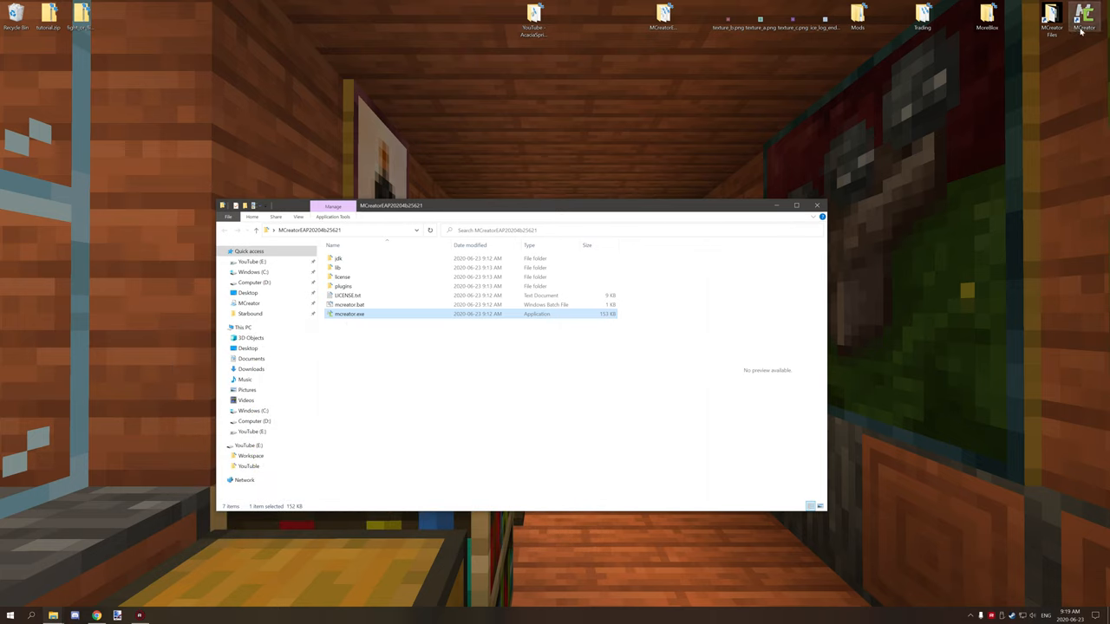
pyautogui.moveTo(1084, 26)
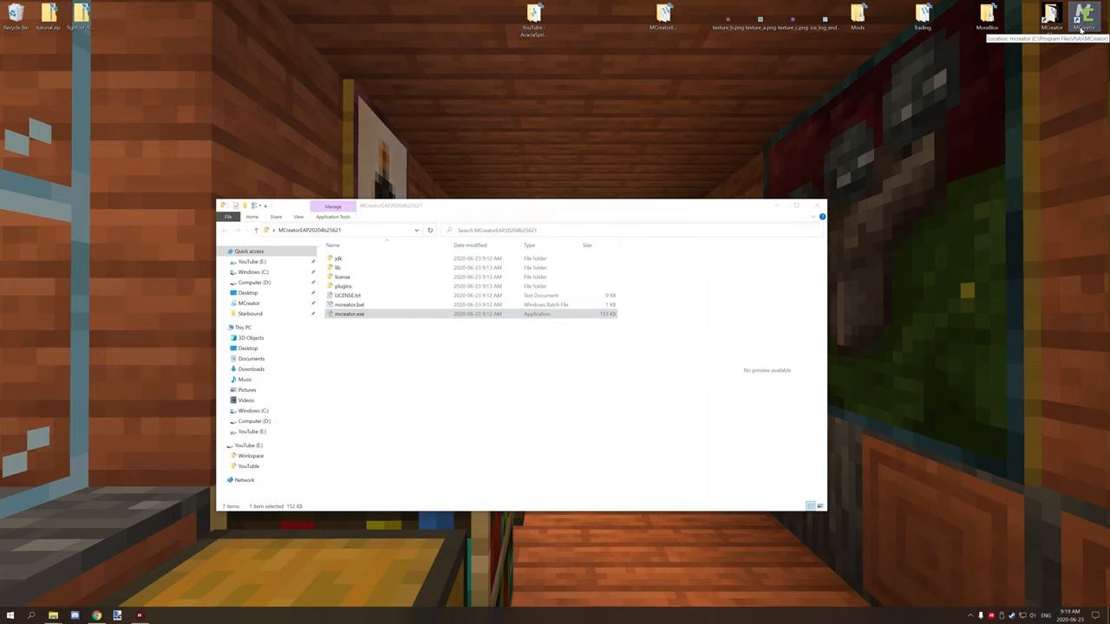
# Launch stable MCreator 2020.3 and import the backup zip from the desktop, starting to name its folder
pyautogui.doubleClick(350, 314)
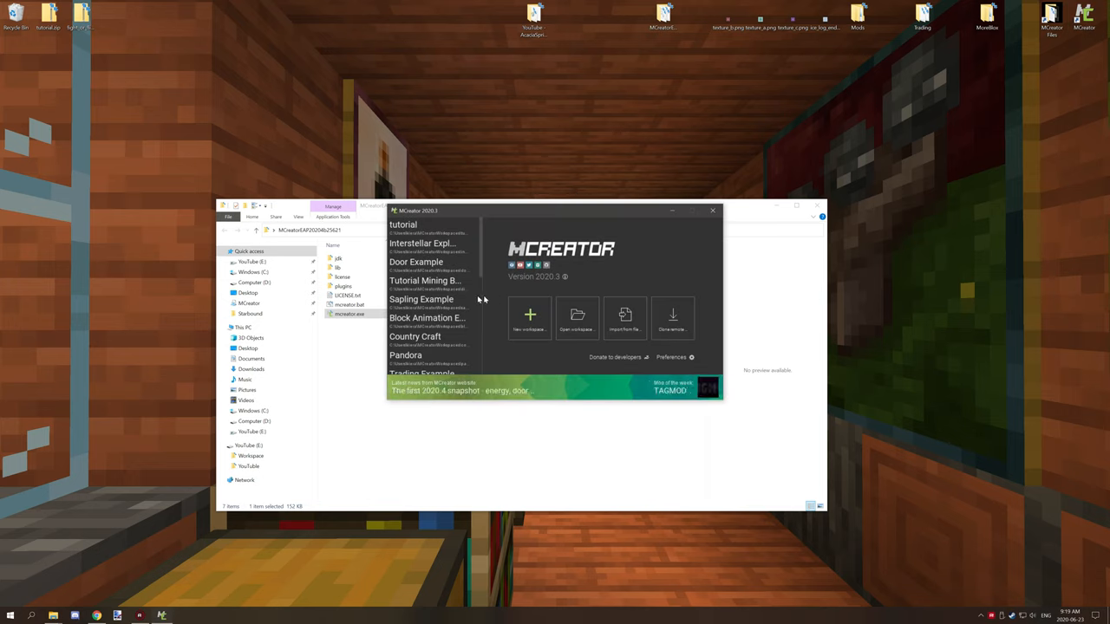
pyautogui.moveTo(111, 19)
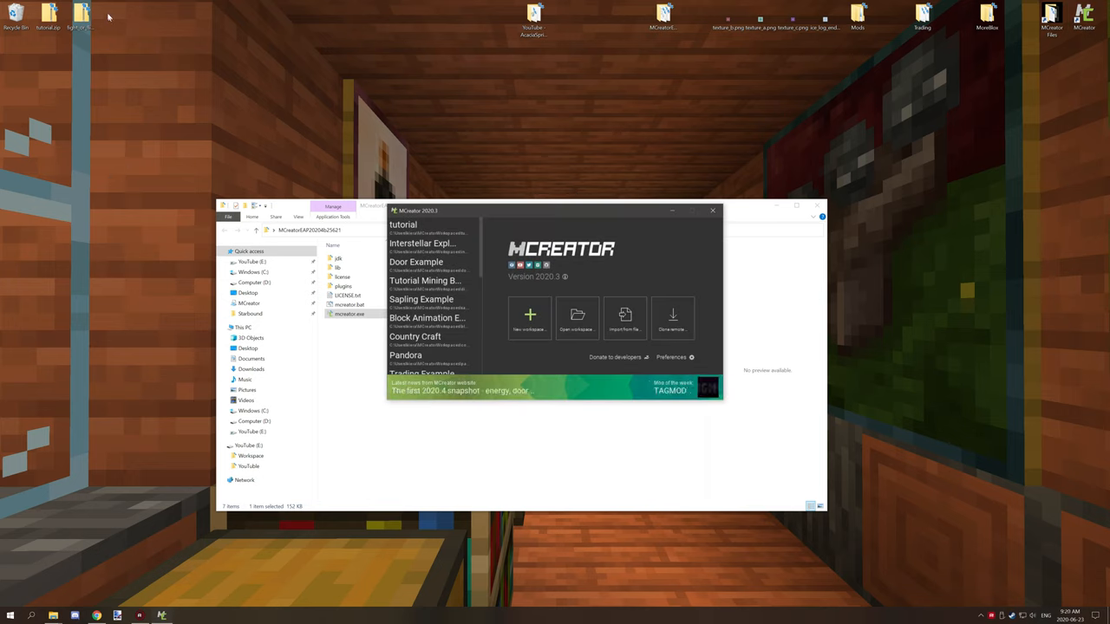
pyautogui.moveTo(281, 27)
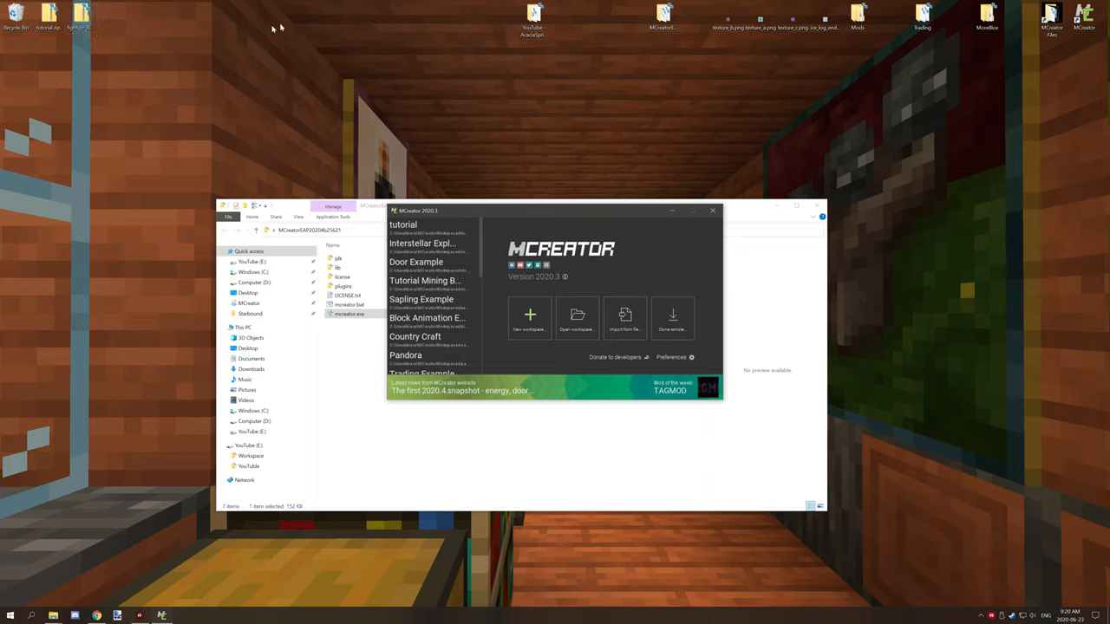
pyautogui.moveTo(251, 25)
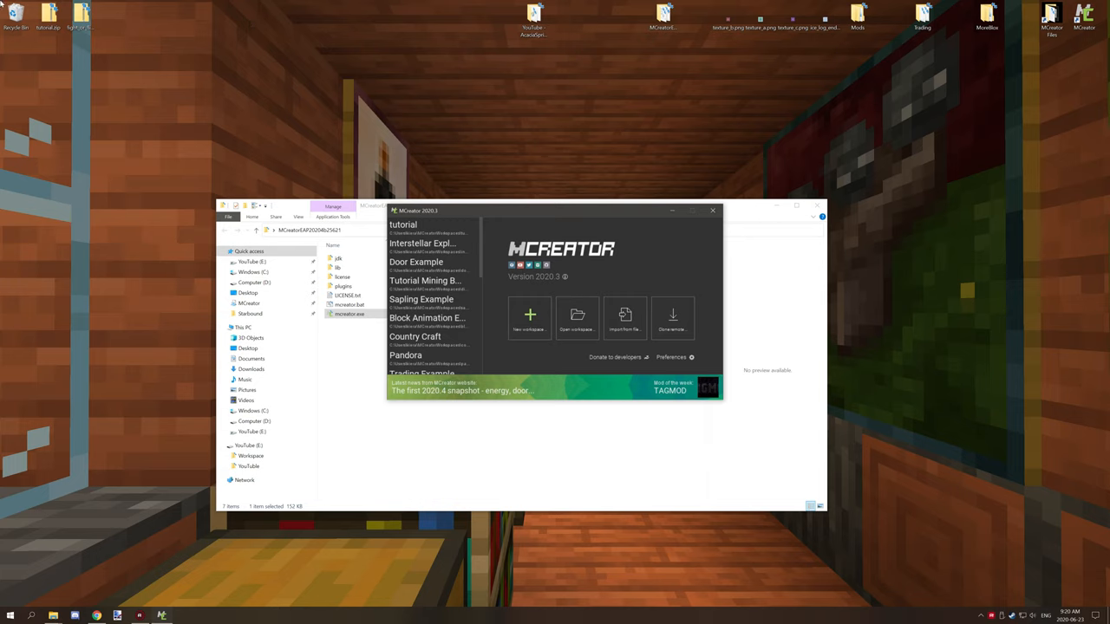
pyautogui.moveTo(419, 170)
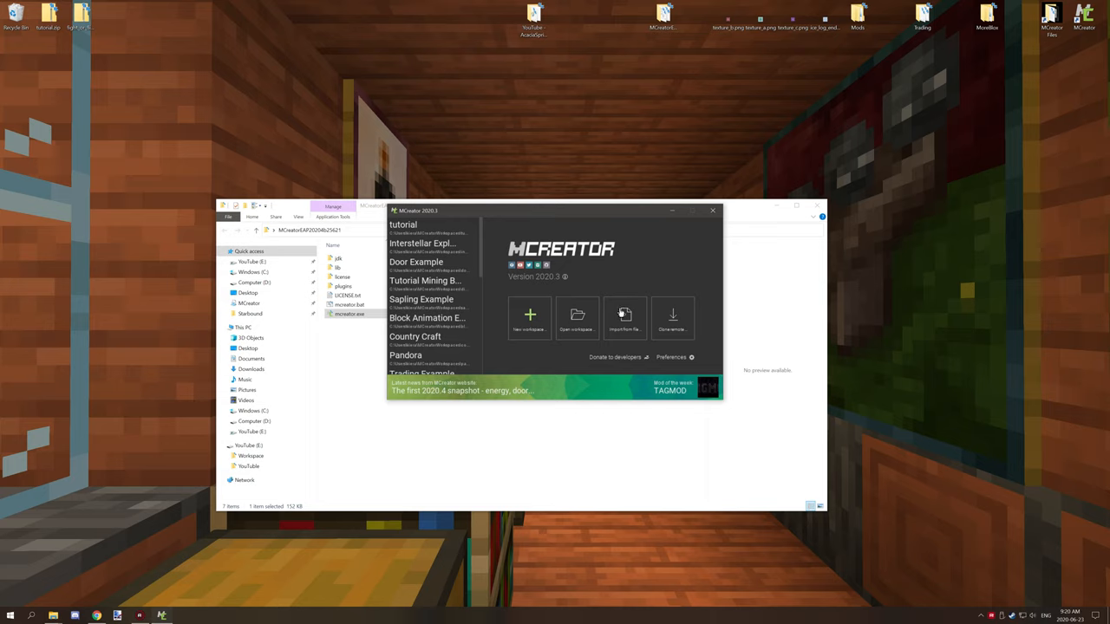
pyautogui.moveTo(627, 343)
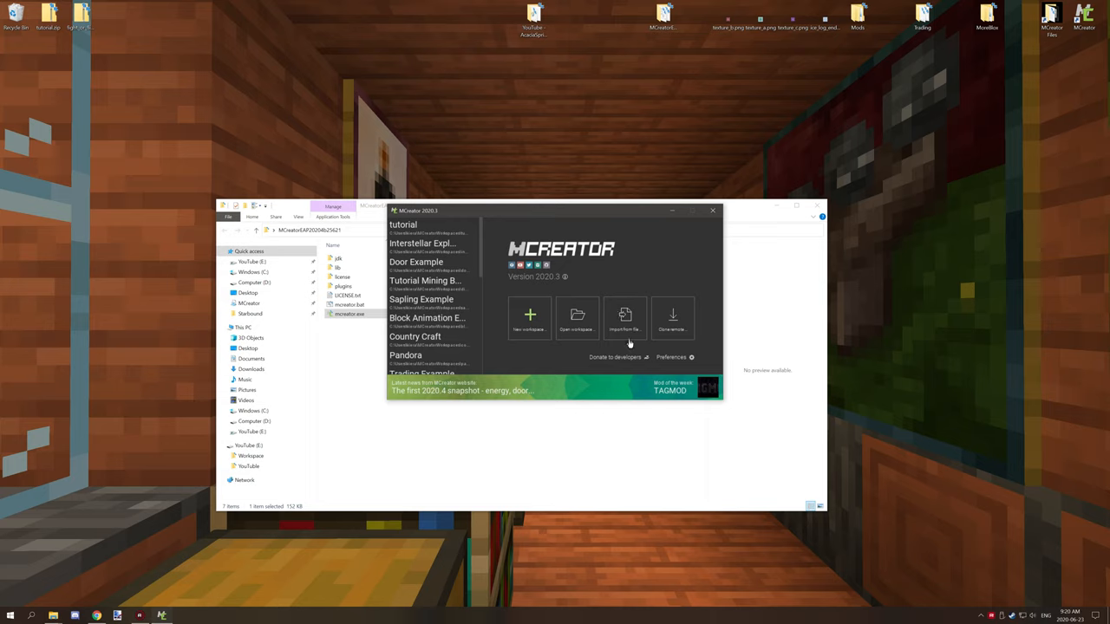
pyautogui.click(625, 319)
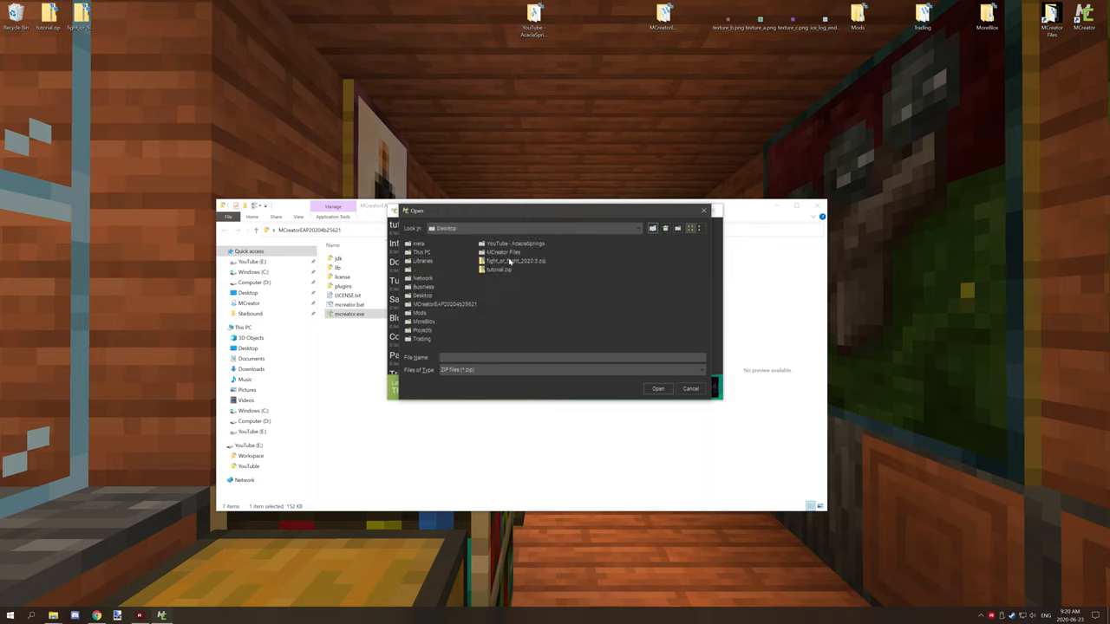
pyautogui.click(512, 261)
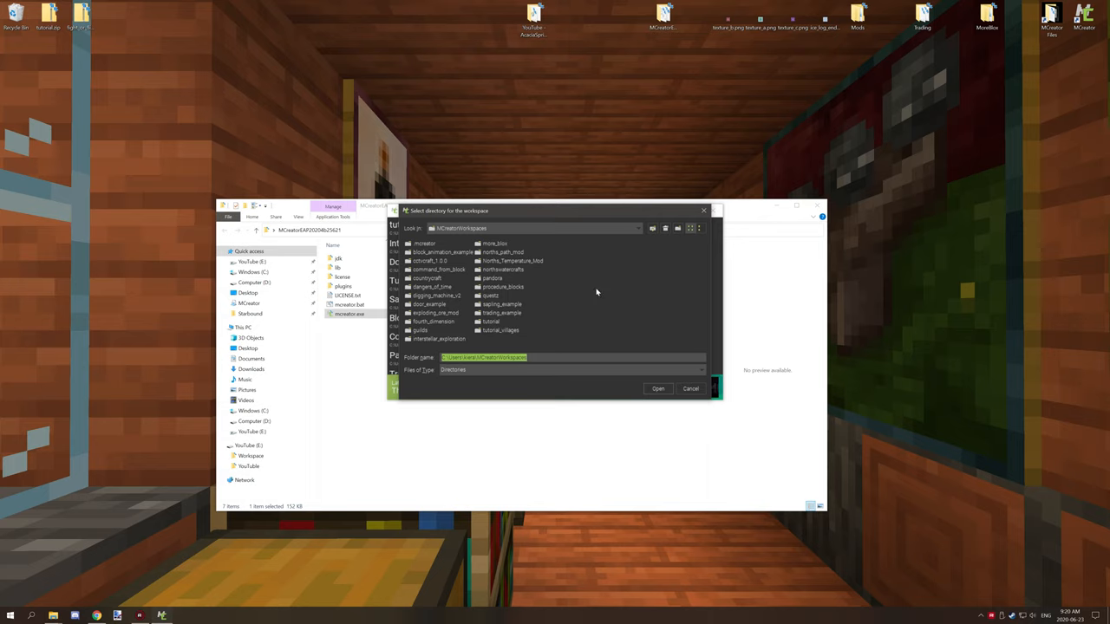
pyautogui.click(576, 357)
pyautogui.write('\\')
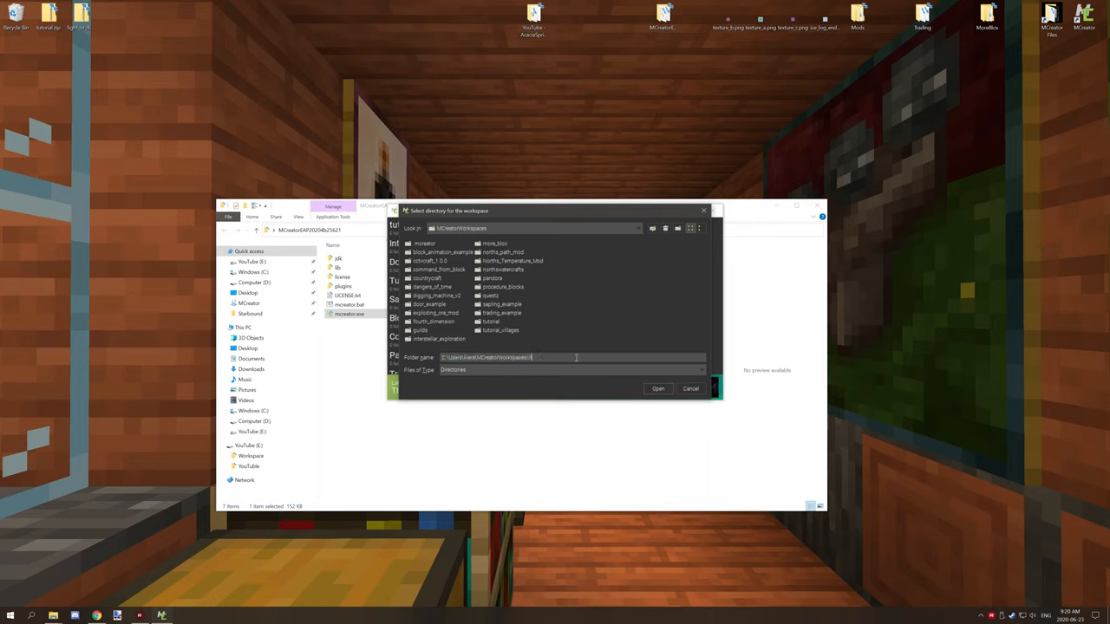
# Name the destination workspace folder 'fight_bi' so the import and Gradle setup proceed
pyautogui.write('fight_bi')
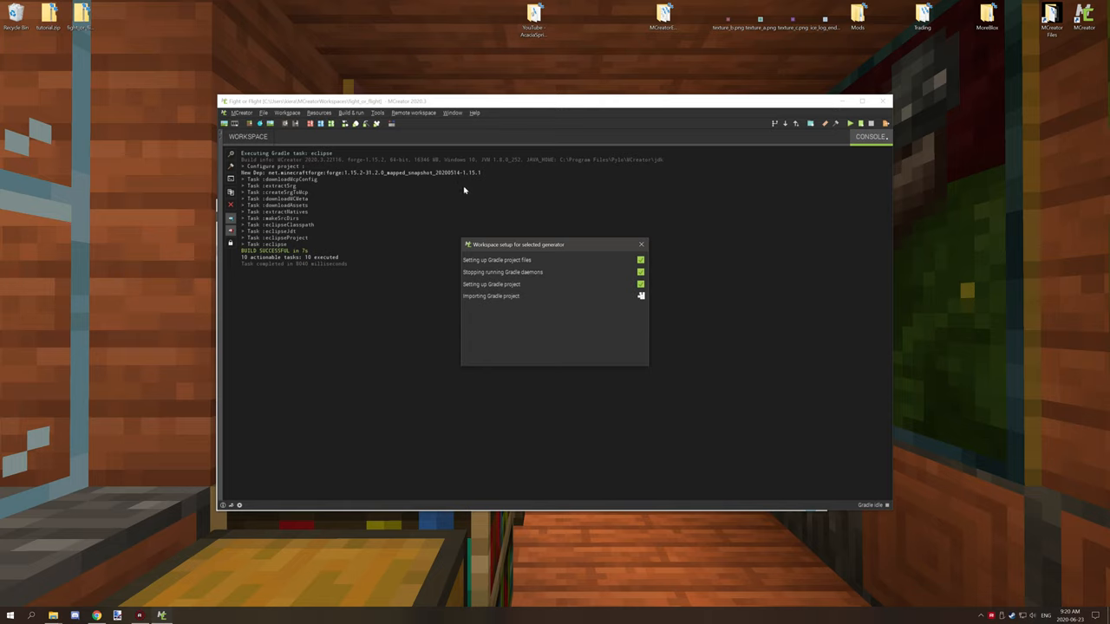
pyautogui.moveTo(489, 194)
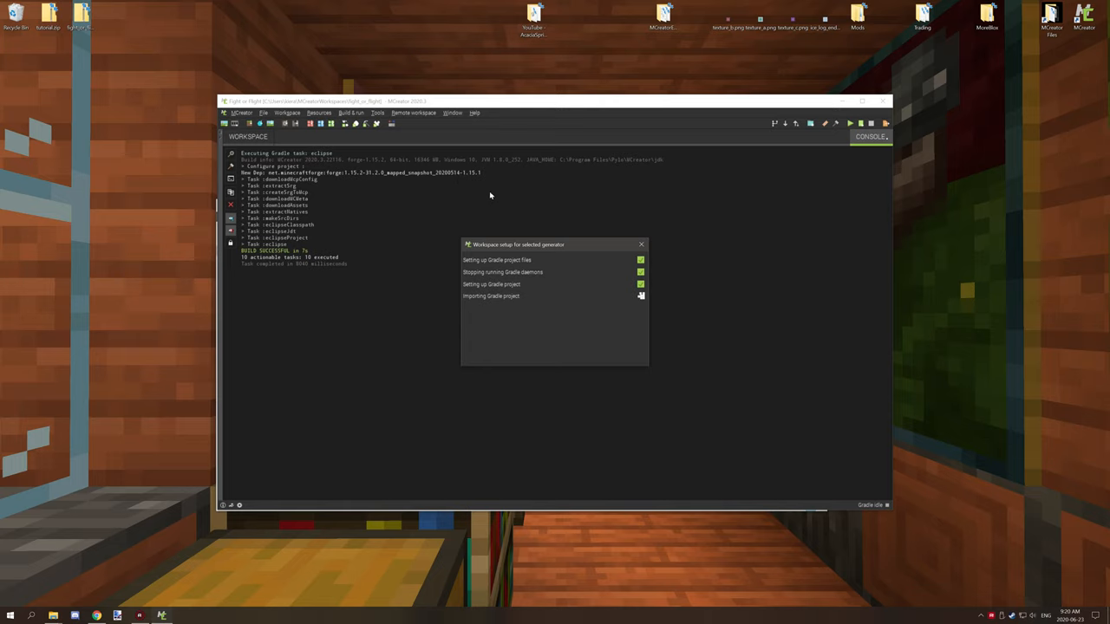
pyautogui.moveTo(491, 182)
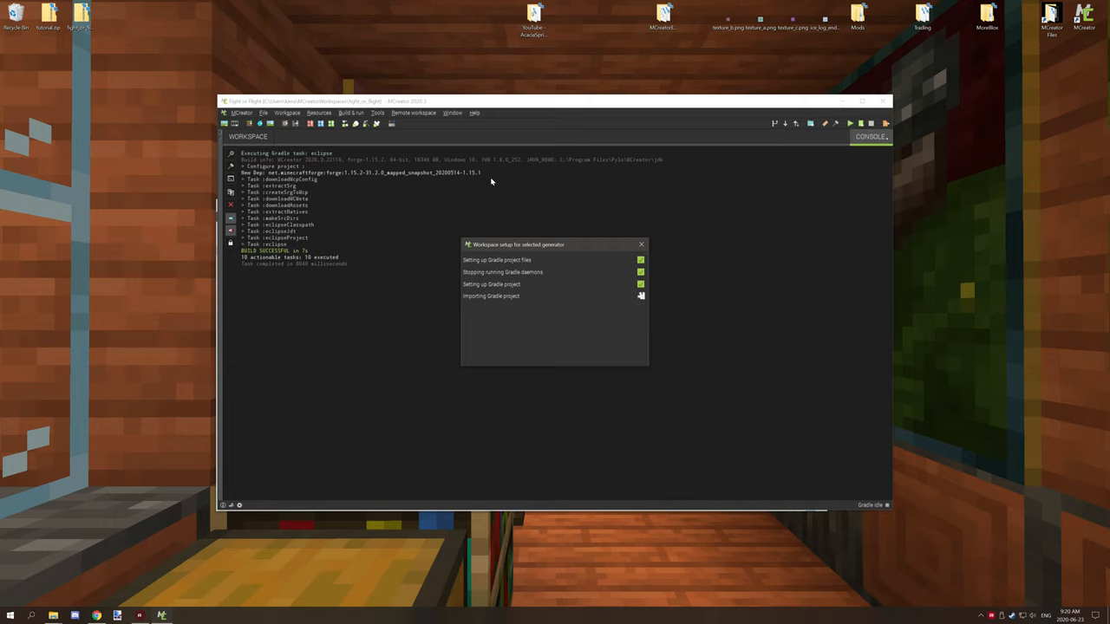
pyautogui.moveTo(420, 190)
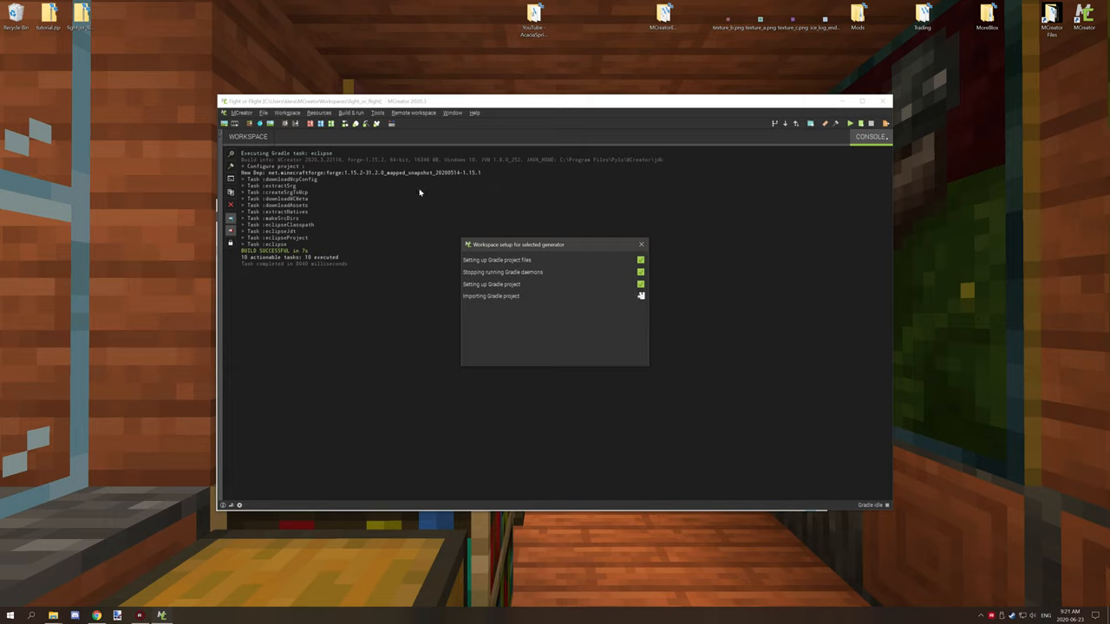